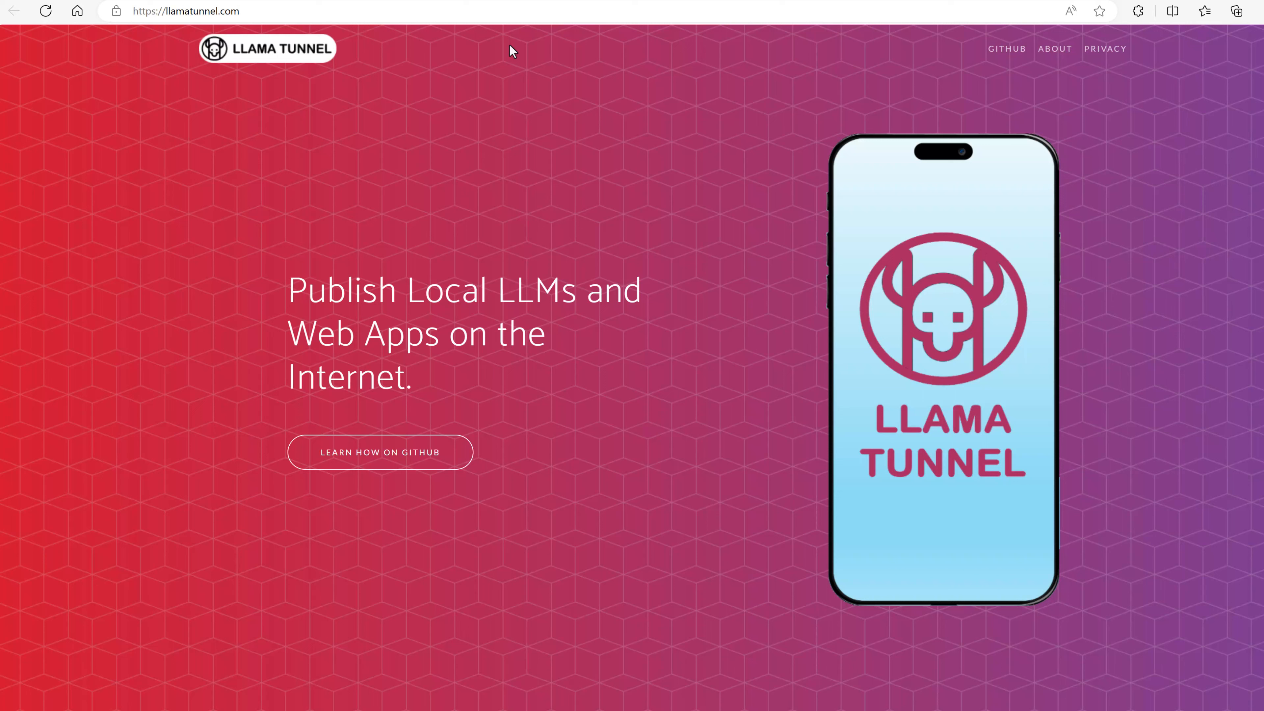
pyautogui.moveTo(527, 406)
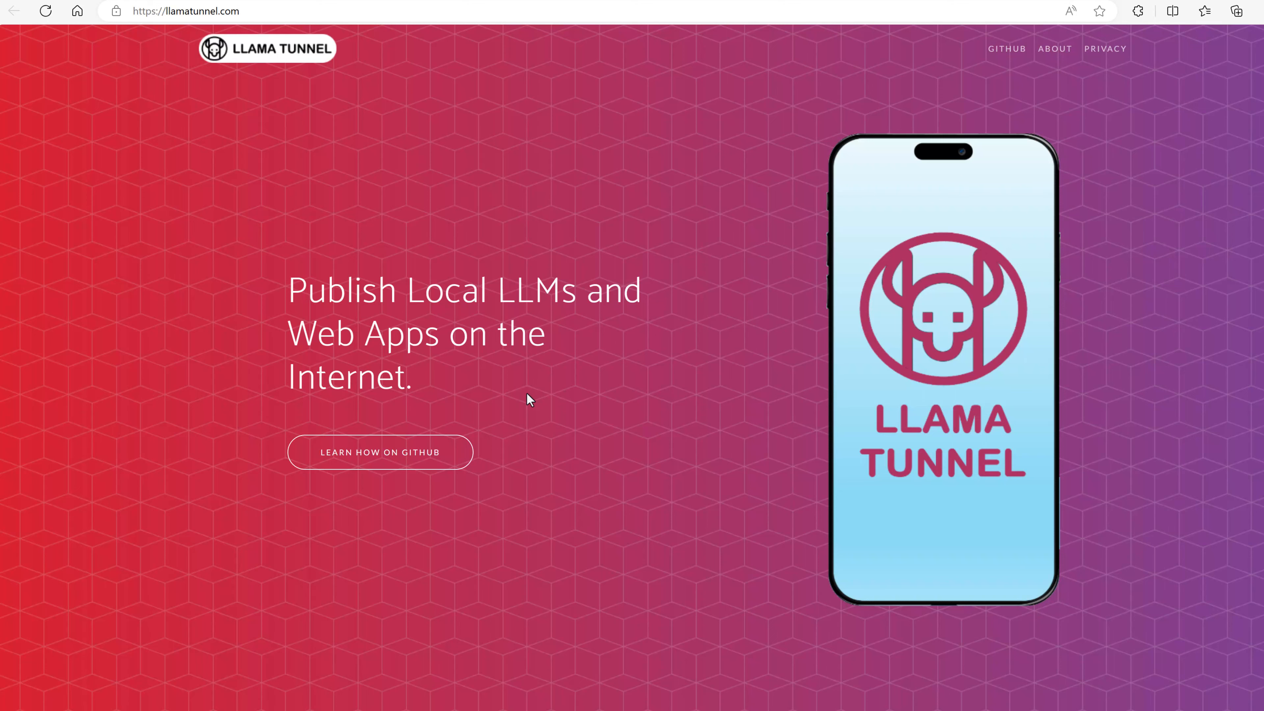
# Step: Switch to the llamatunnel README.md tab on GitHub to see the Installation prerequisites
pyautogui.scroll(-3)
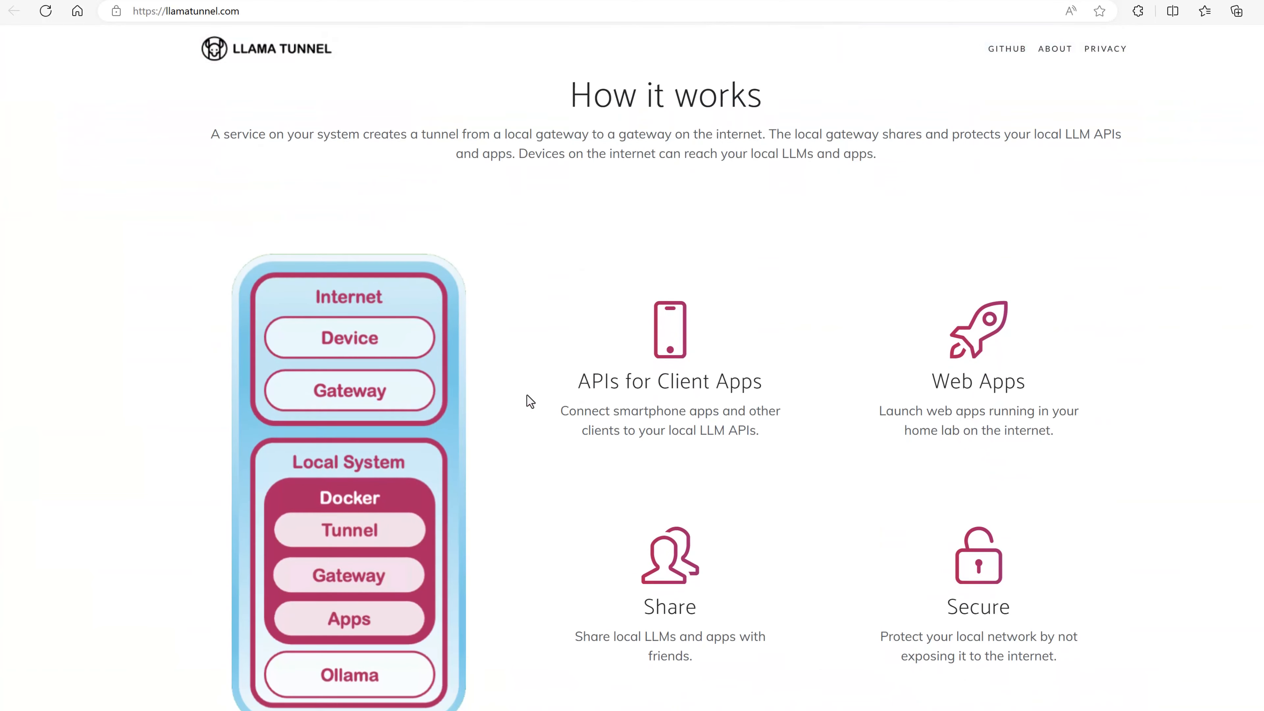
pyautogui.scroll(-3)
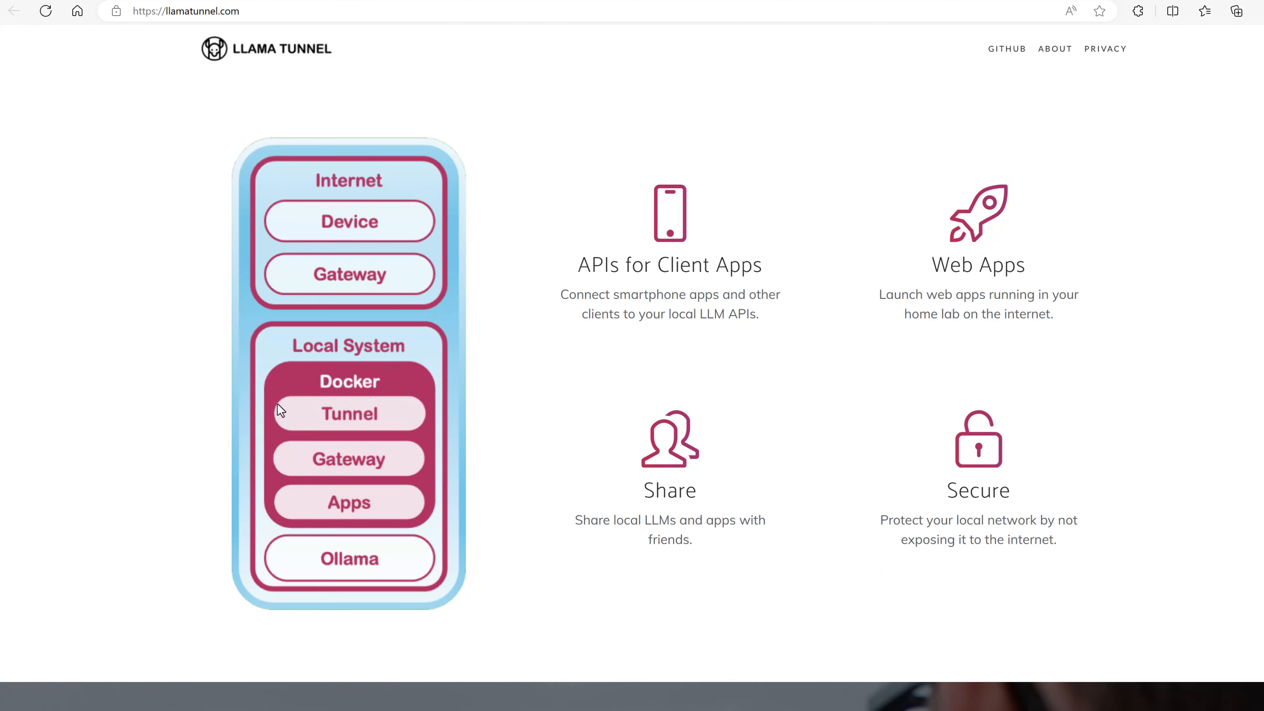
pyautogui.moveTo(294, 434)
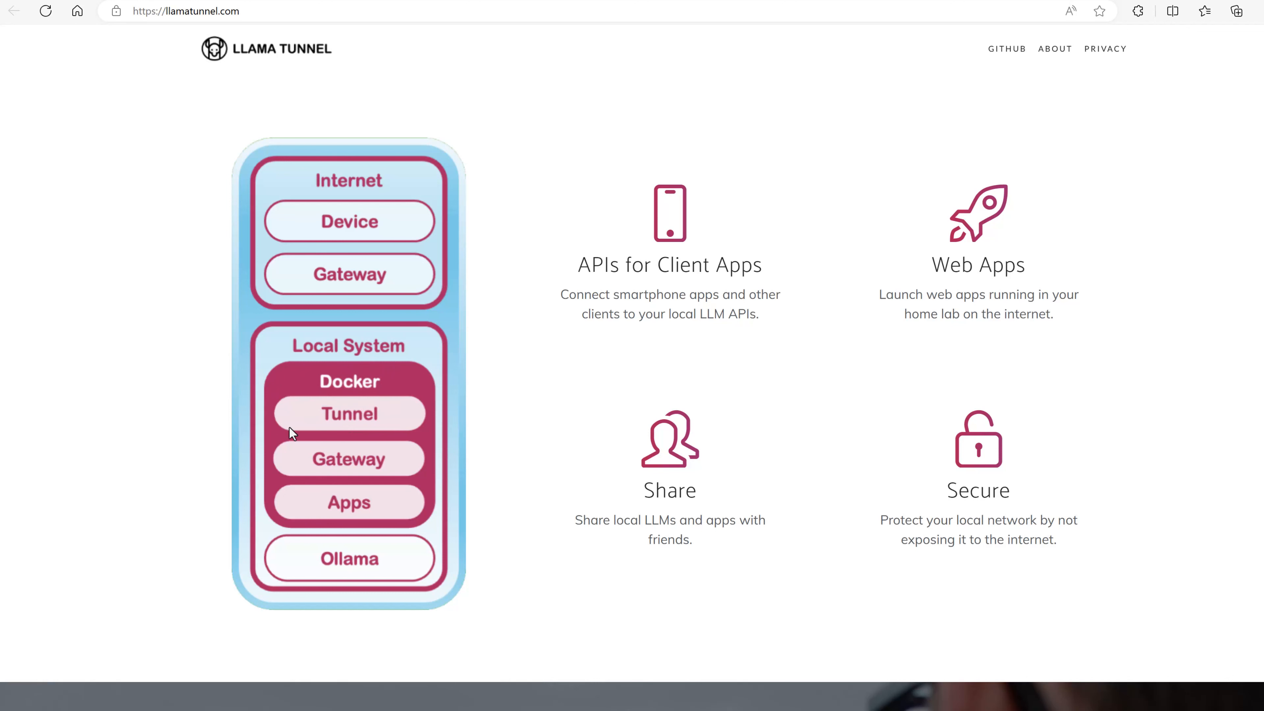
pyautogui.moveTo(389, 426)
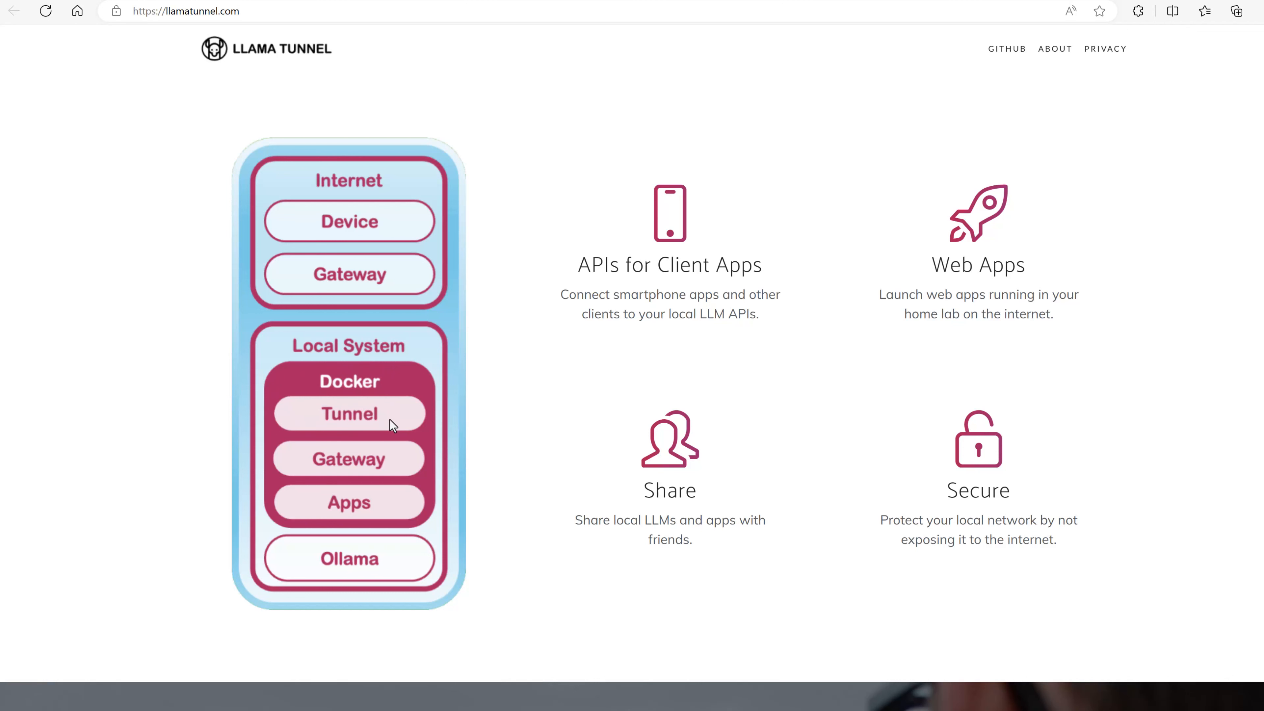
pyautogui.moveTo(307, 300)
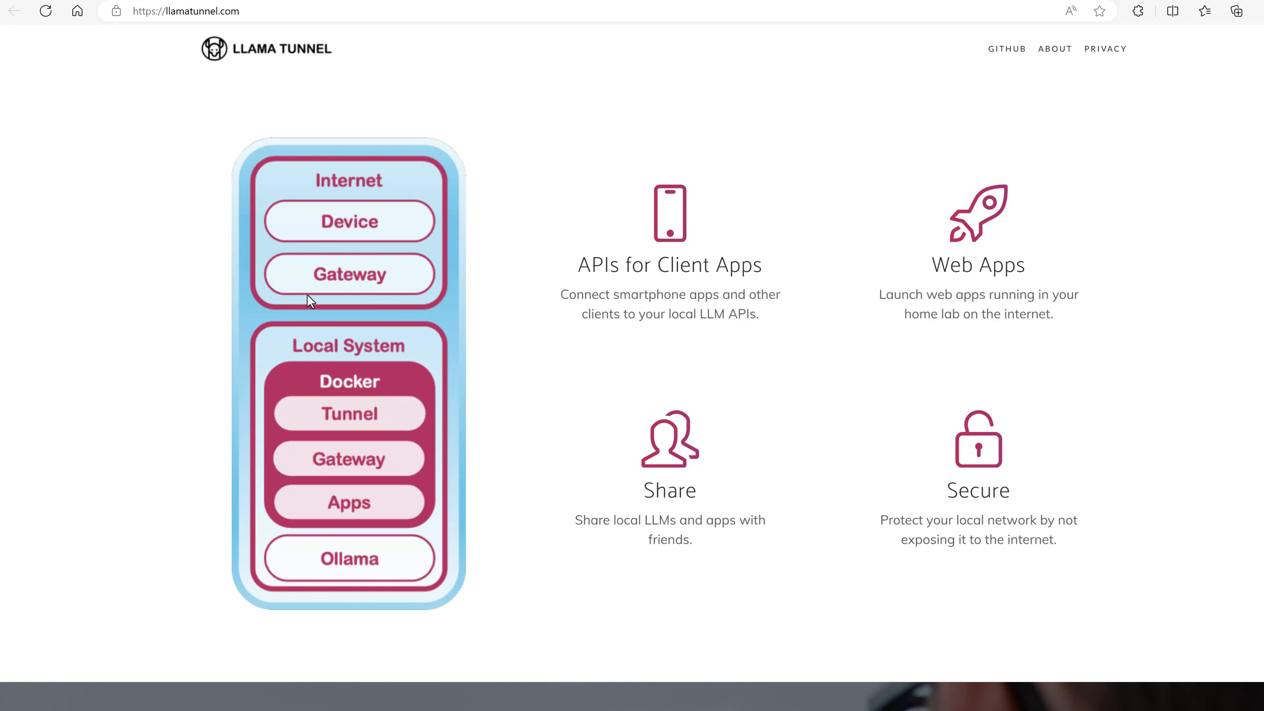
pyautogui.moveTo(333, 260)
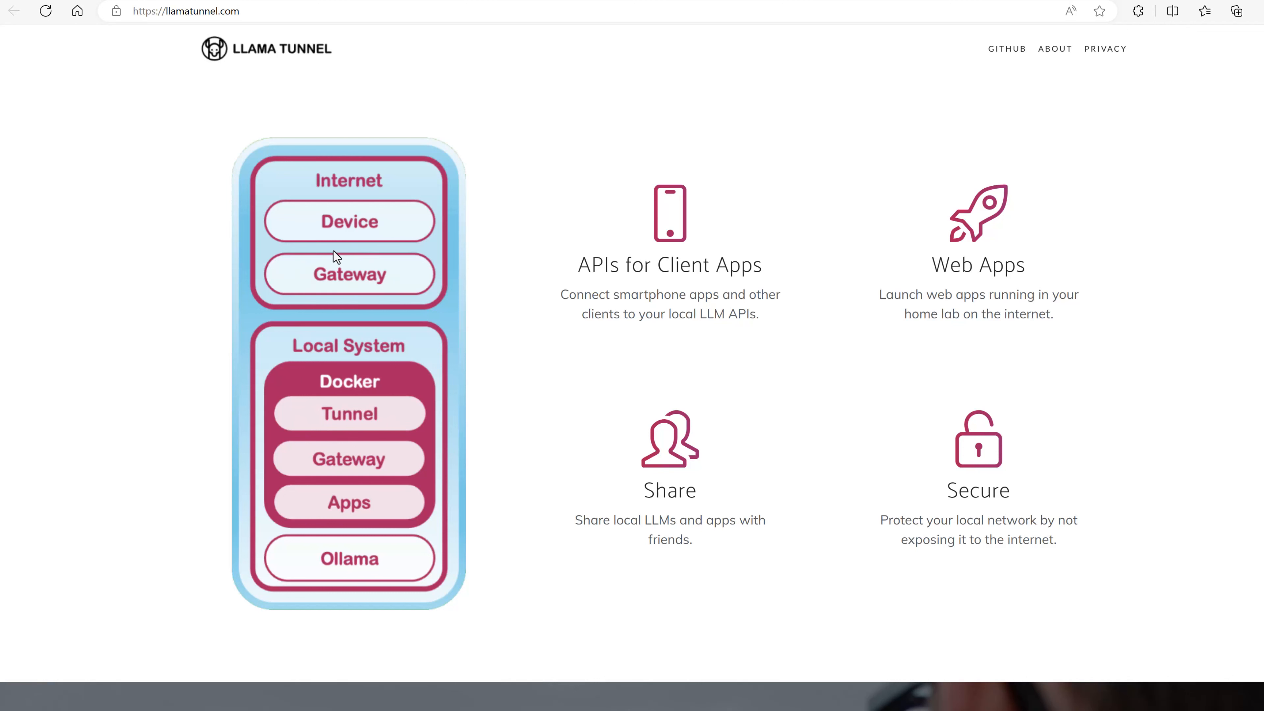
pyautogui.moveTo(301, 475)
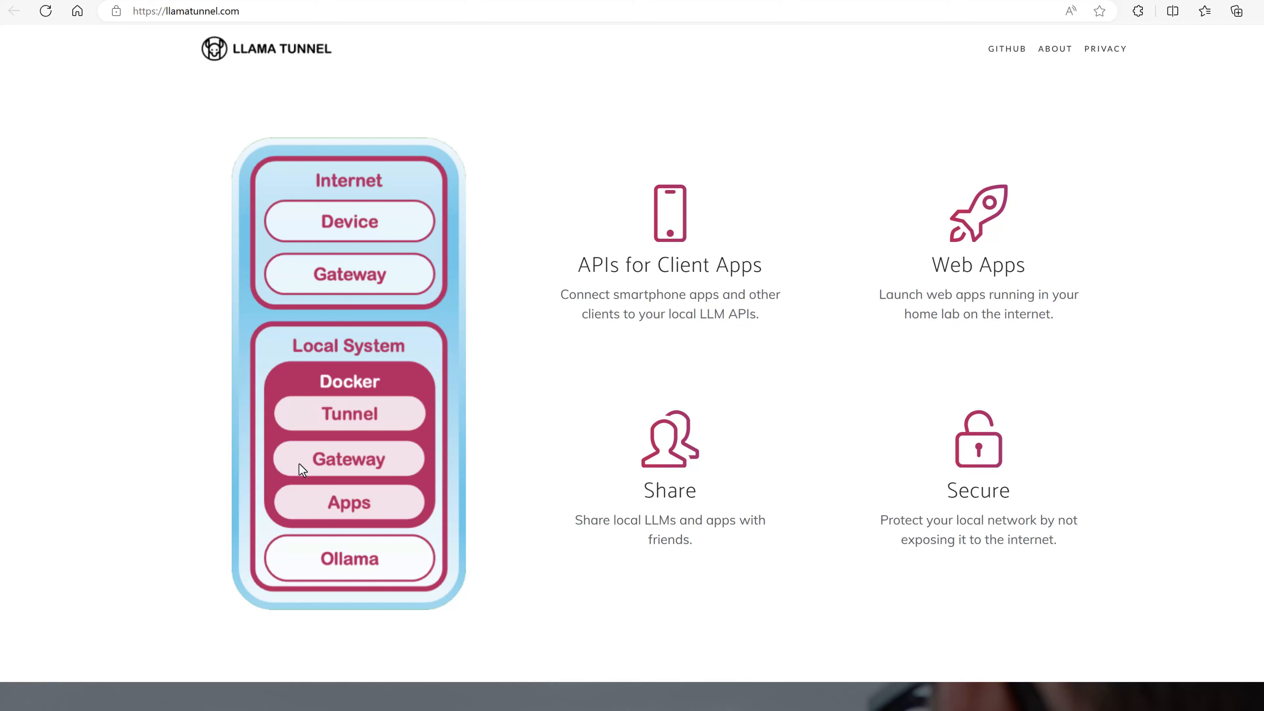
pyautogui.moveTo(327, 466)
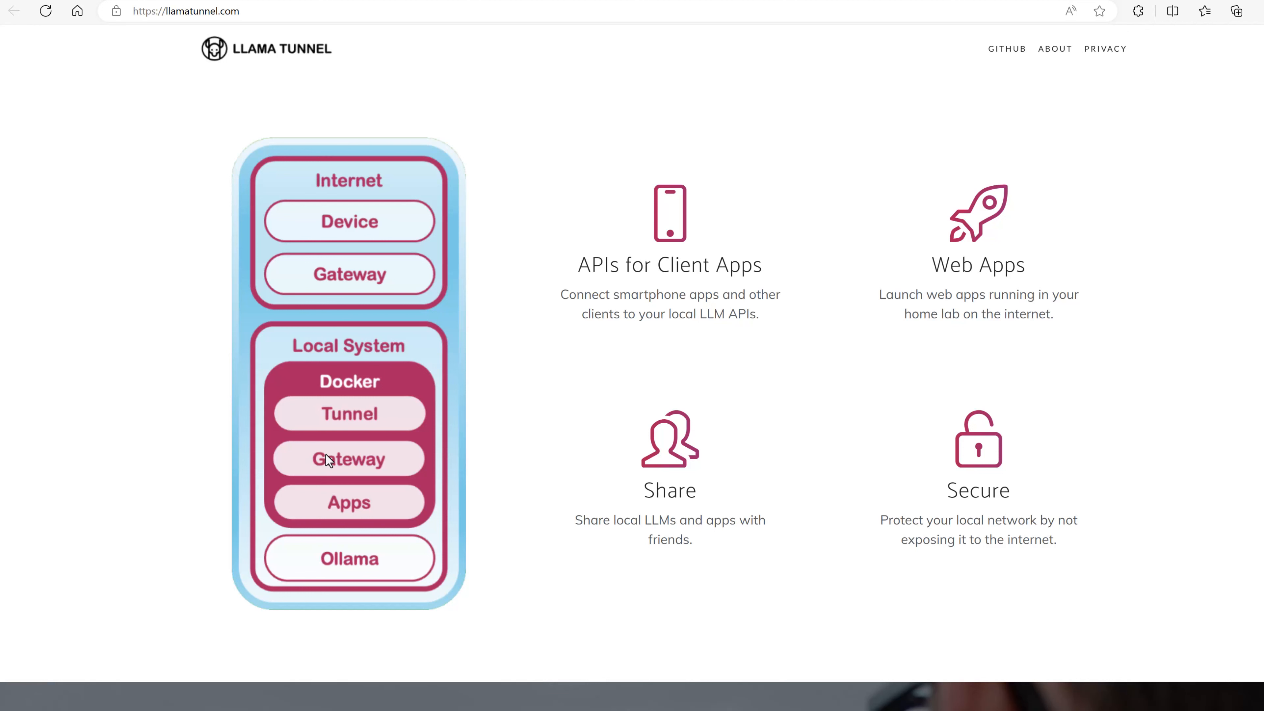
pyautogui.moveTo(306, 564)
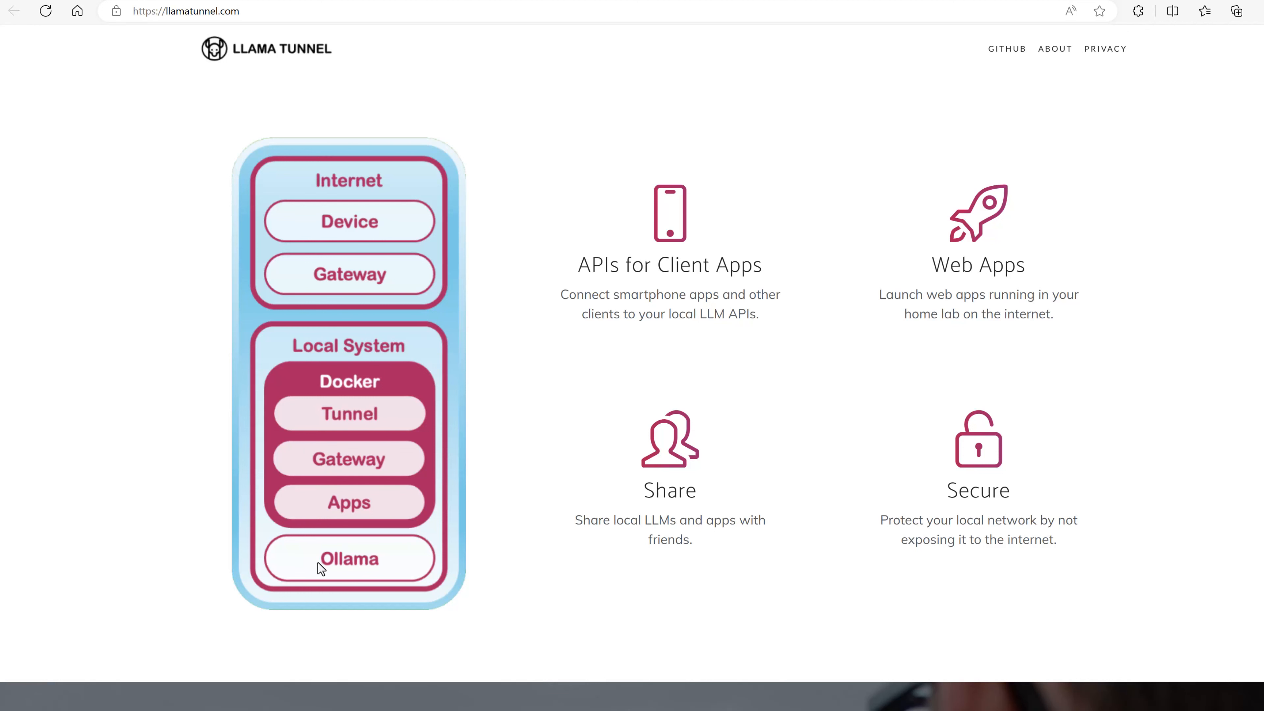
pyautogui.moveTo(327, 481)
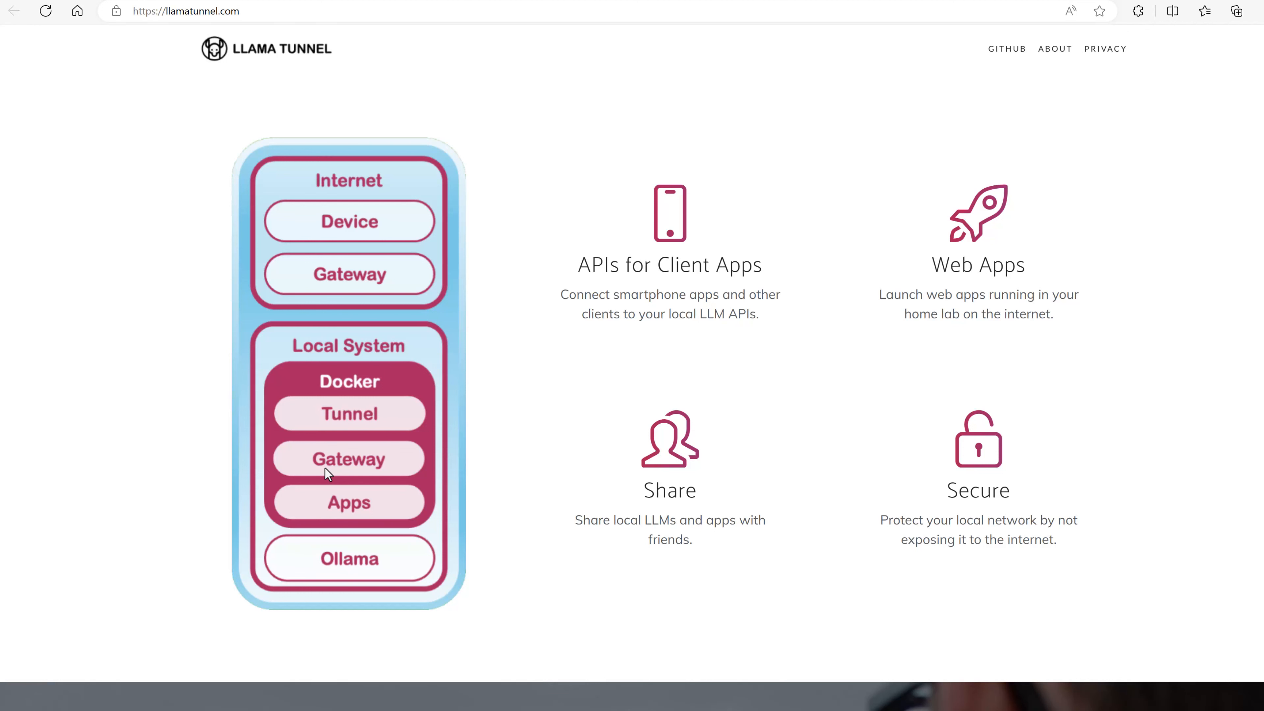
pyautogui.moveTo(377, 455)
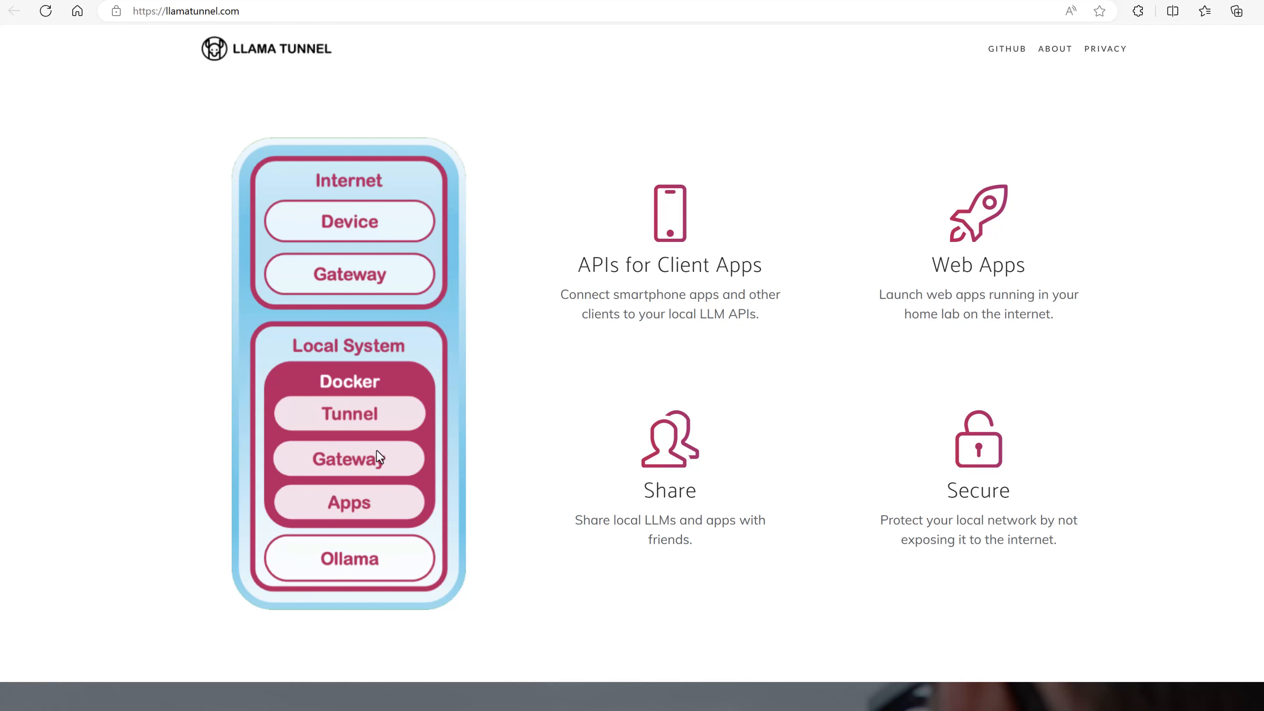
pyautogui.moveTo(350, 490)
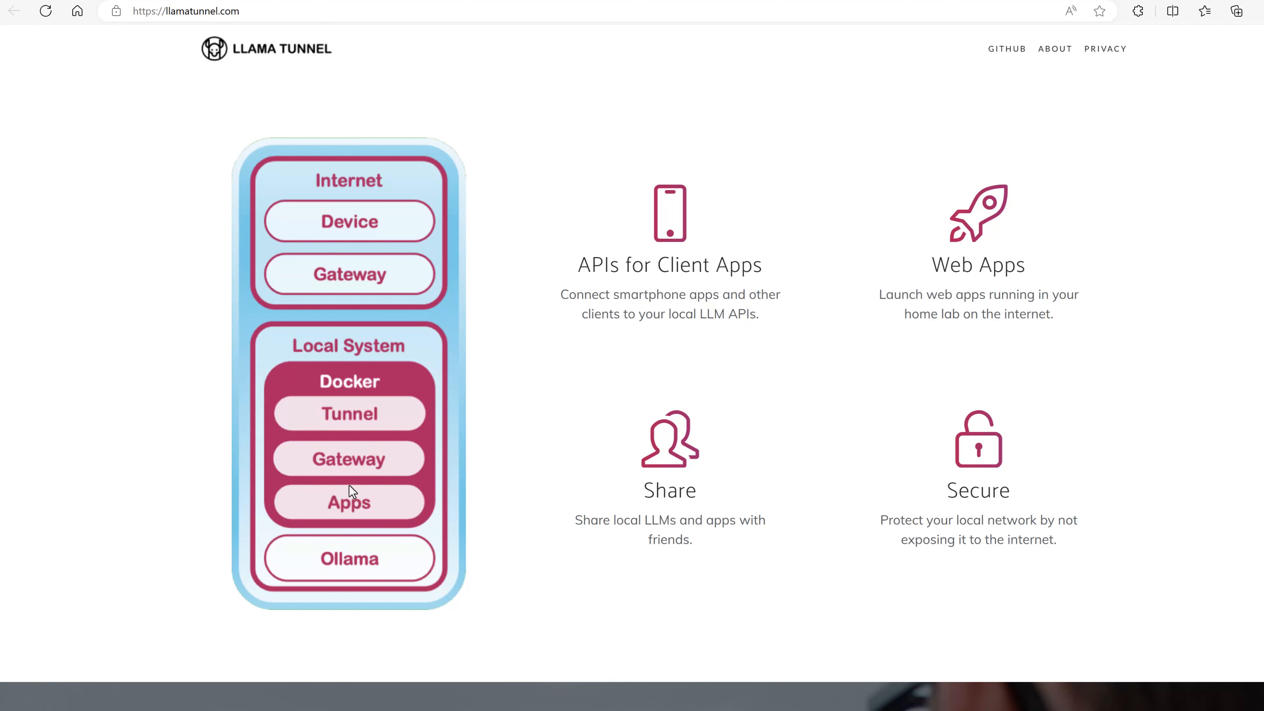
pyautogui.moveTo(336, 515)
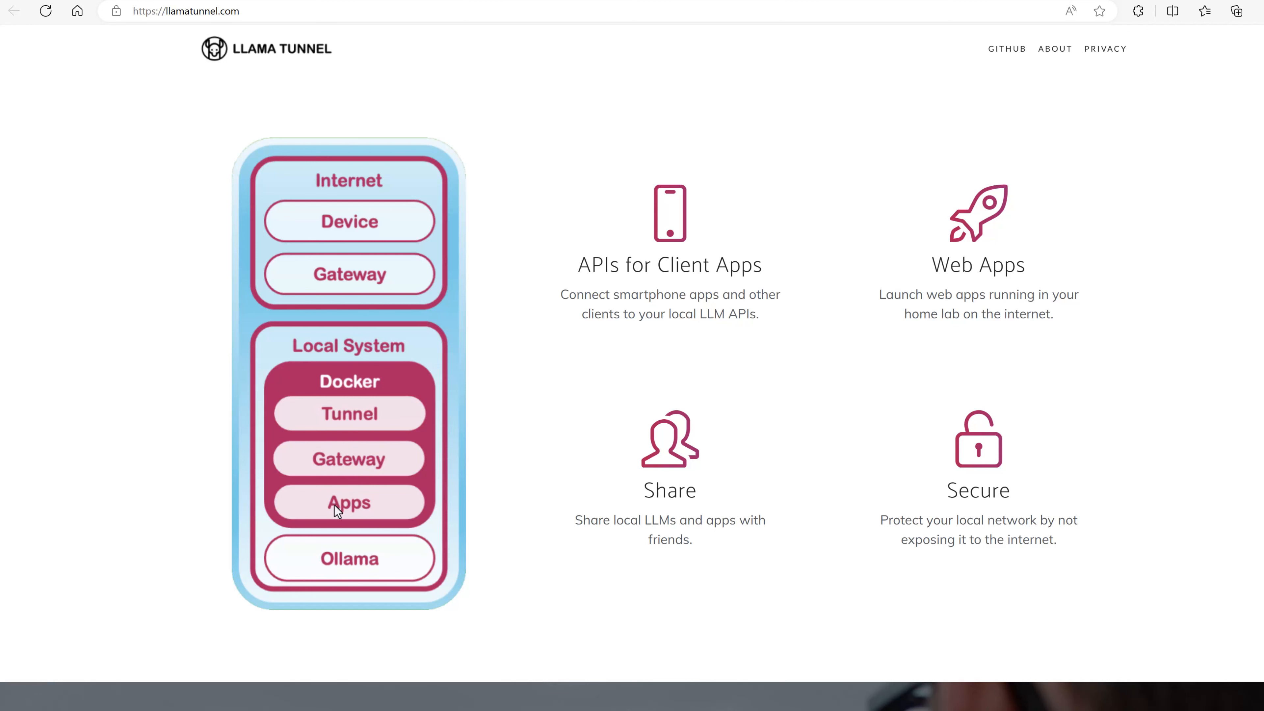
pyautogui.moveTo(328, 503)
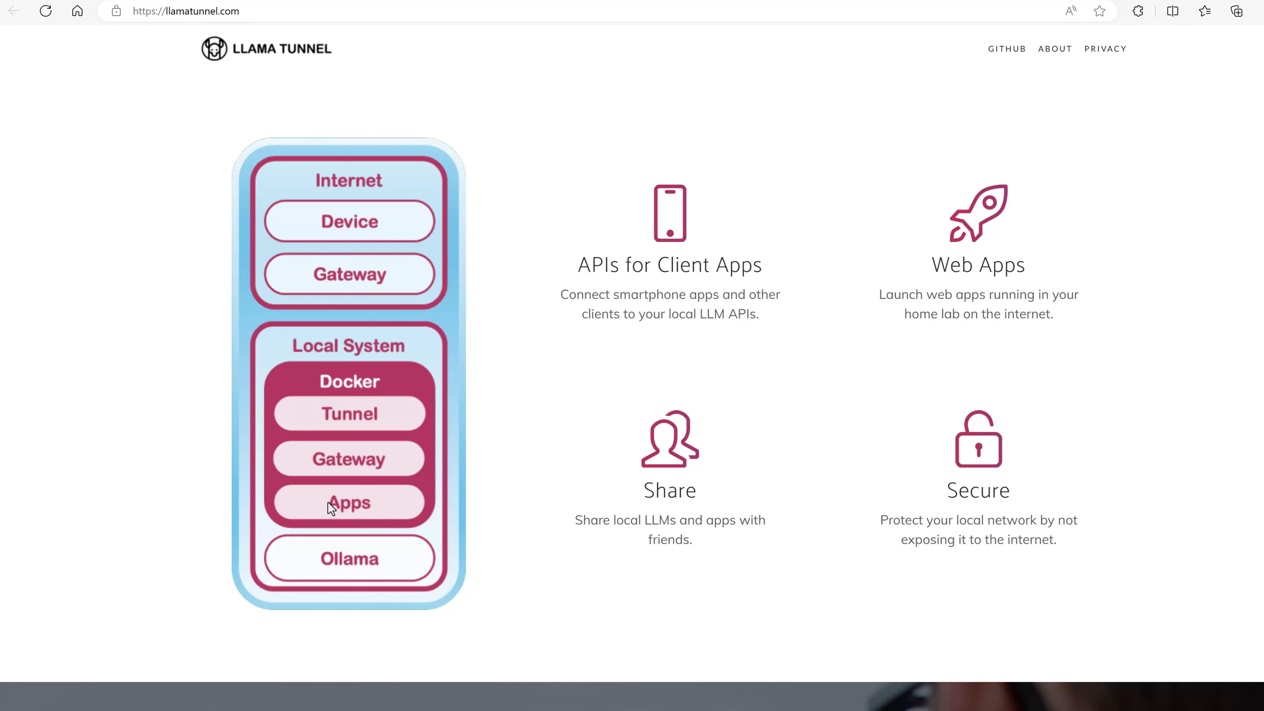
pyautogui.moveTo(313, 233)
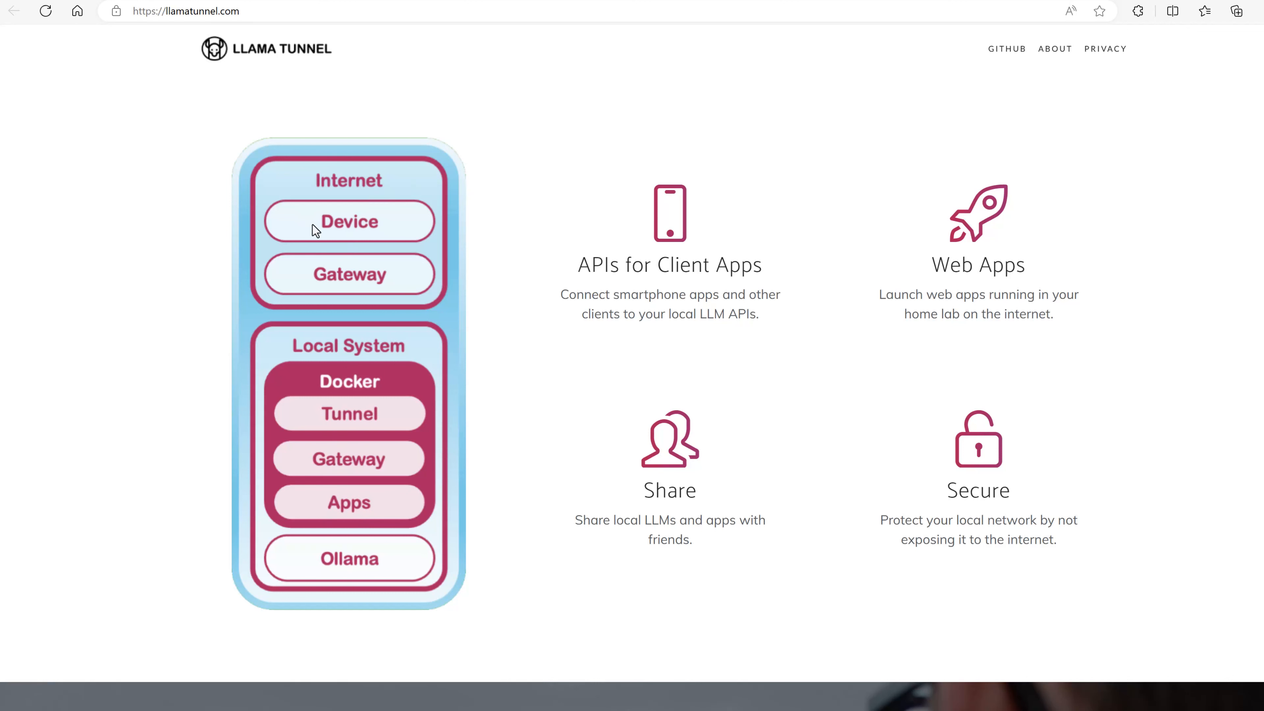
pyautogui.moveTo(317, 490)
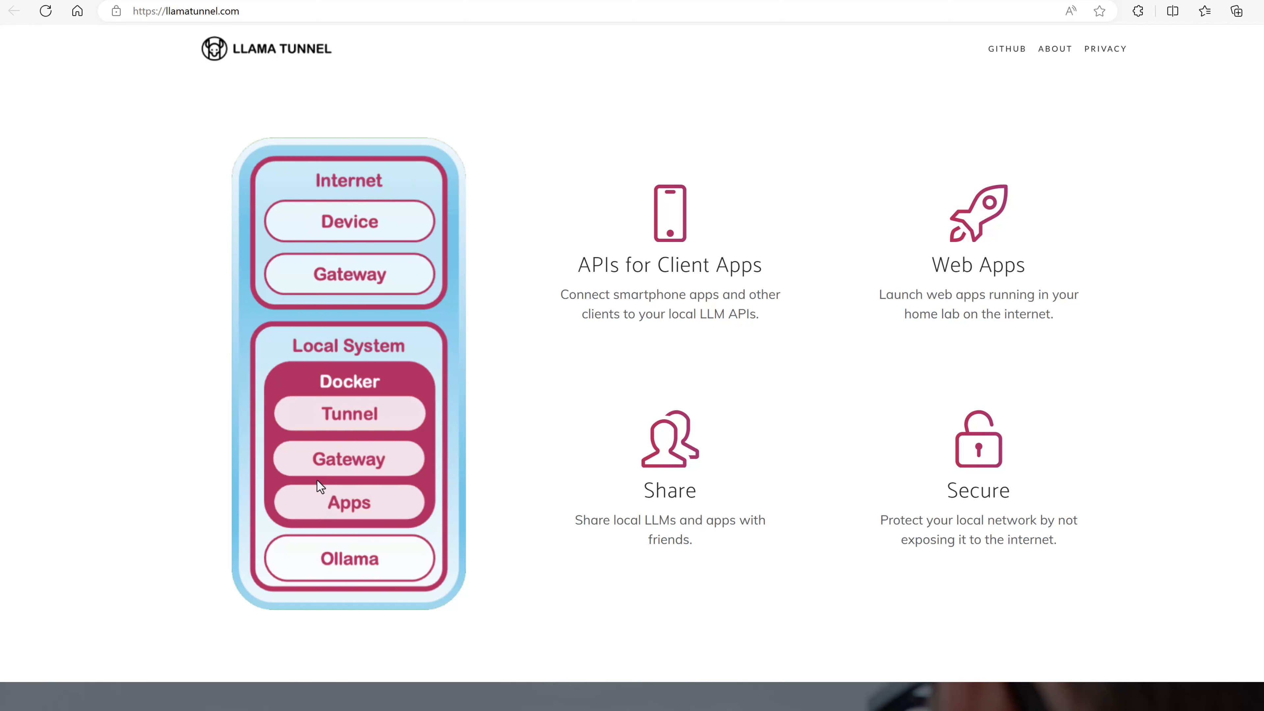
pyautogui.moveTo(335, 565)
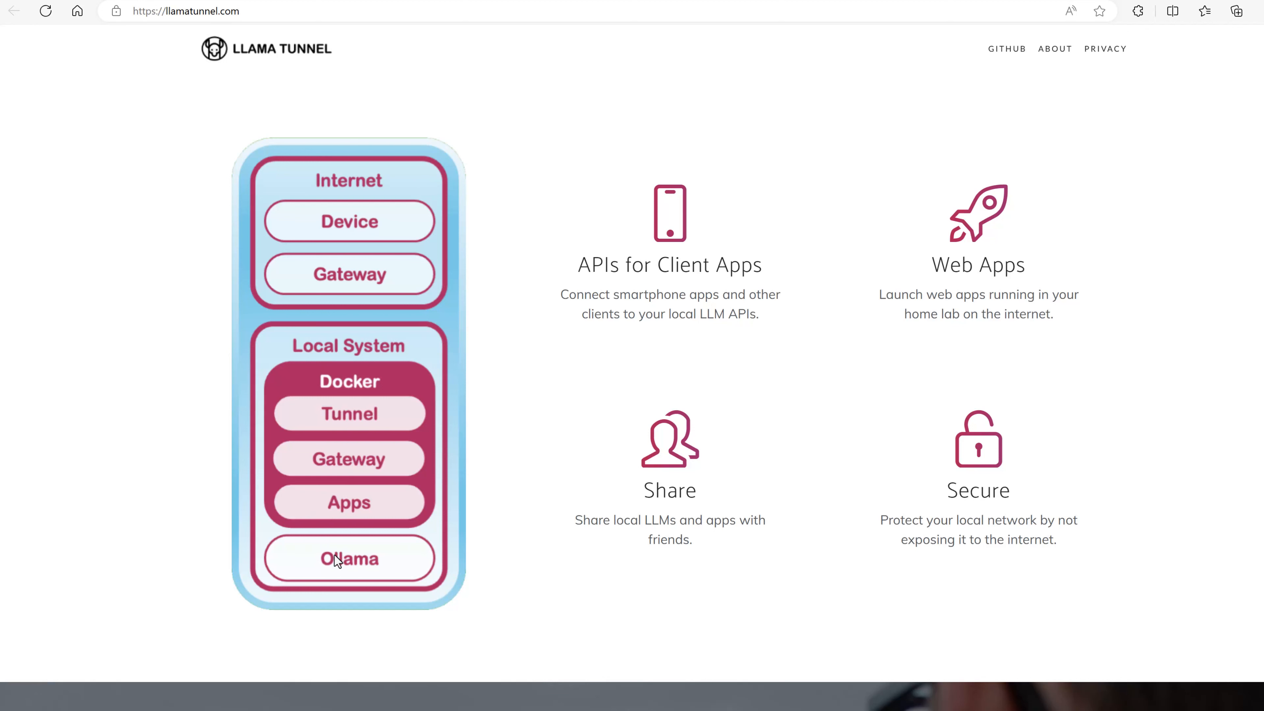
pyautogui.moveTo(354, 481)
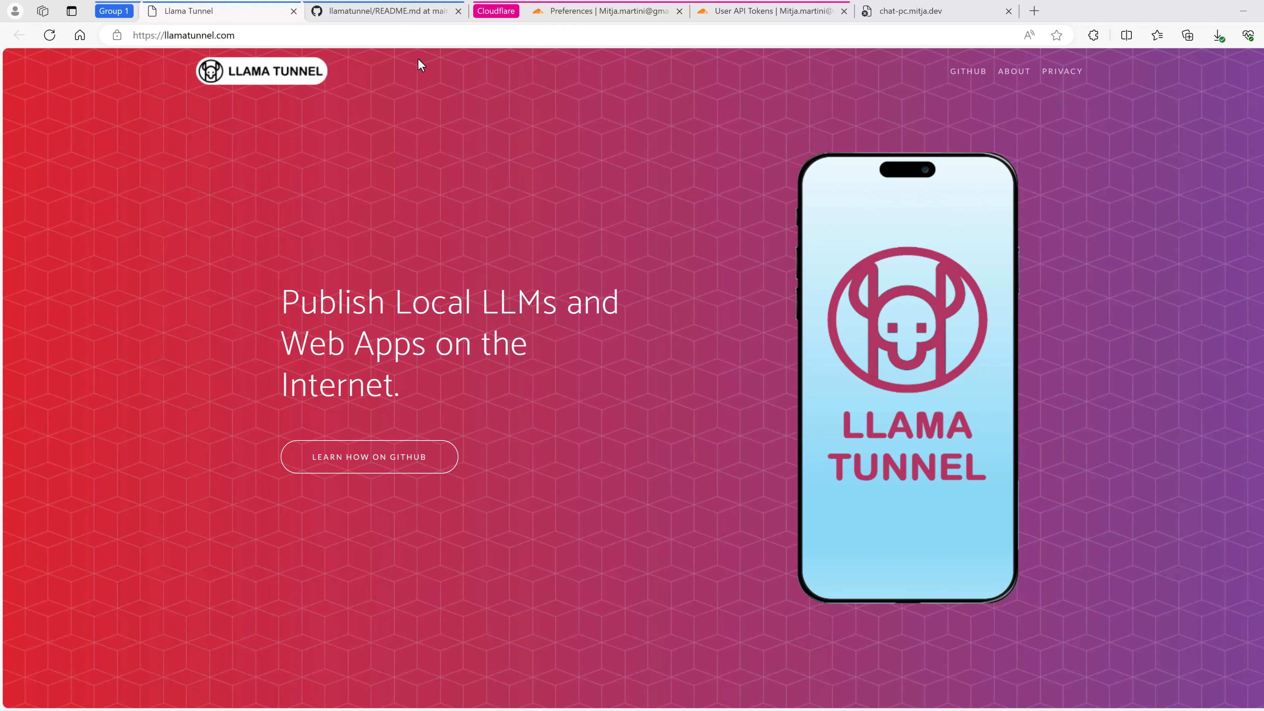
pyautogui.click(384, 12)
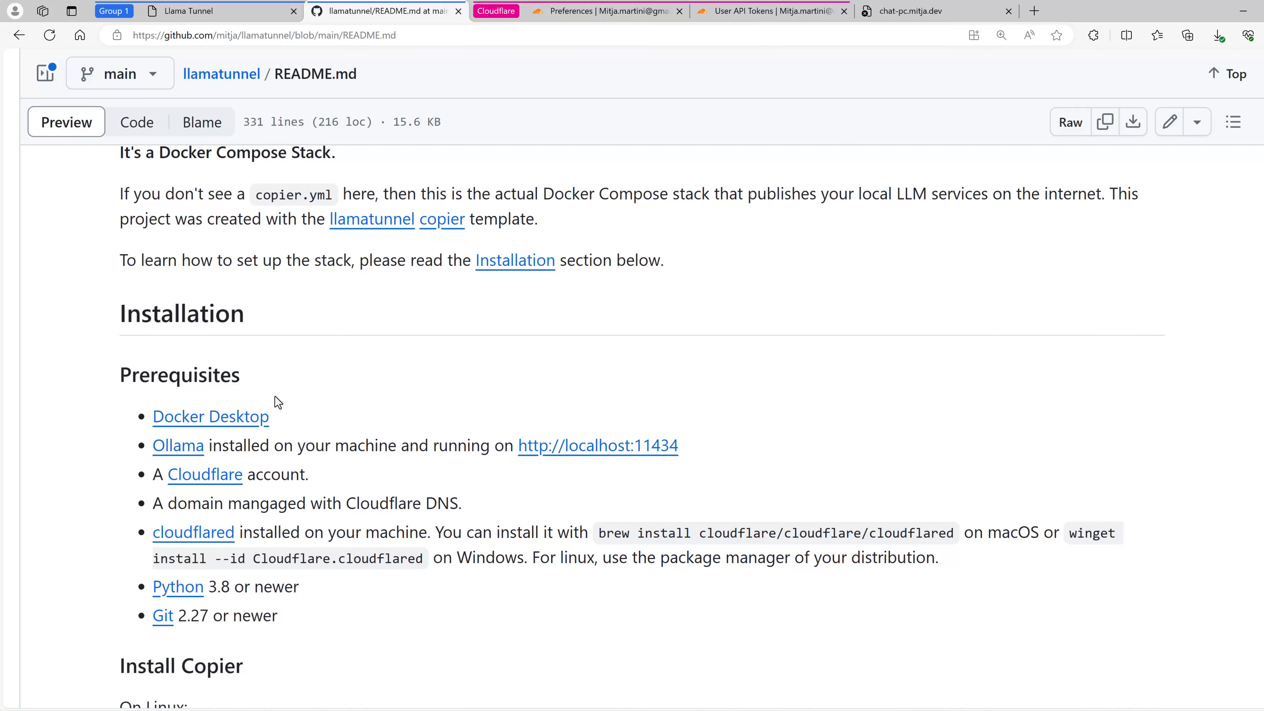
pyautogui.moveTo(176, 430)
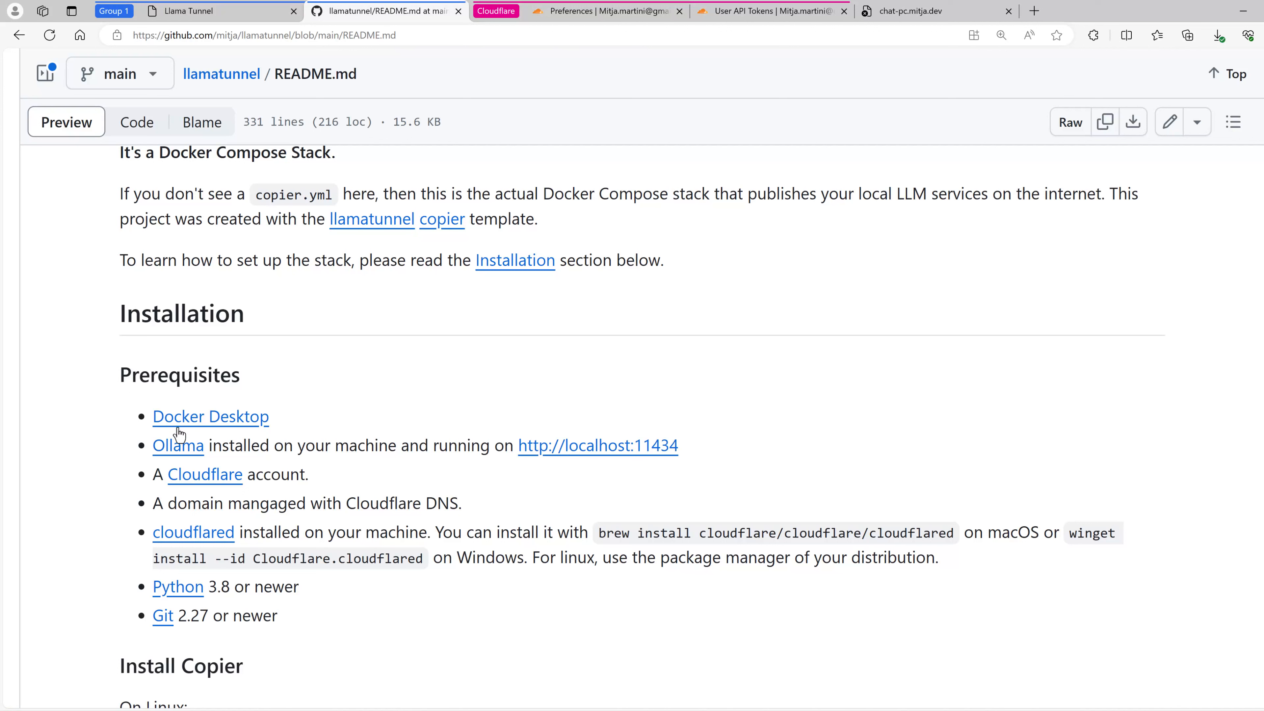
pyautogui.moveTo(242, 431)
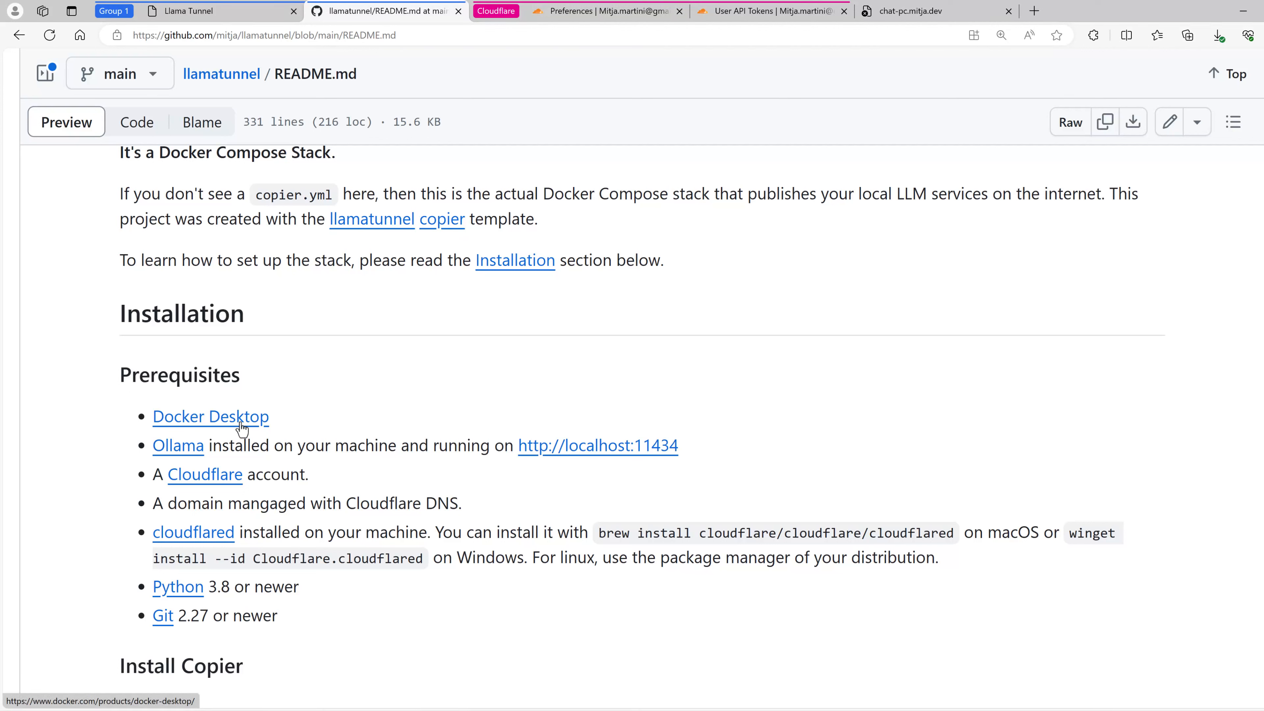
pyautogui.moveTo(189, 453)
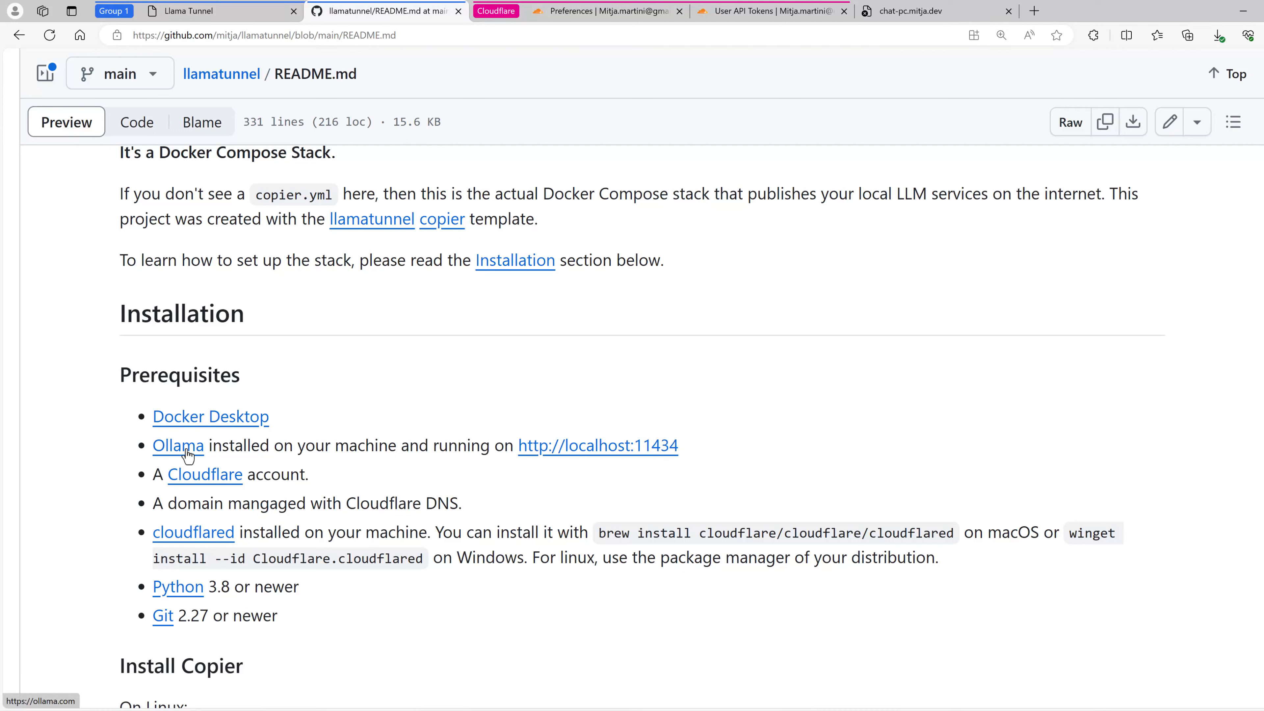
pyautogui.moveTo(348, 461)
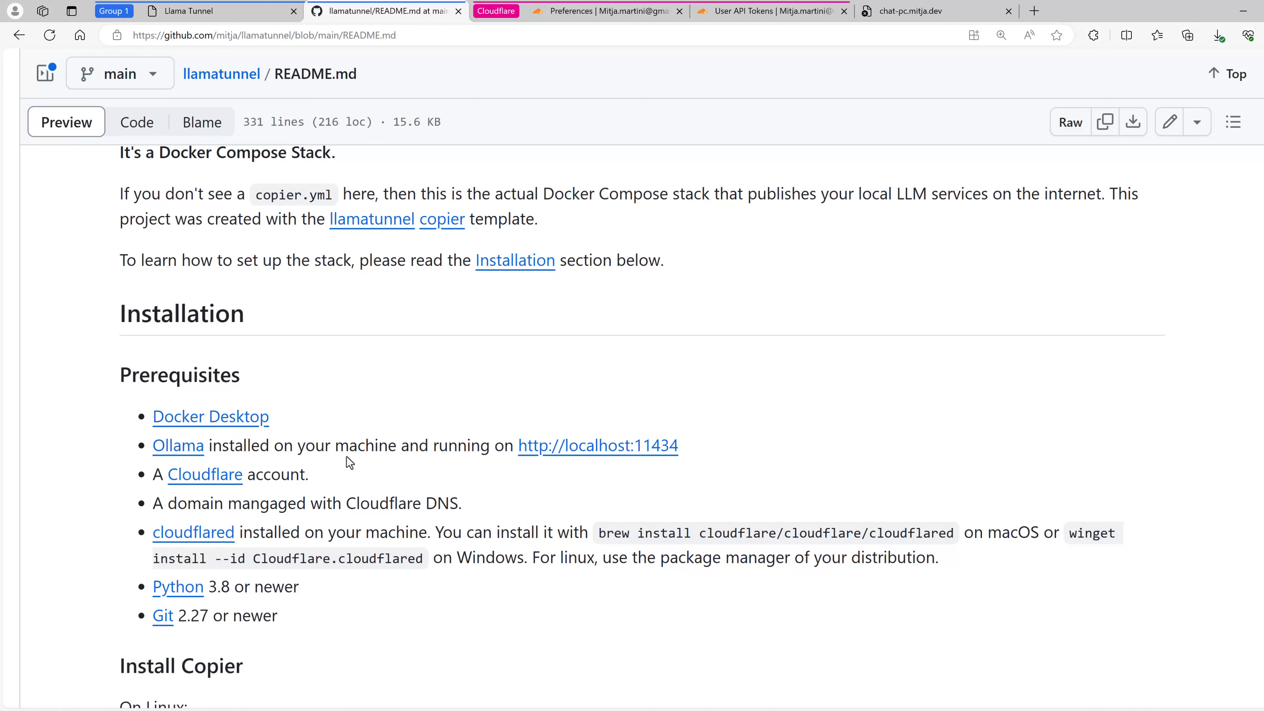
pyautogui.moveTo(675, 456)
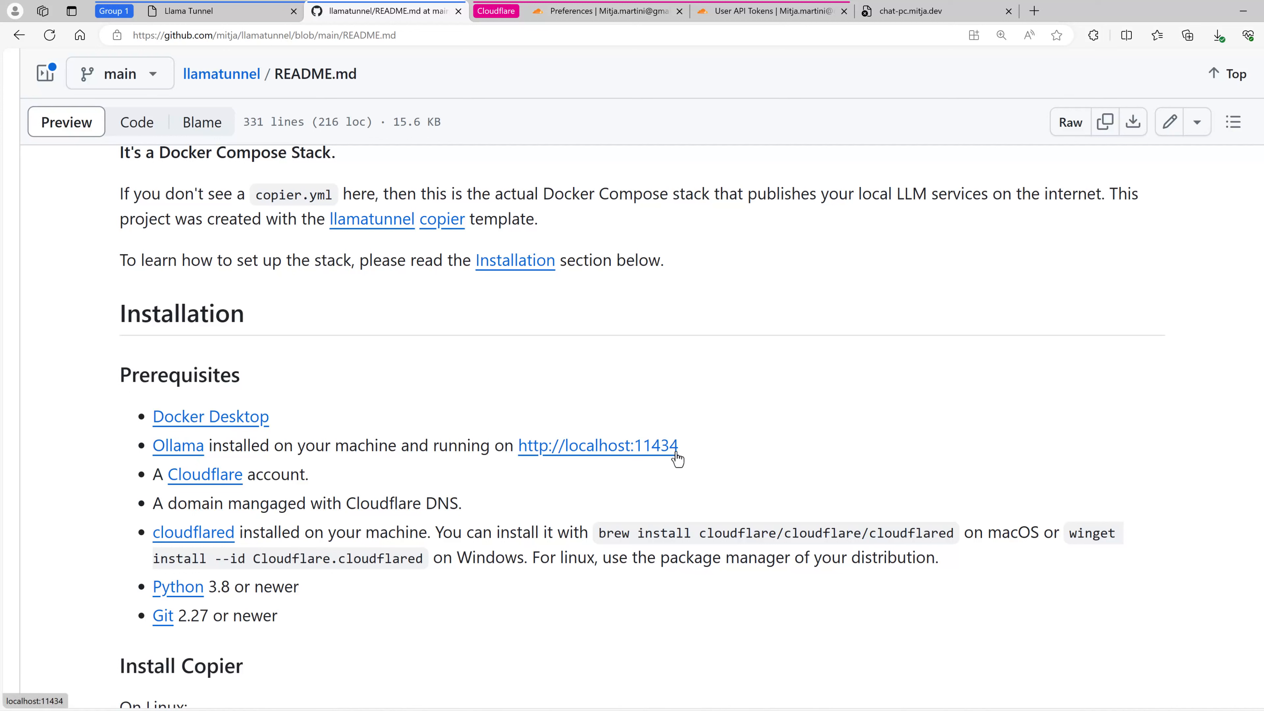
pyautogui.moveTo(172, 482)
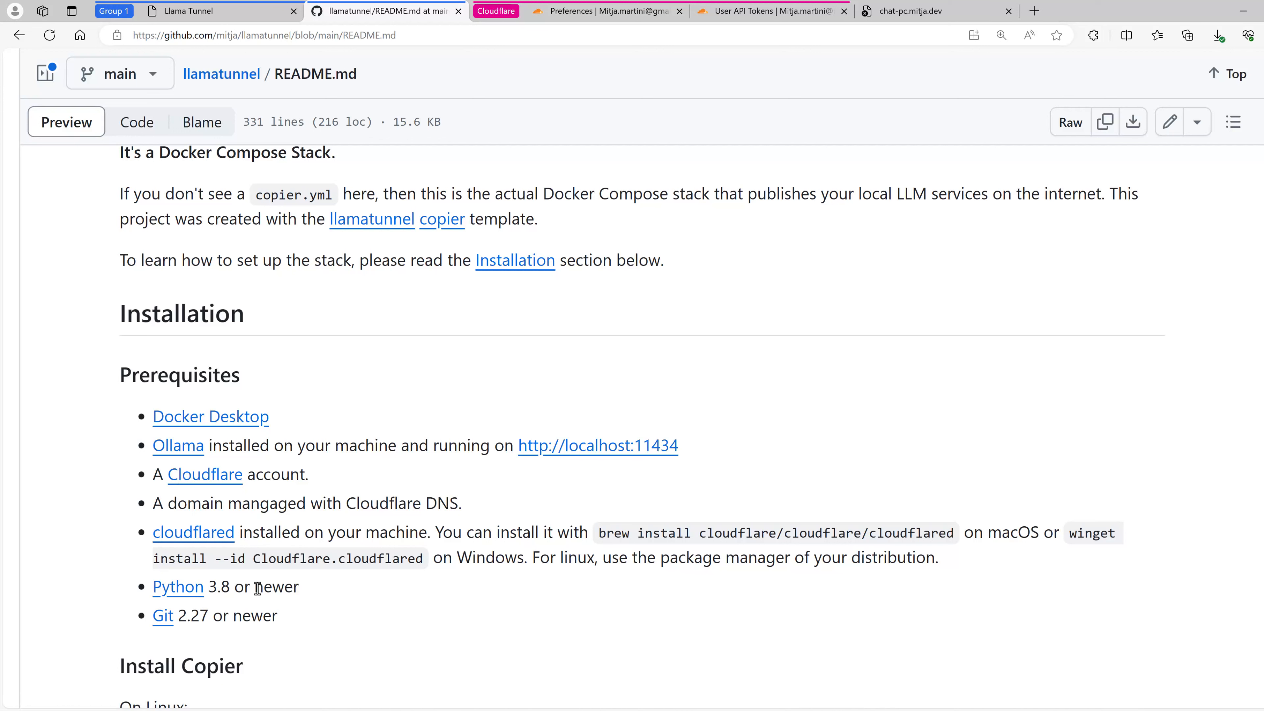
pyautogui.moveTo(469, 508)
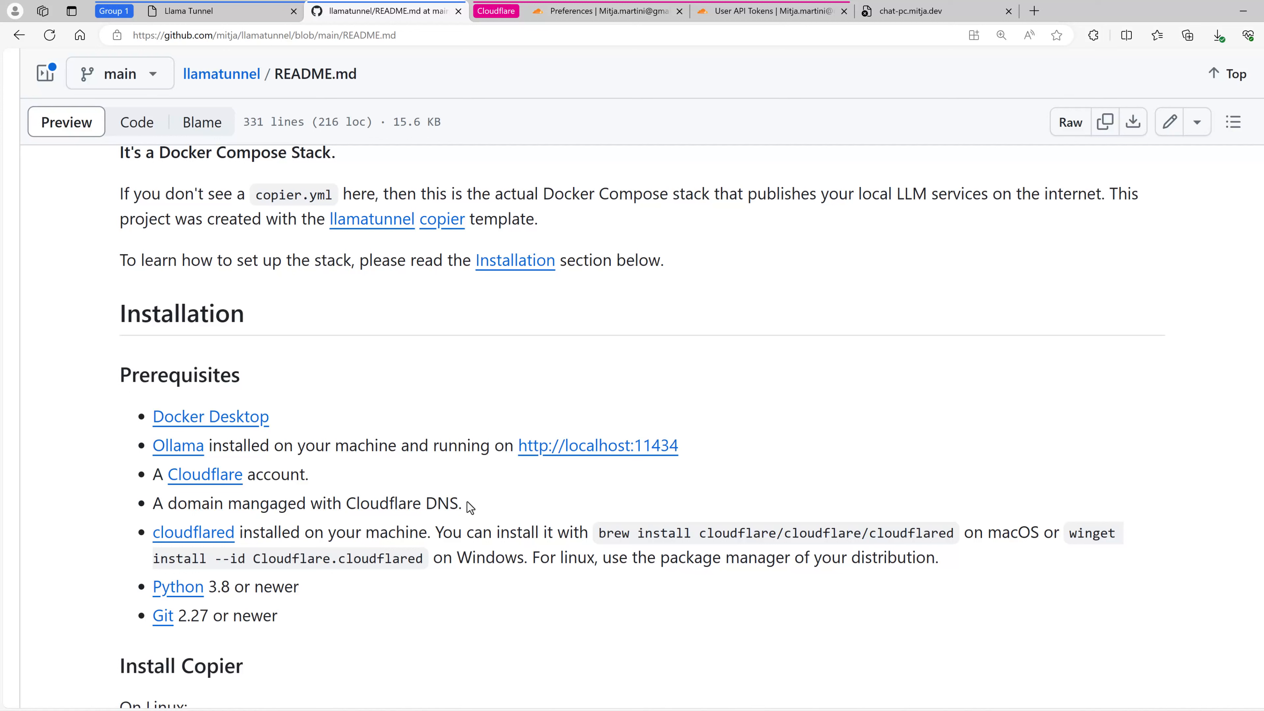
pyautogui.moveTo(188, 539)
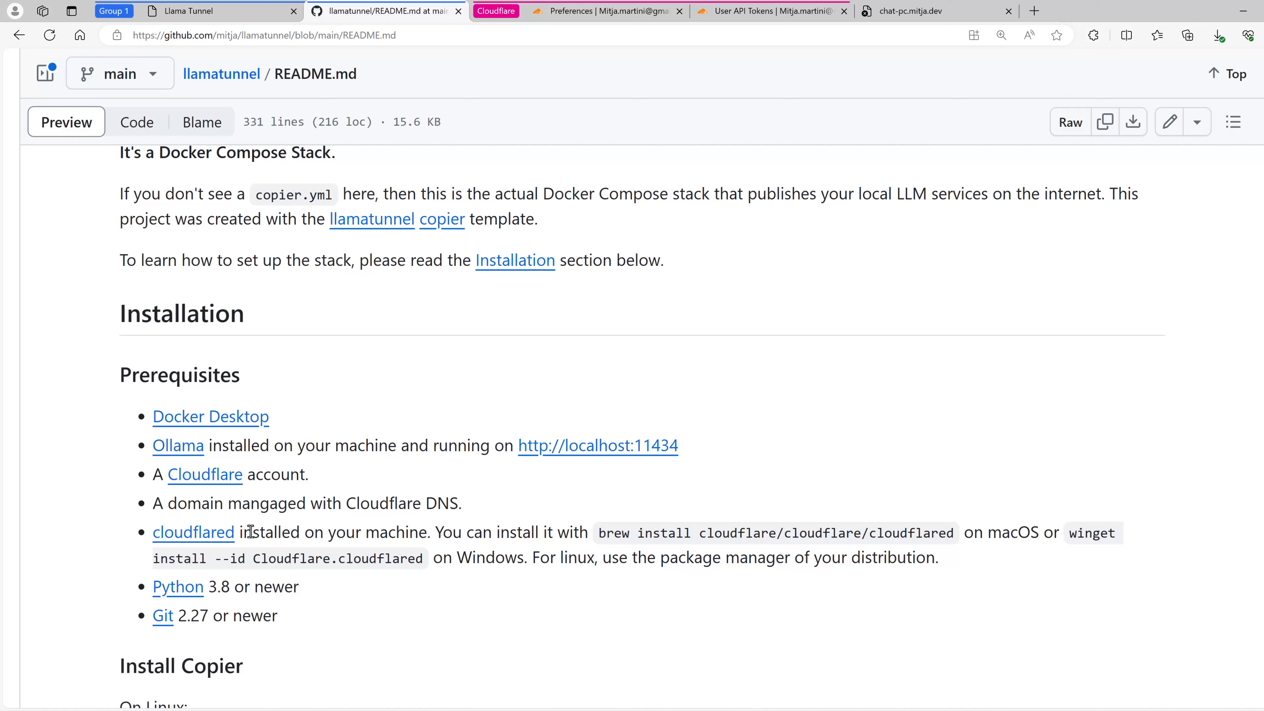
pyautogui.moveTo(191, 616)
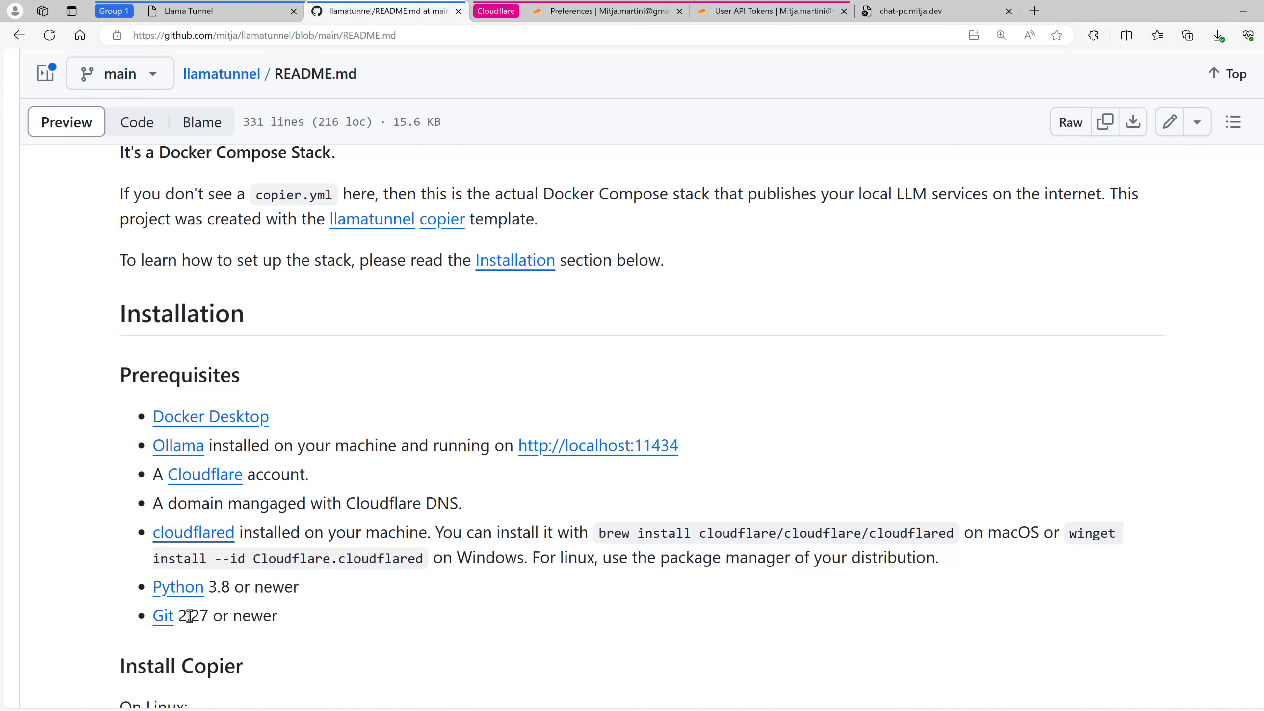
# Step: Scroll the README past Install Copier to the 'Create a Cloudflare API Token' section, deselecting the Windows commands
pyautogui.scroll(-3)
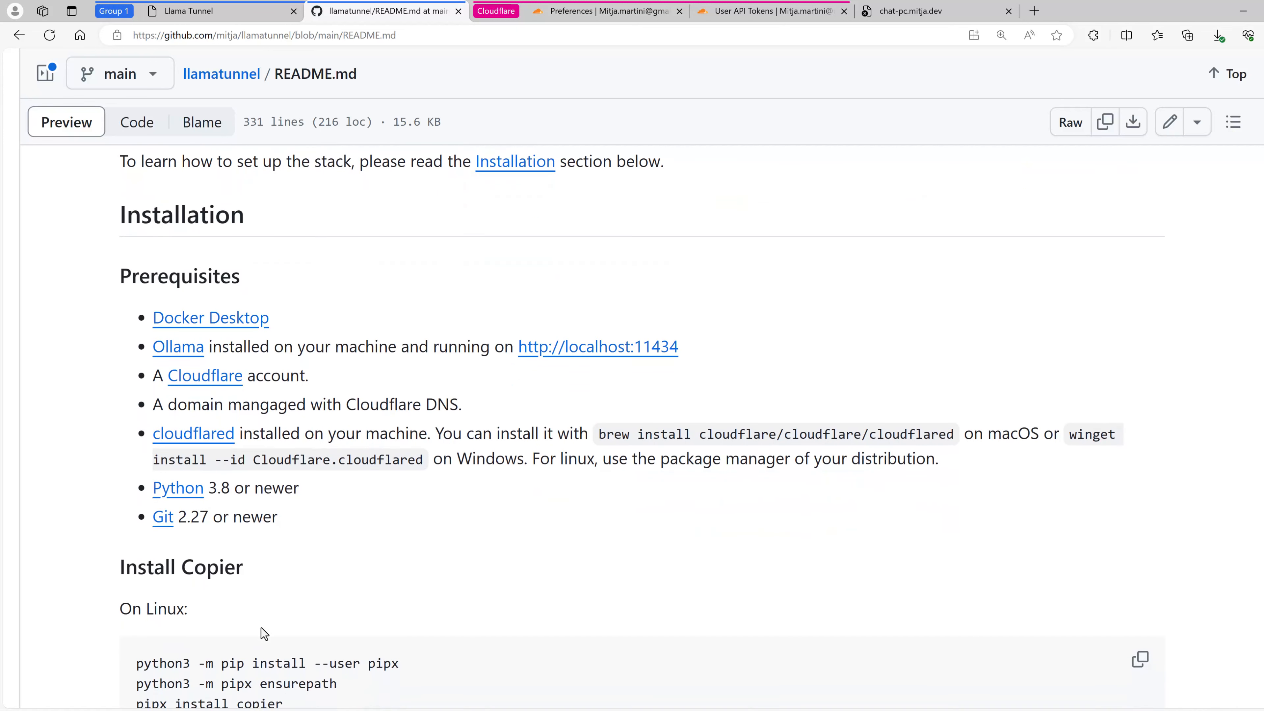
pyautogui.scroll(-3)
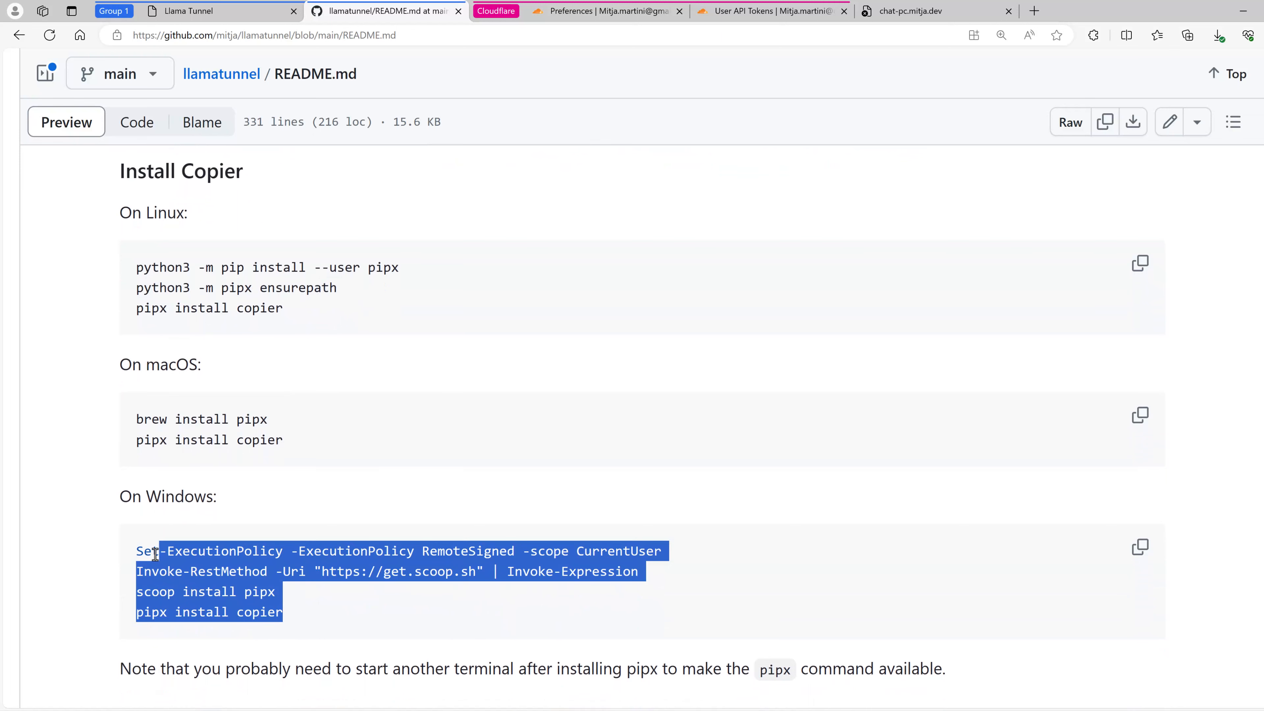
pyautogui.click(332, 626)
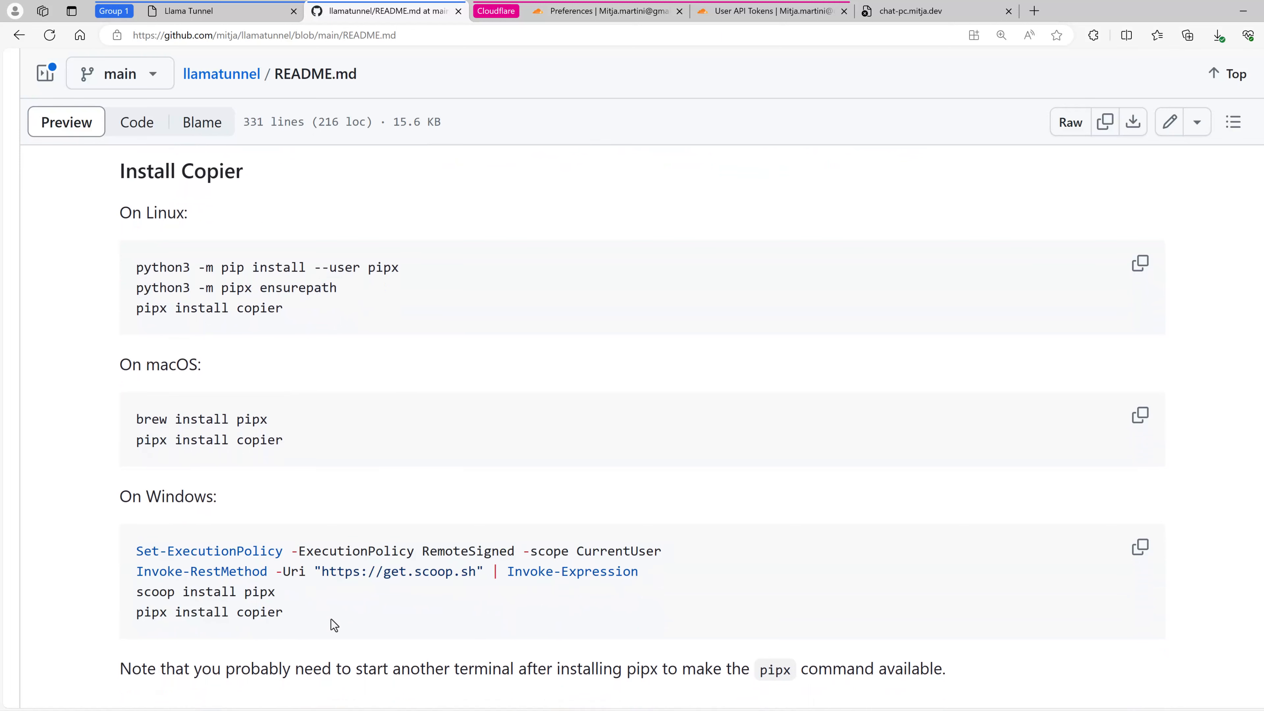
pyautogui.scroll(-3)
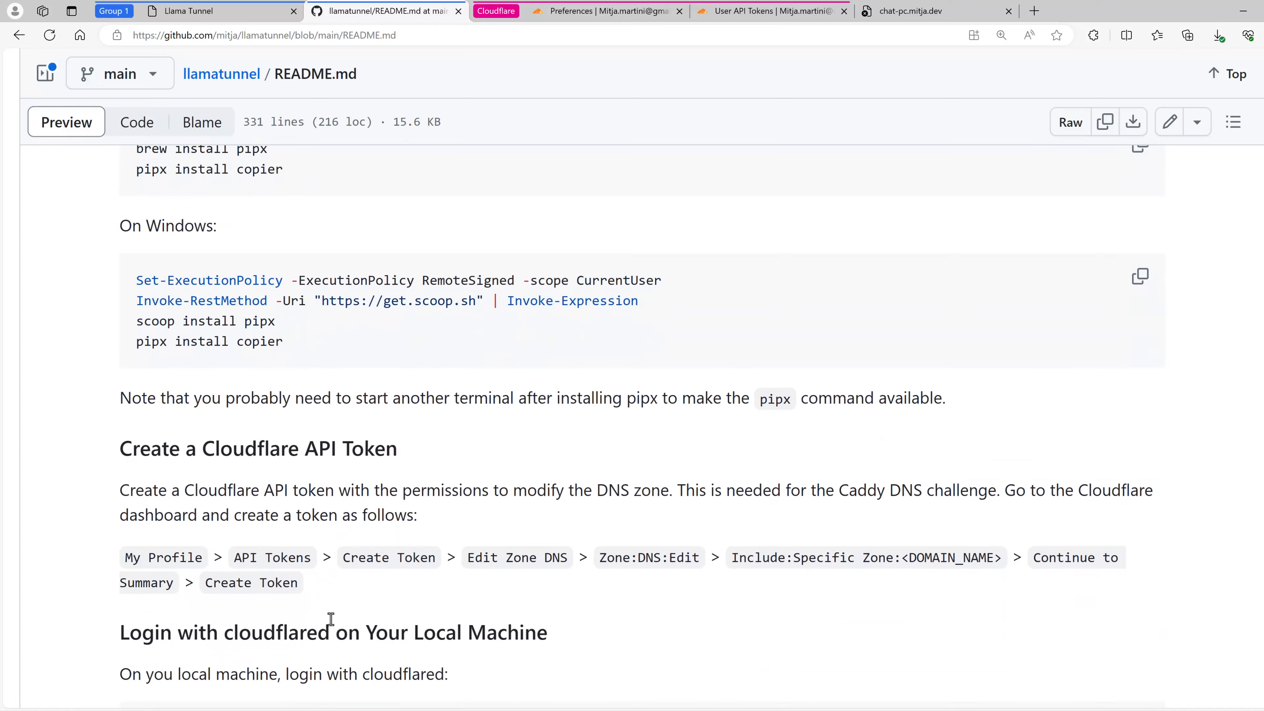
pyautogui.scroll(-3)
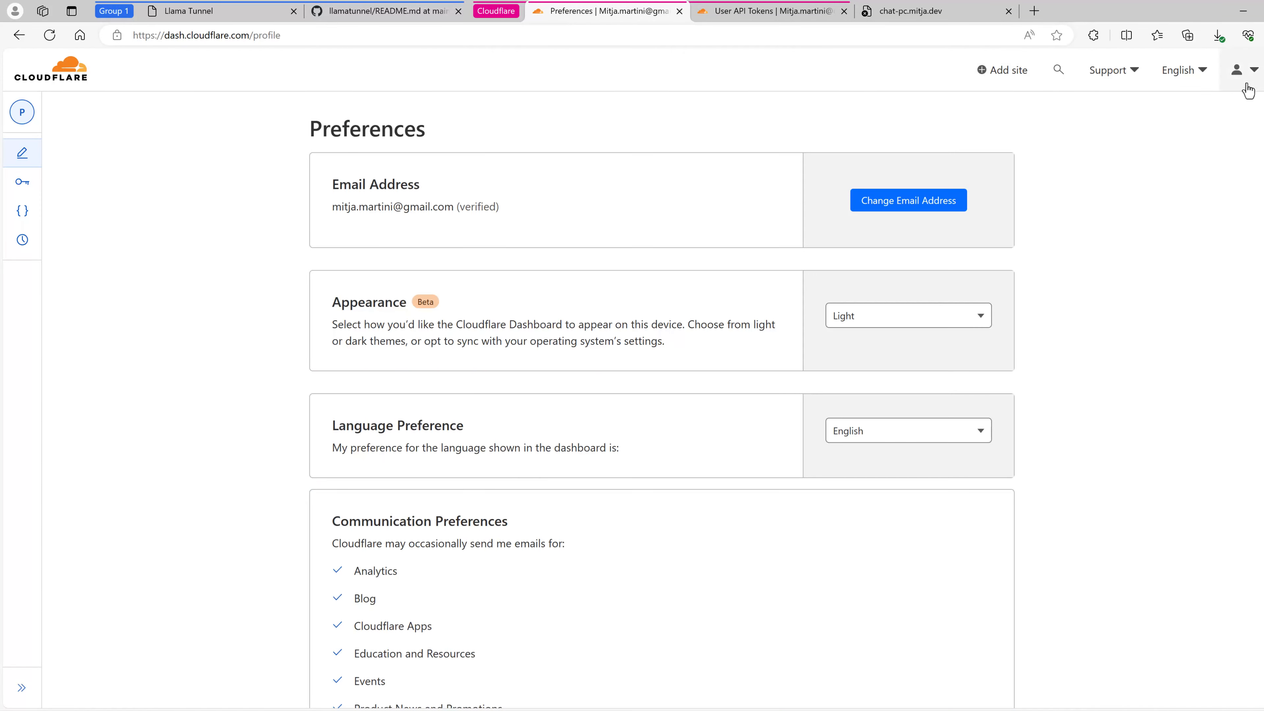
pyautogui.moveTo(113, 144)
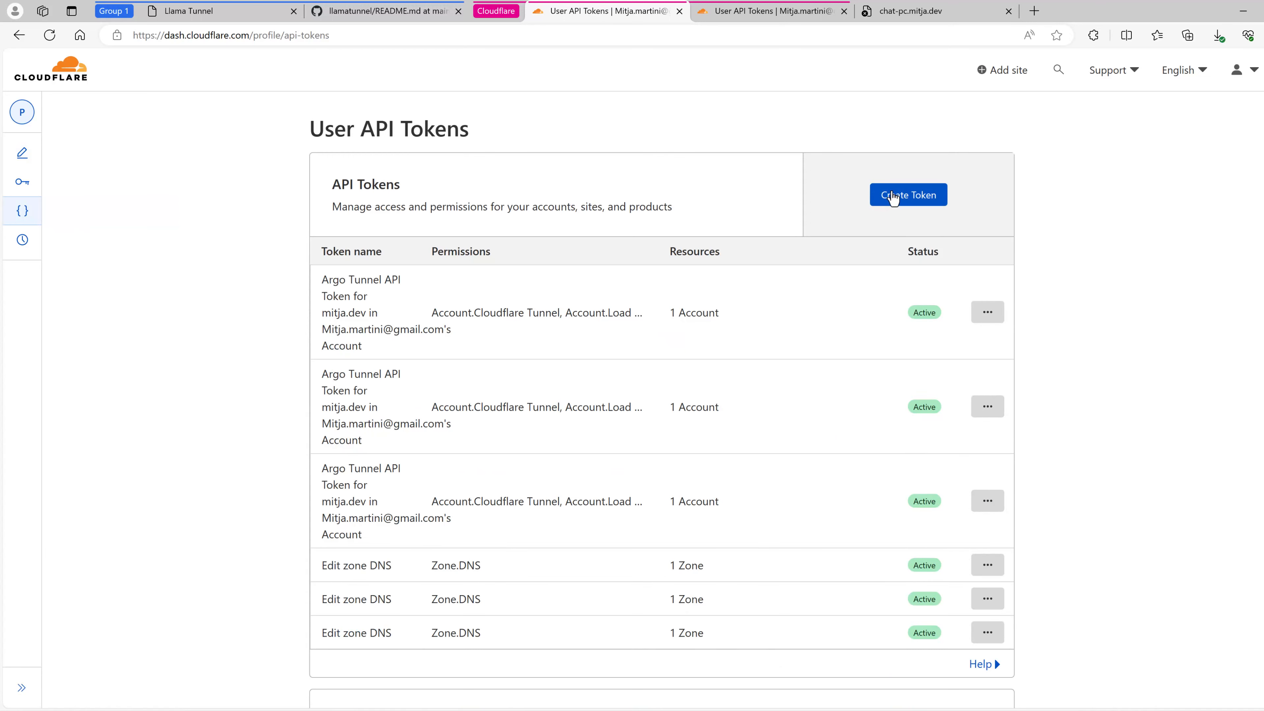
# Step: Create an Edit zone DNS API token scoped to zone mitja.dev and copy its value
pyautogui.click(908, 194)
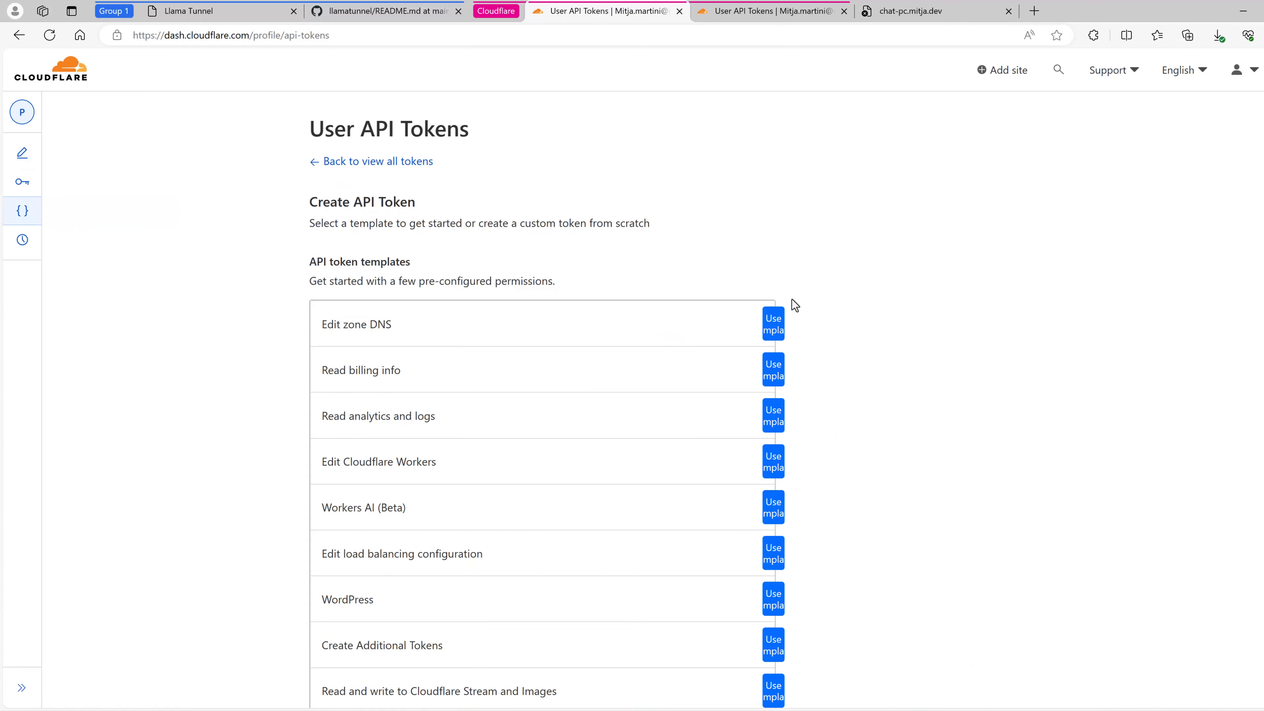
pyautogui.click(773, 324)
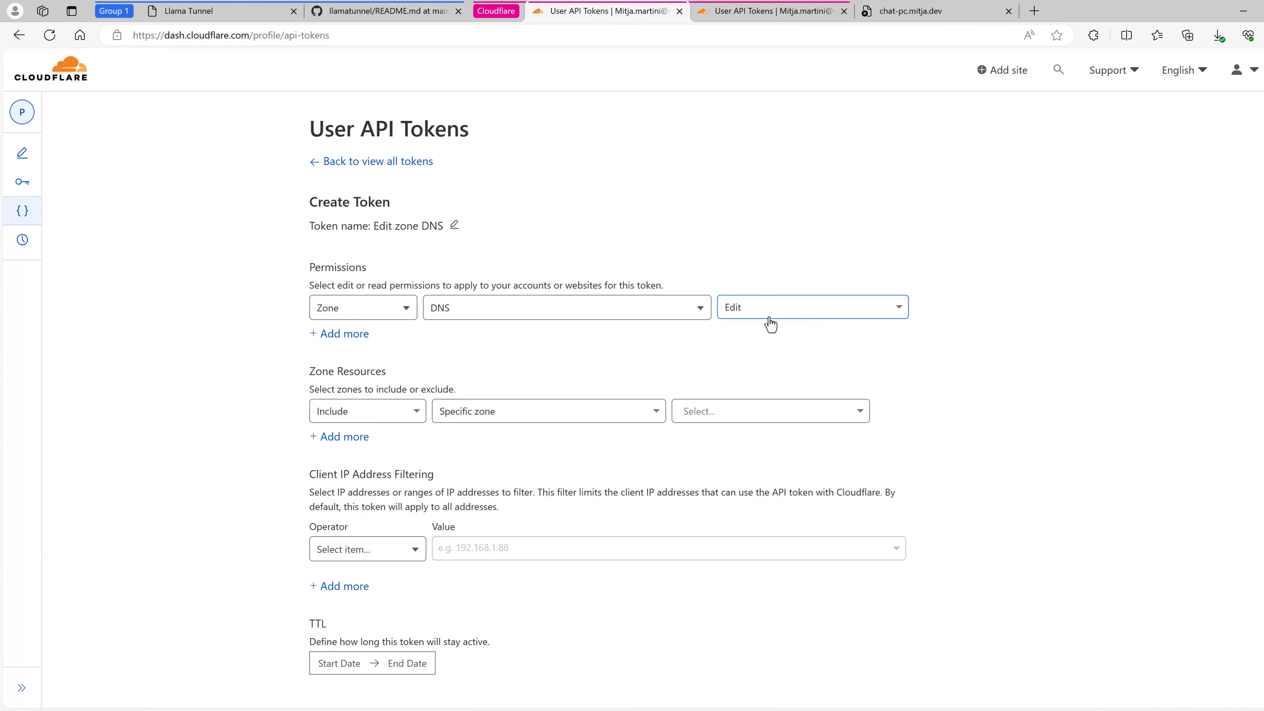
pyautogui.click(770, 411)
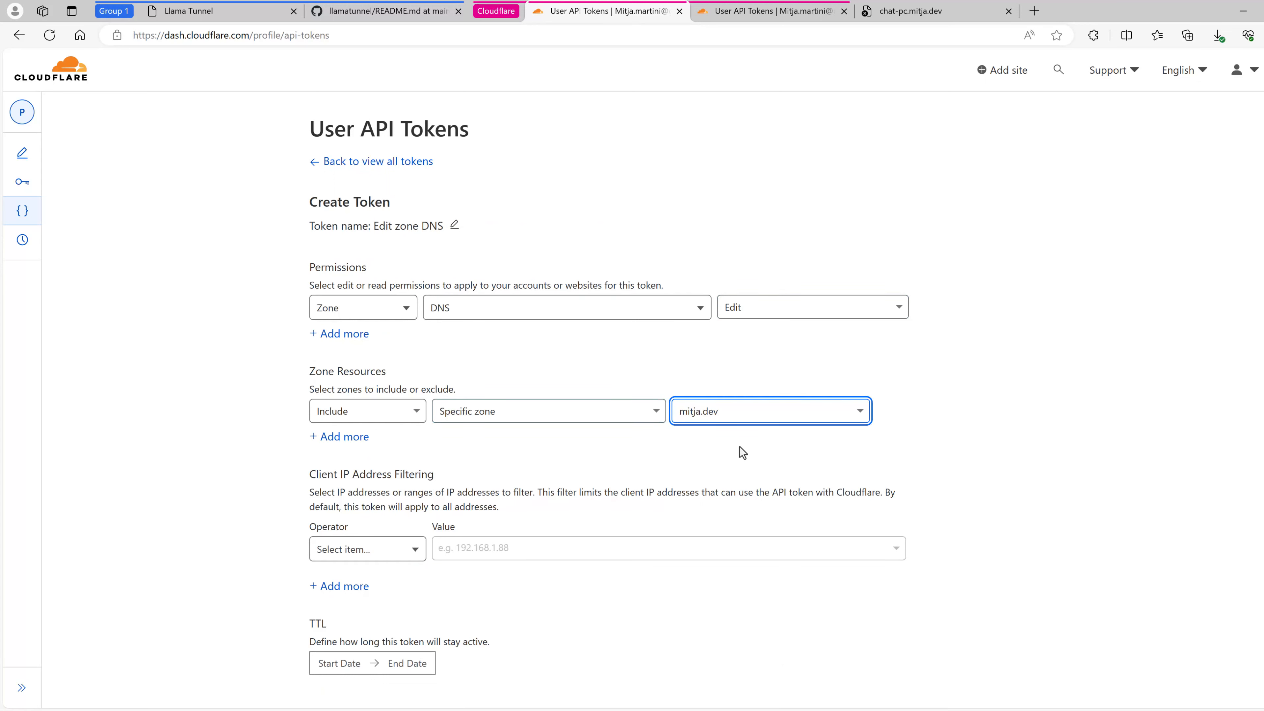
pyautogui.moveTo(682, 414)
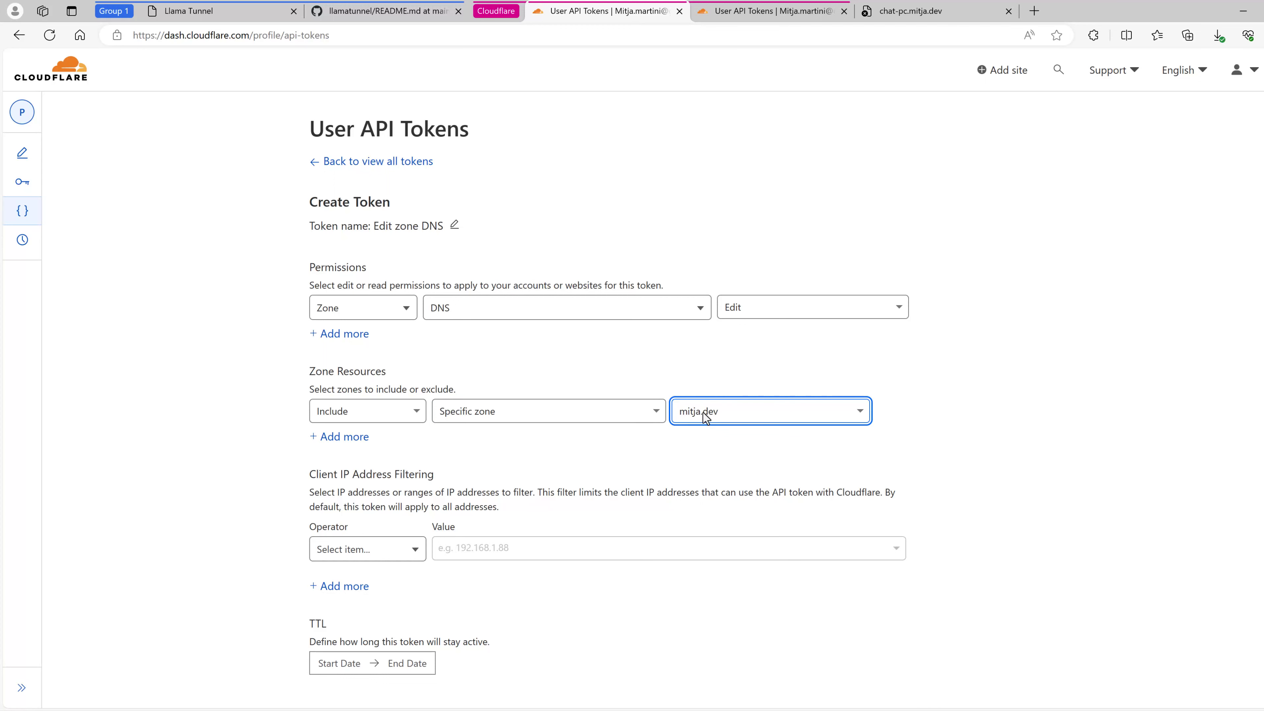
pyautogui.scroll(-3)
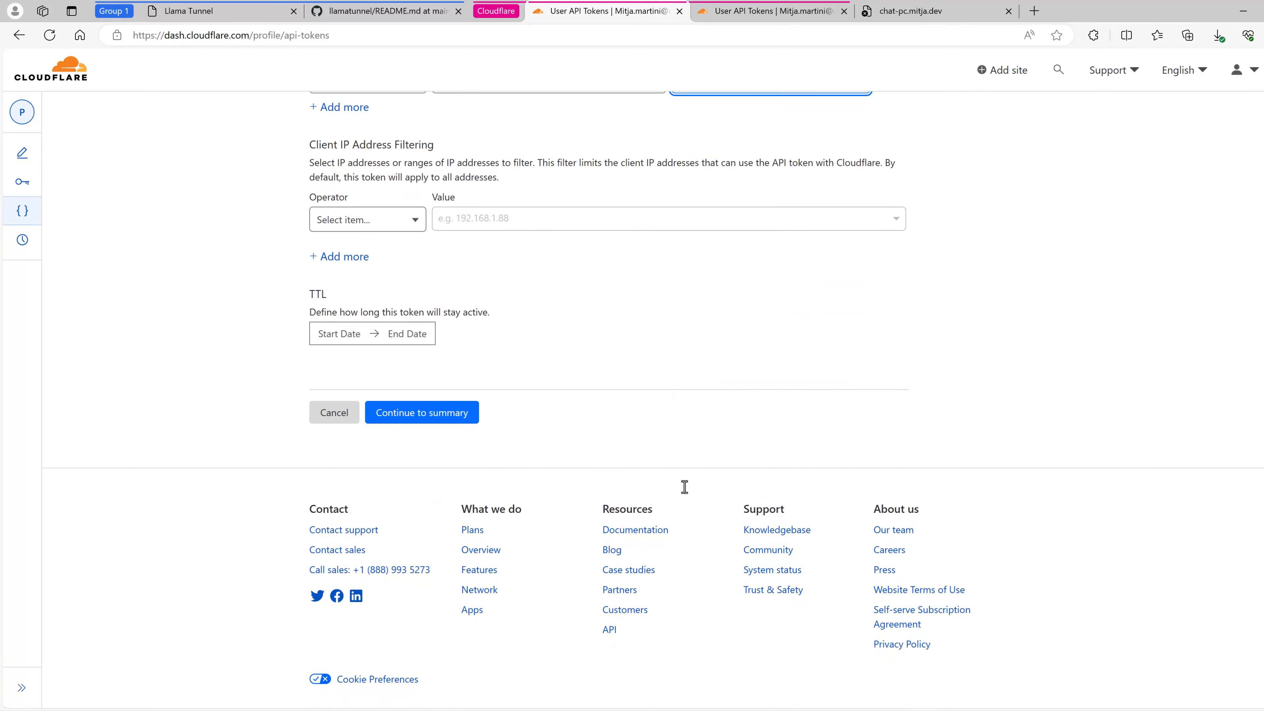
pyautogui.click(421, 412)
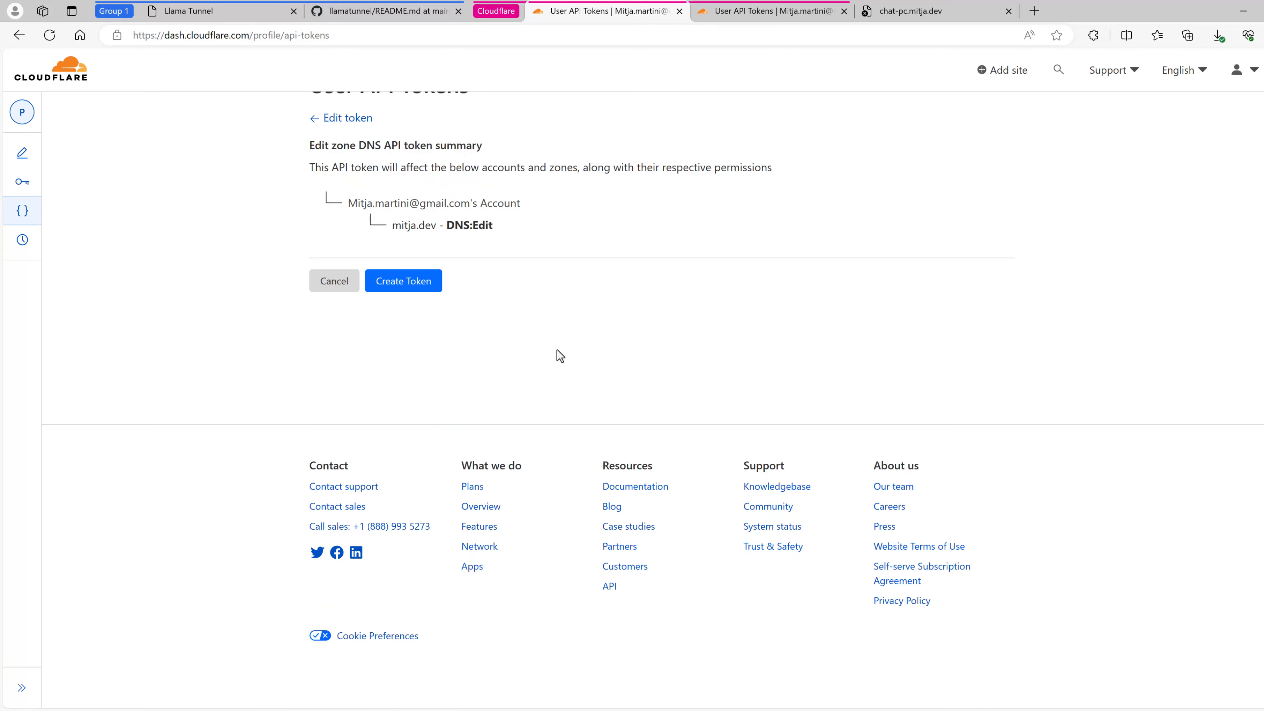
pyautogui.click(404, 280)
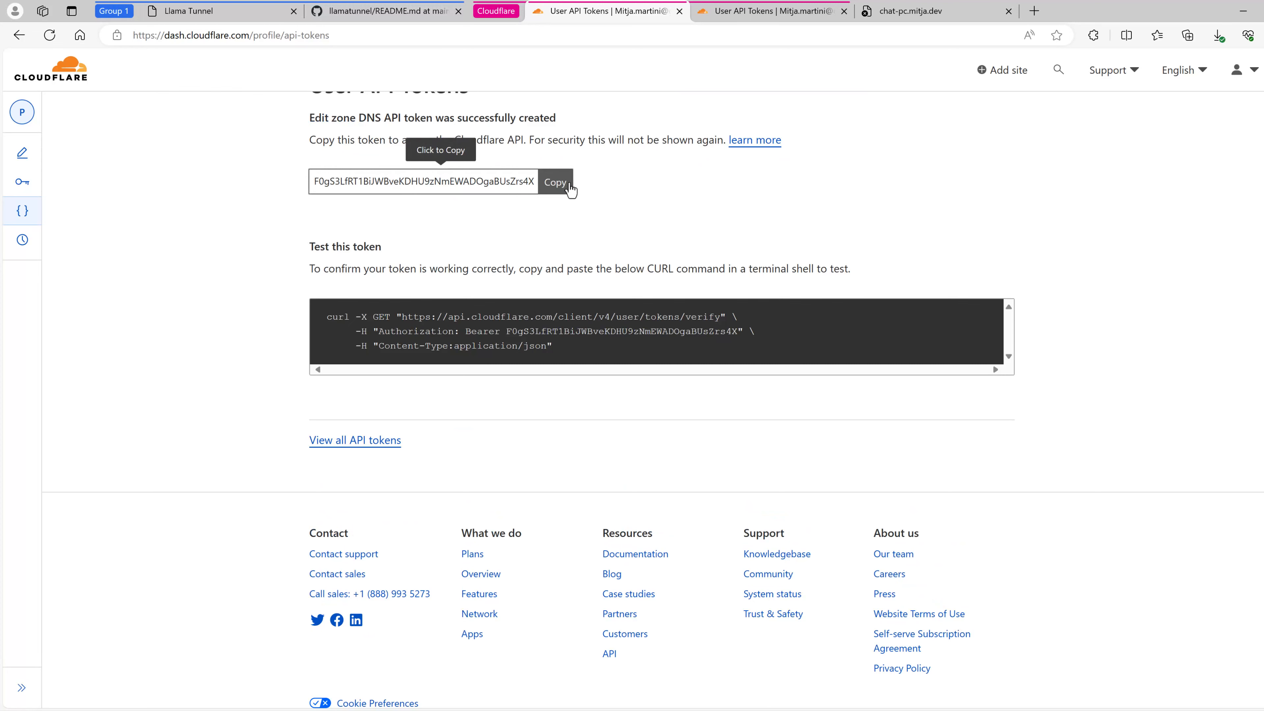
pyautogui.click(556, 183)
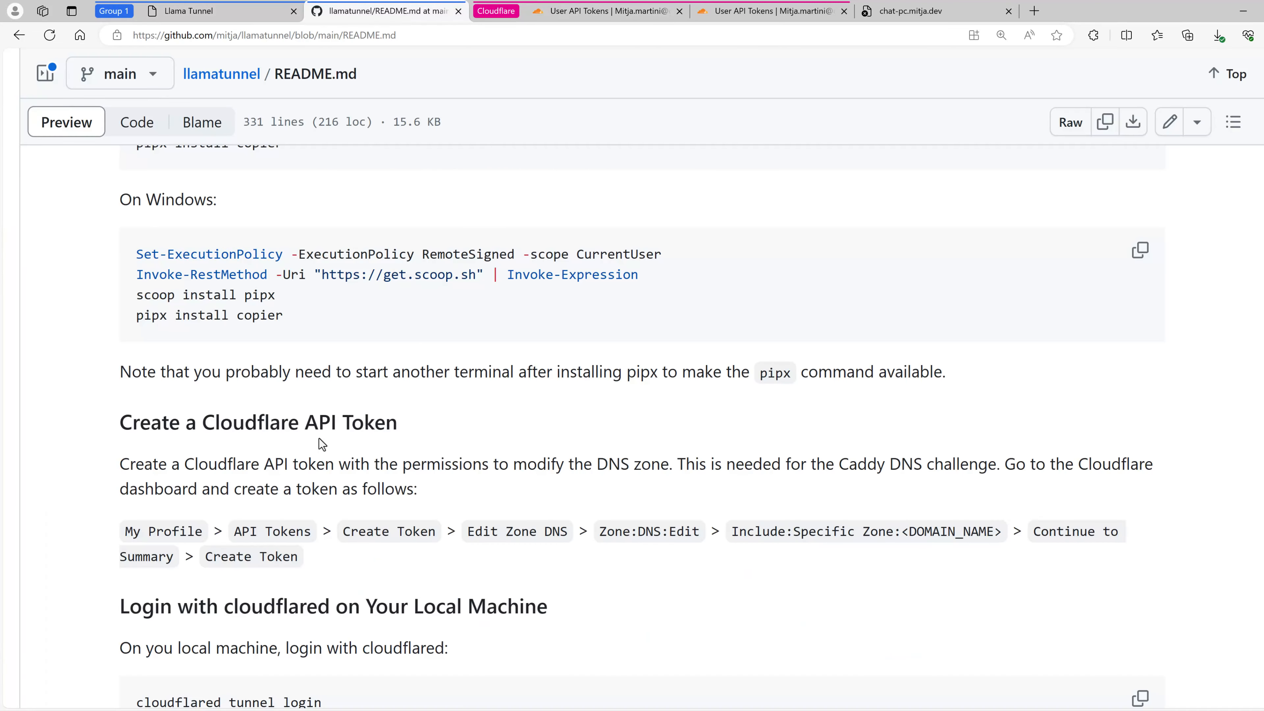
# Step: Scroll to 'Create a Folder for the Docker Stack' and select parts of the $HOME\docker-stacks\llamatunnel path to read them
pyautogui.scroll(-3)
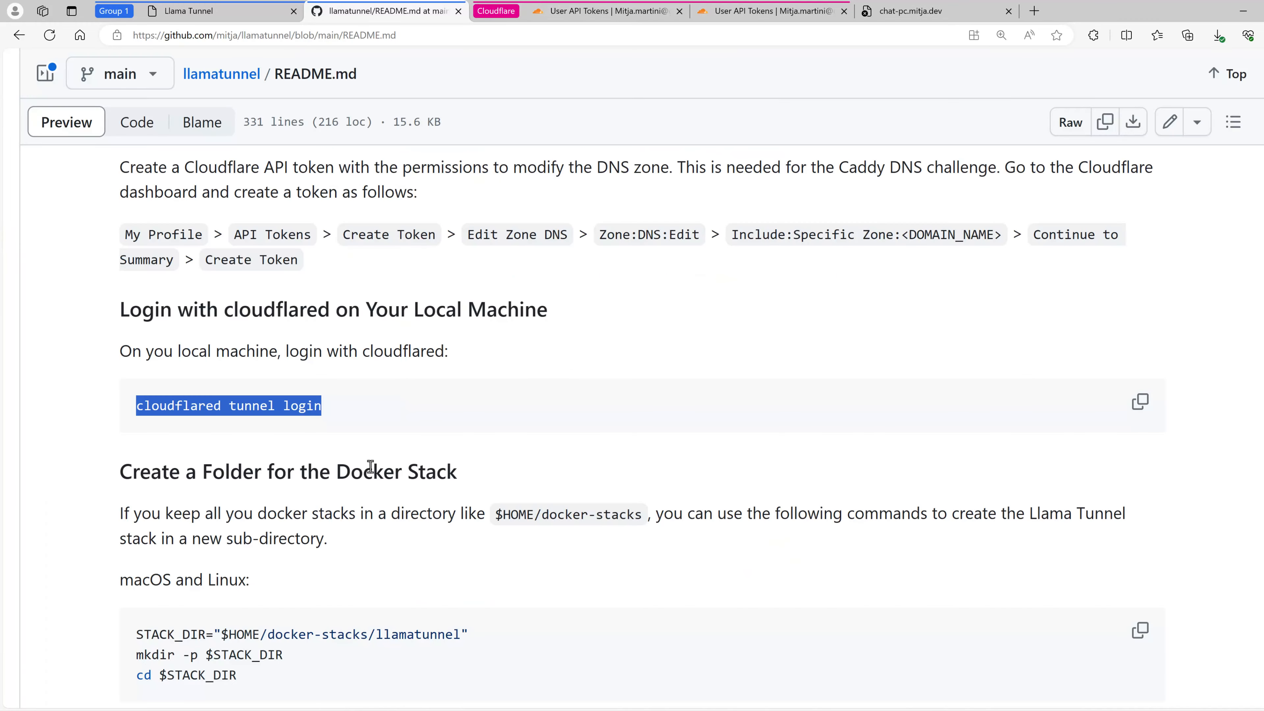
pyautogui.scroll(-3)
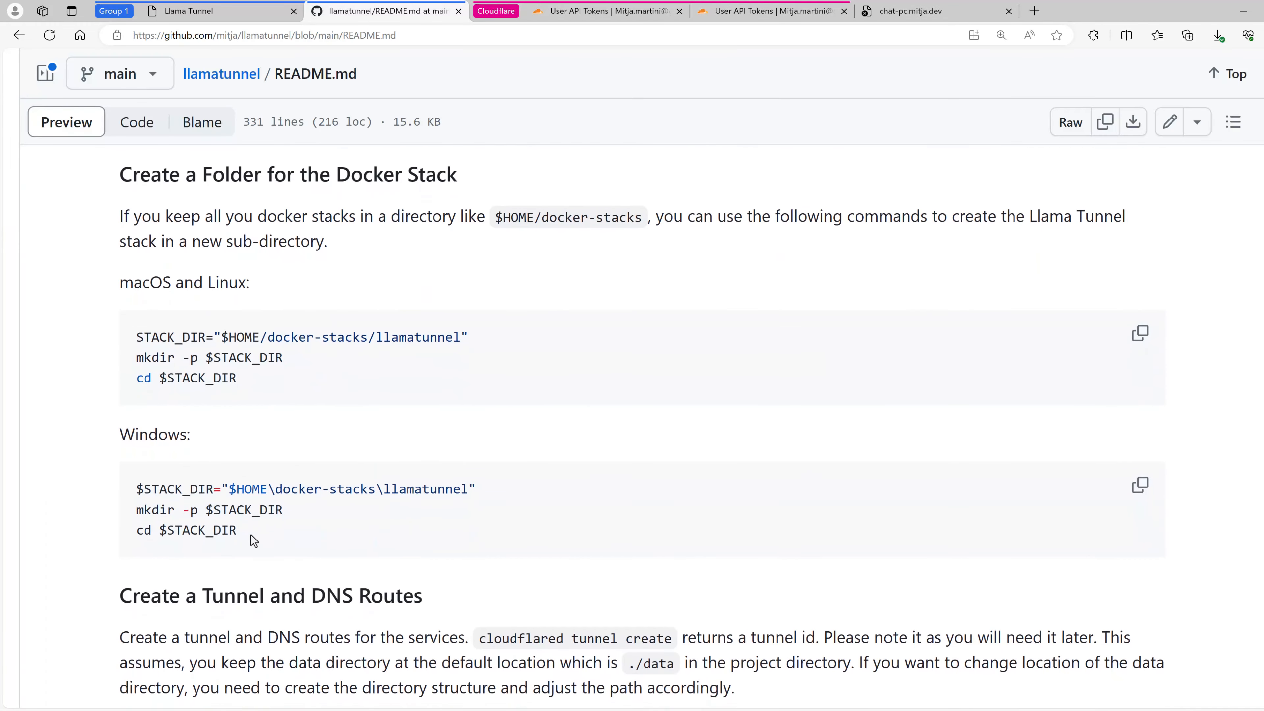
pyautogui.doubleClick(428, 490)
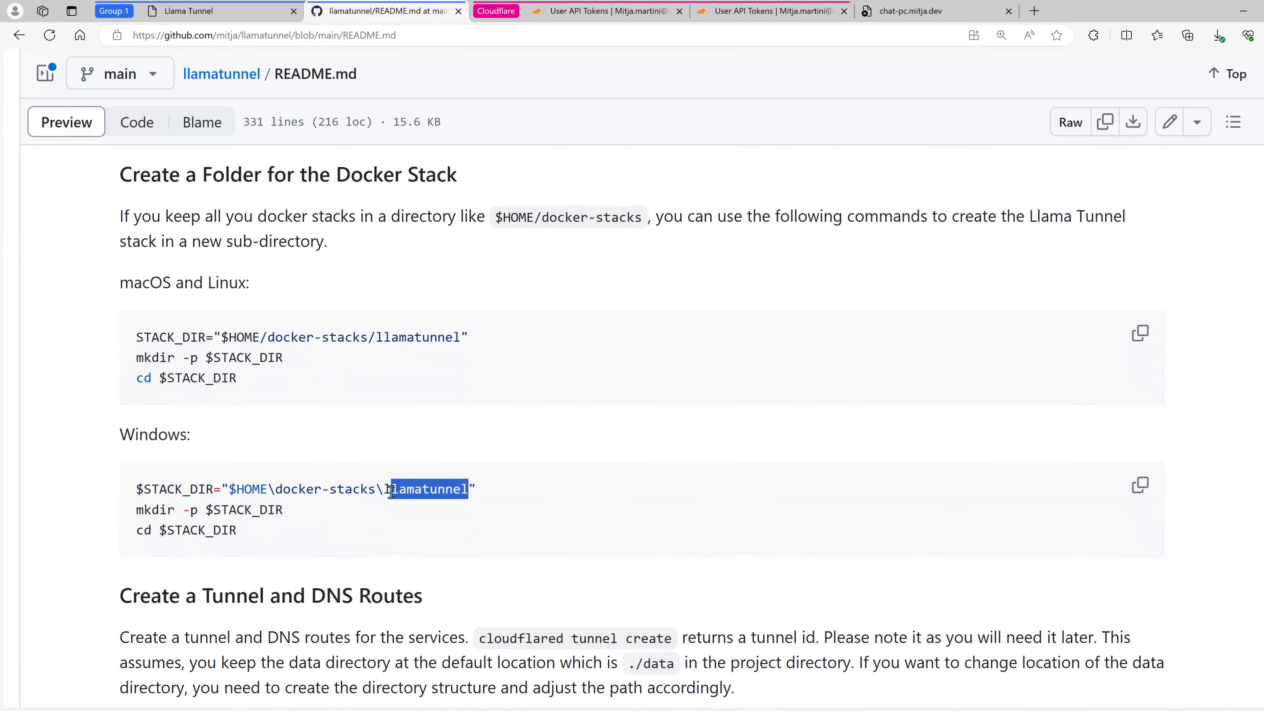
pyautogui.click(357, 539)
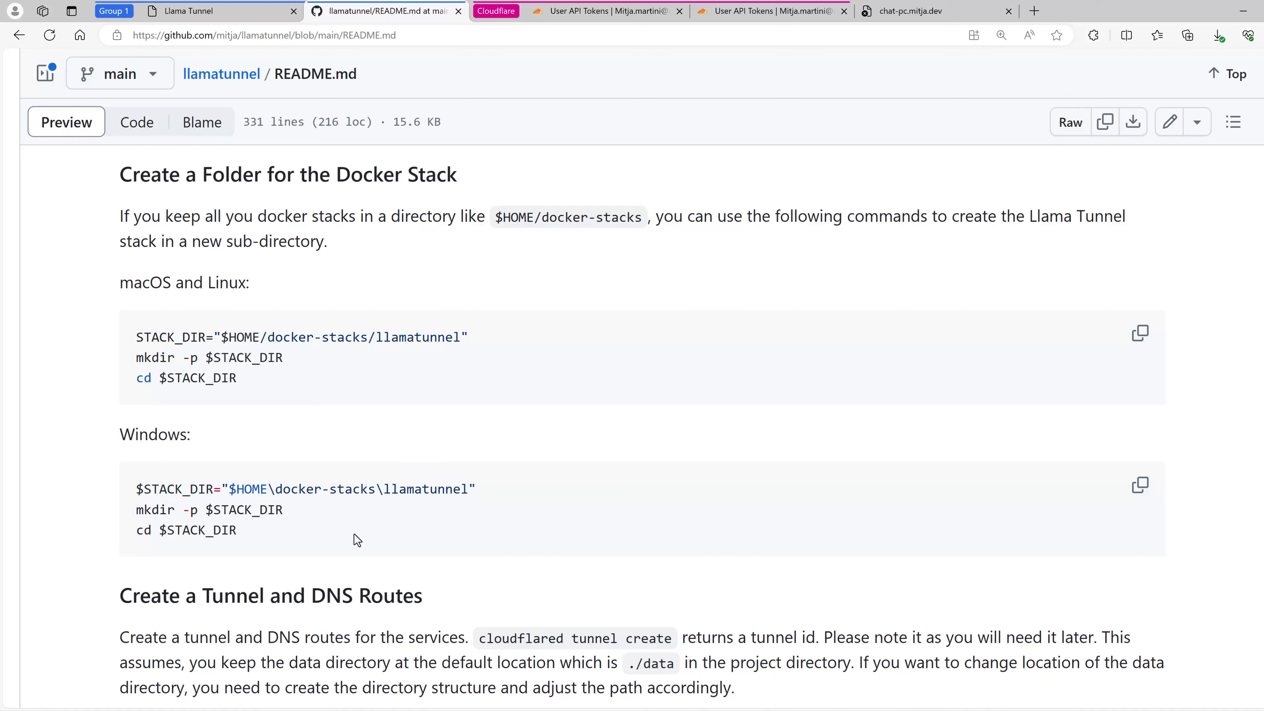
pyautogui.moveTo(229, 489); pyautogui.dragTo(381, 488)
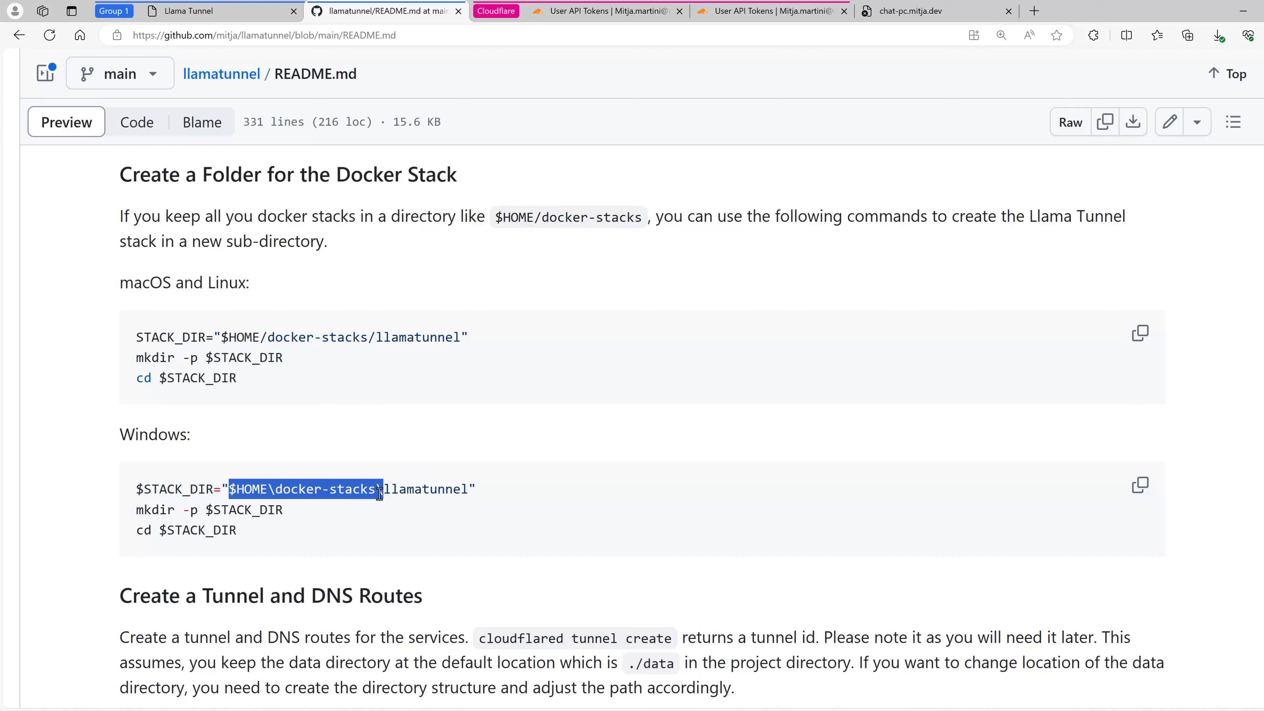
pyautogui.click(272, 490)
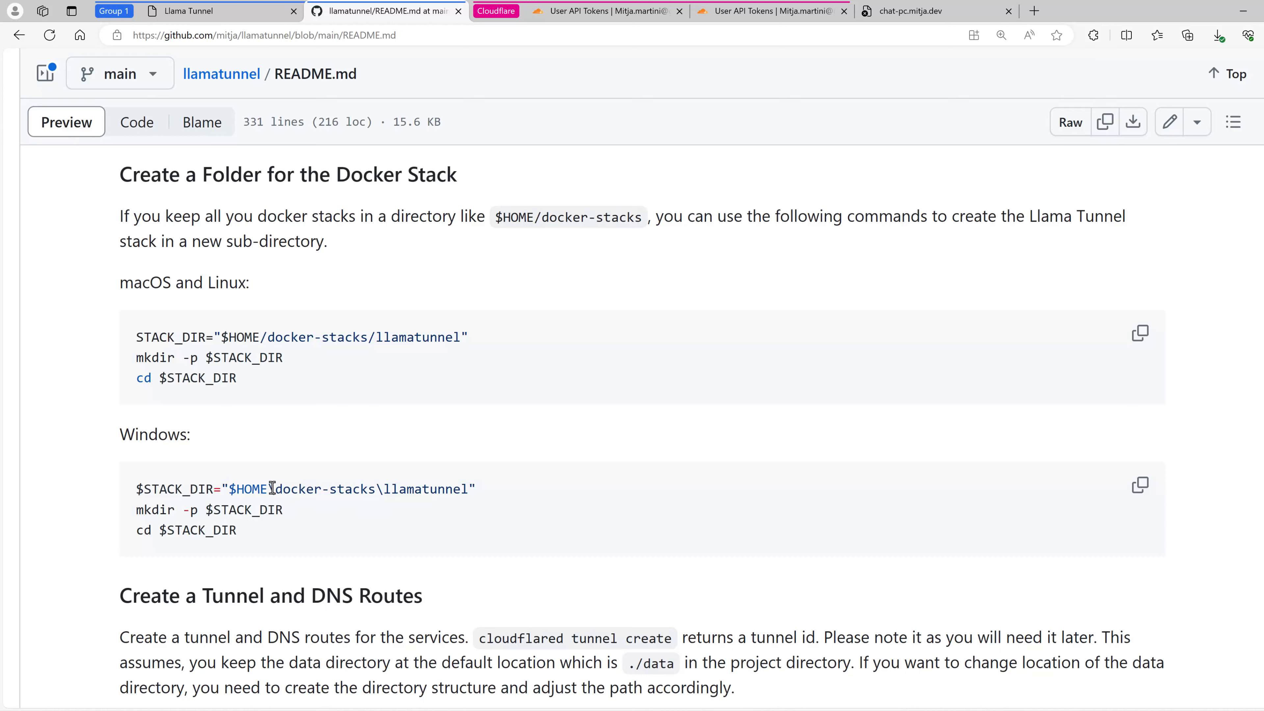
pyautogui.doubleClick(325, 490)
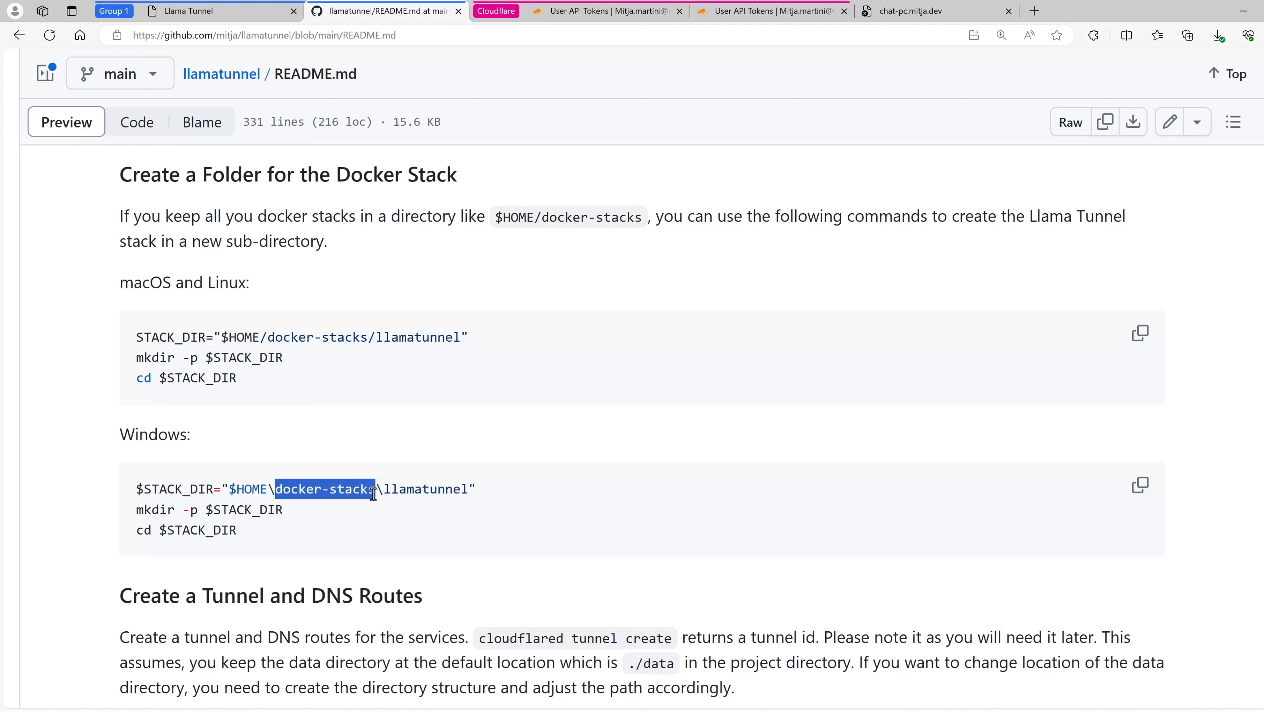
pyautogui.click(381, 489)
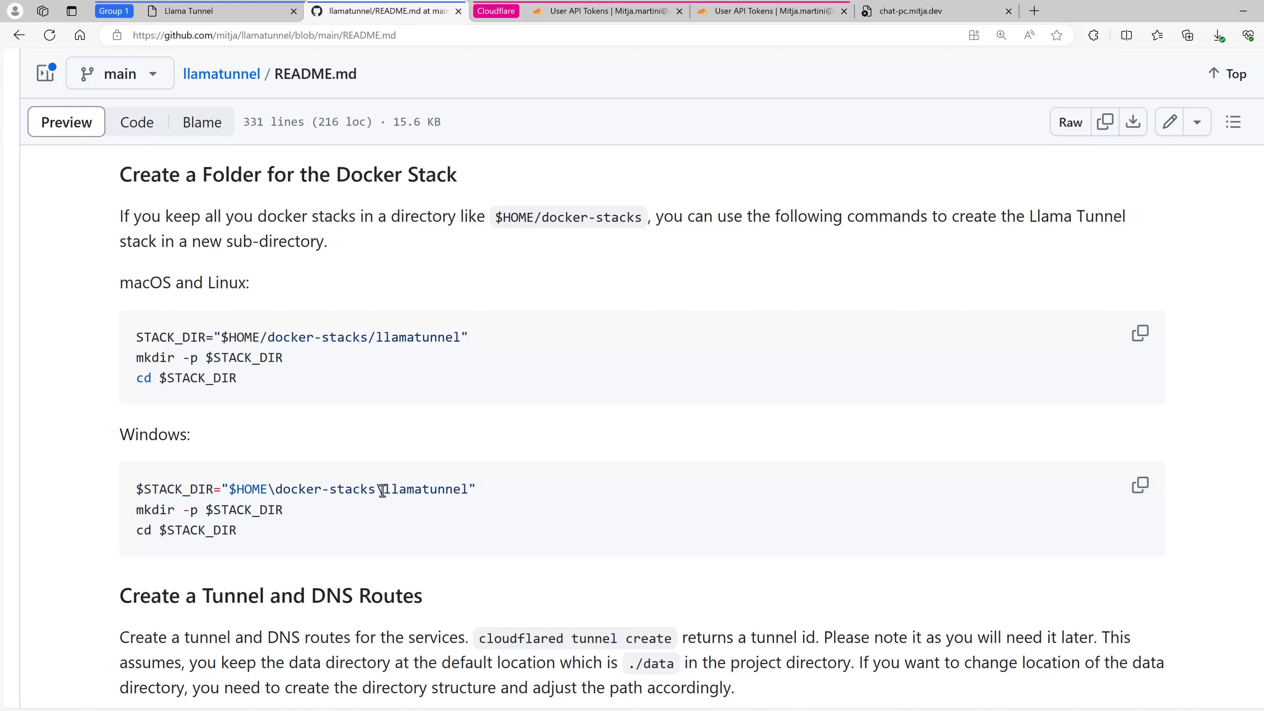
pyautogui.doubleClick(425, 489)
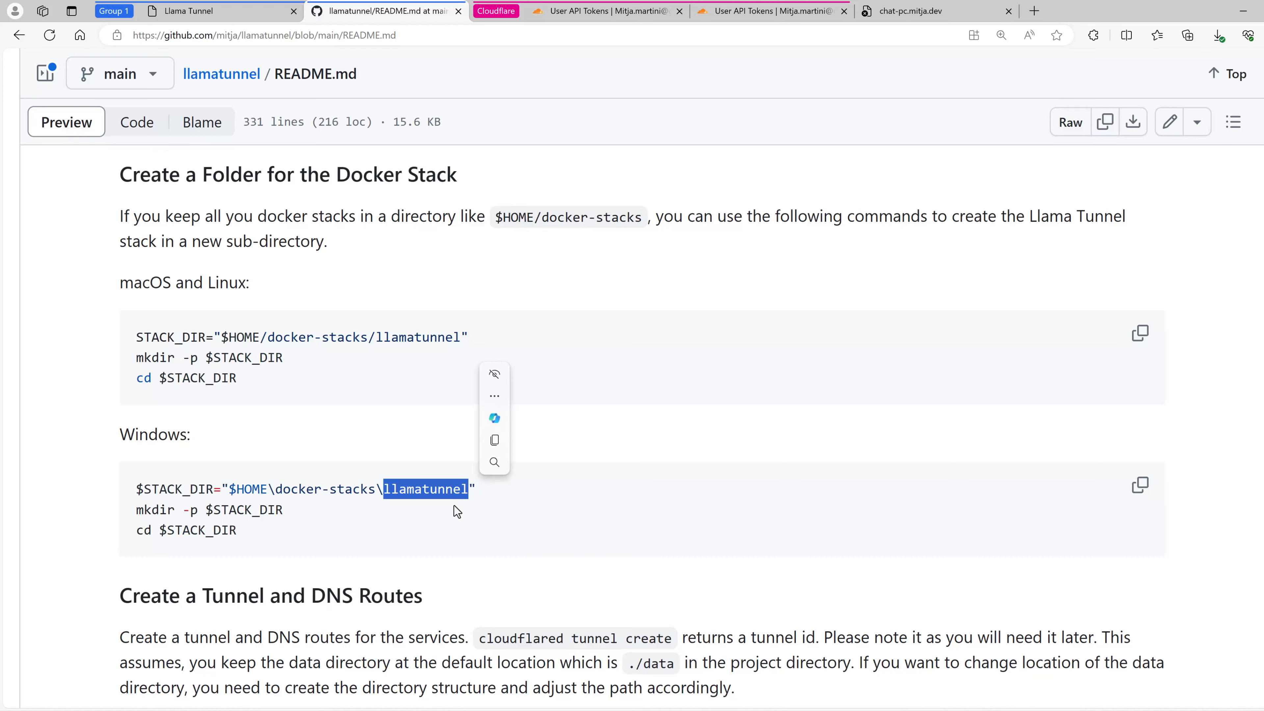
# Step: In the terminal, enter docker-stacks and create a llamatunnel folder with mkdir
pyautogui.press('Alt+Tab')
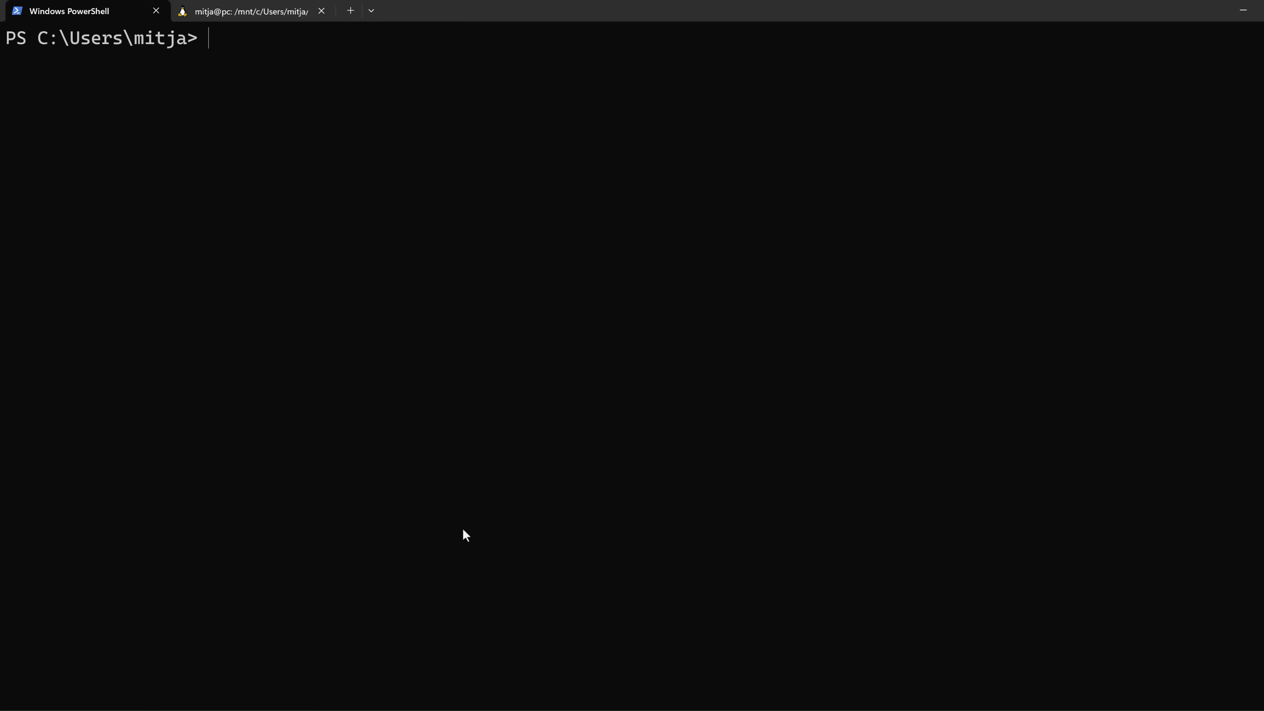
pyautogui.write('c')
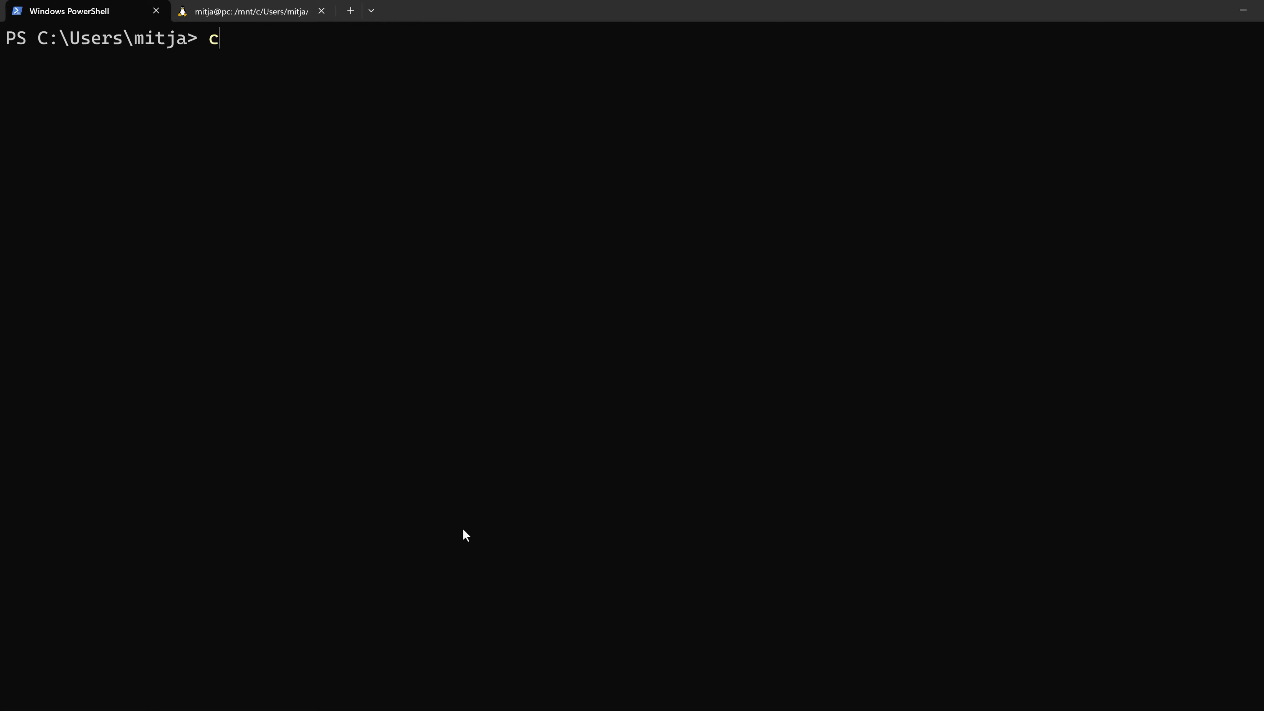
pyautogui.write('d docker-st')
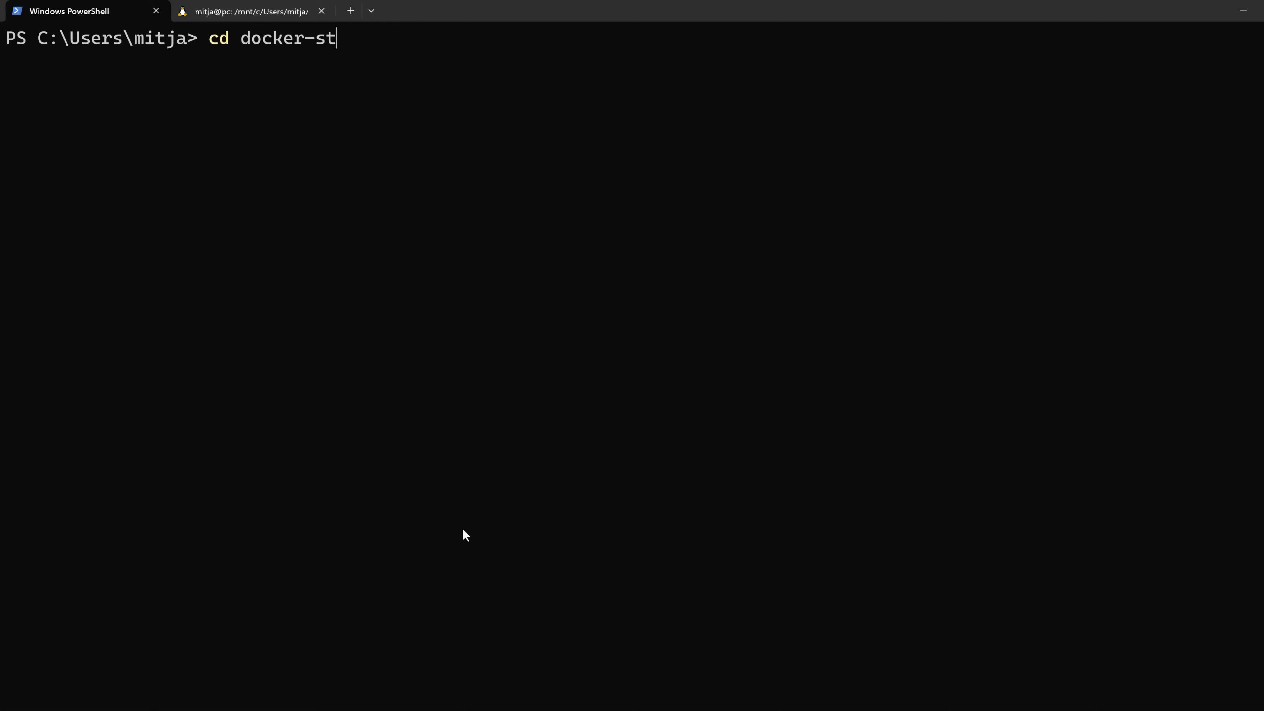
pyautogui.press('Enter')
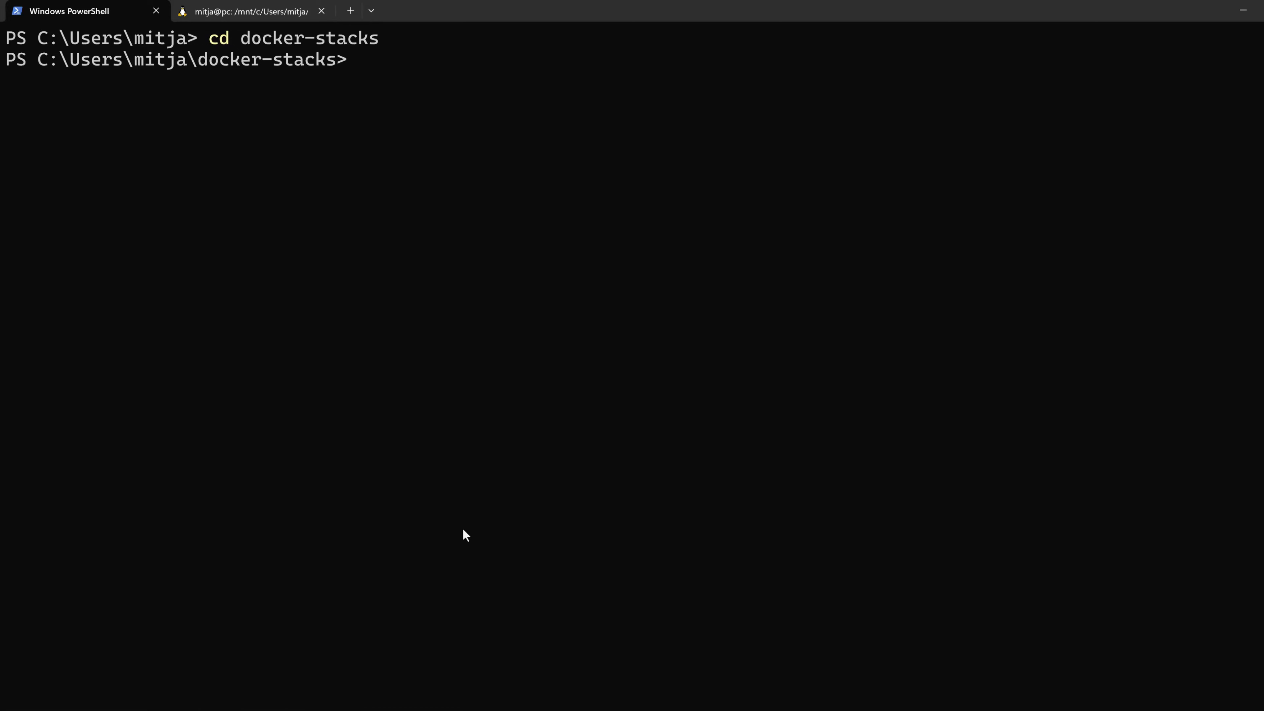
pyautogui.write('mkdir')
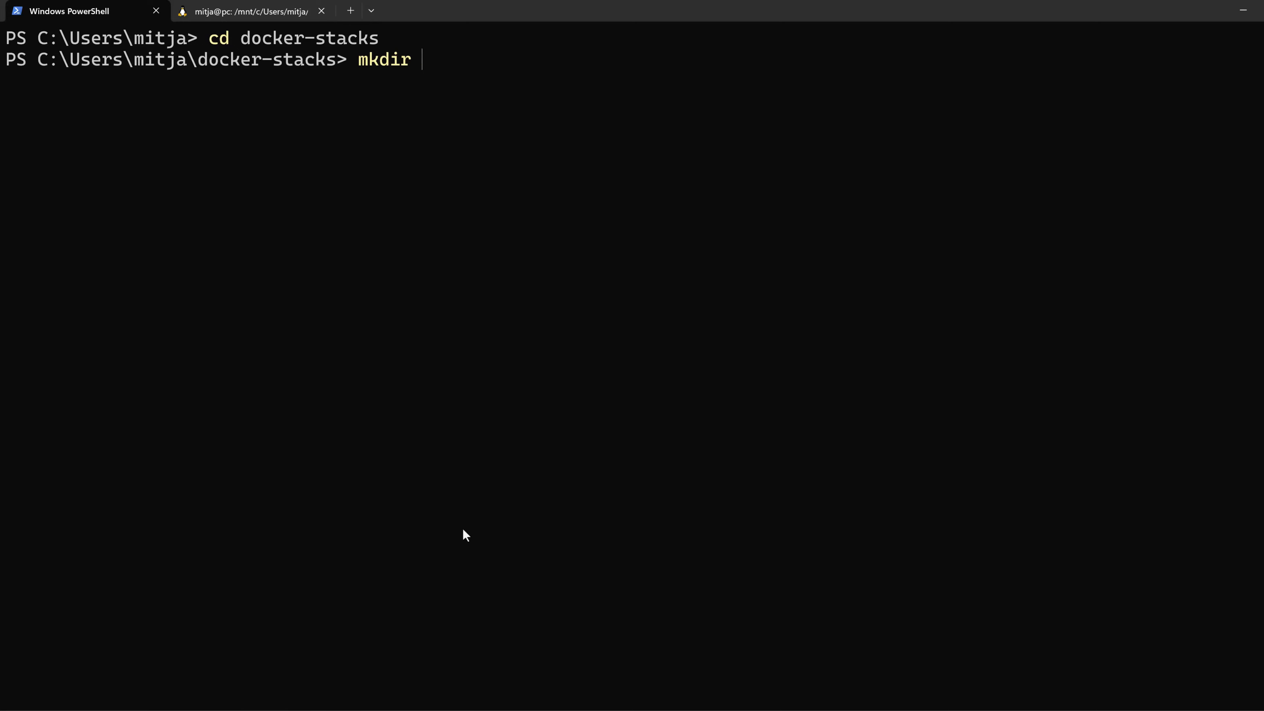
pyautogui.write('llamatunnel')
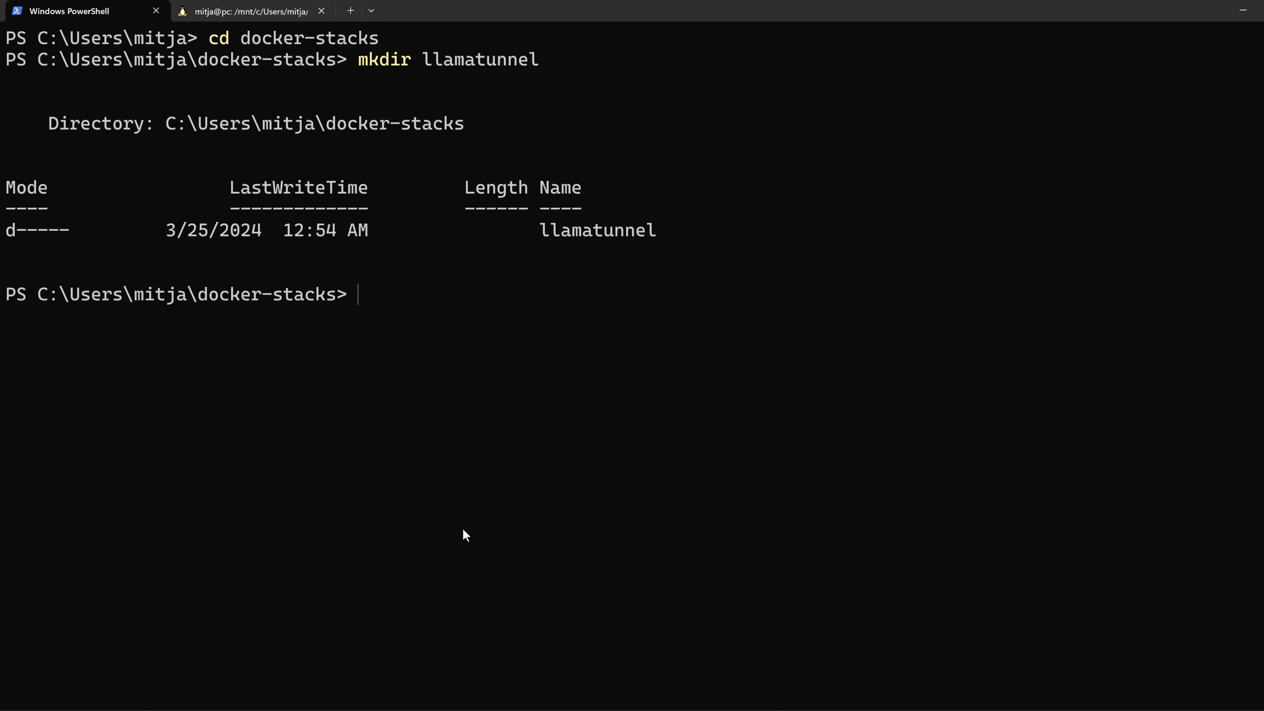
pyautogui.write('cd')
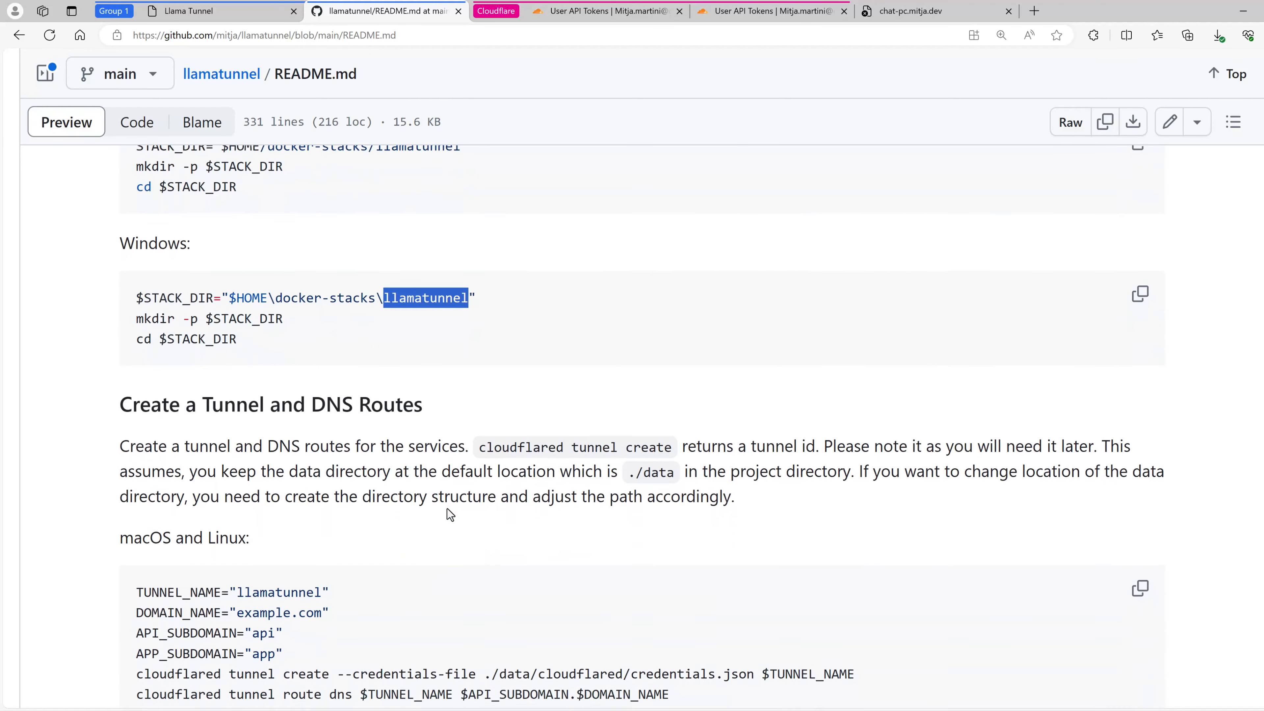
pyautogui.scroll(-3)
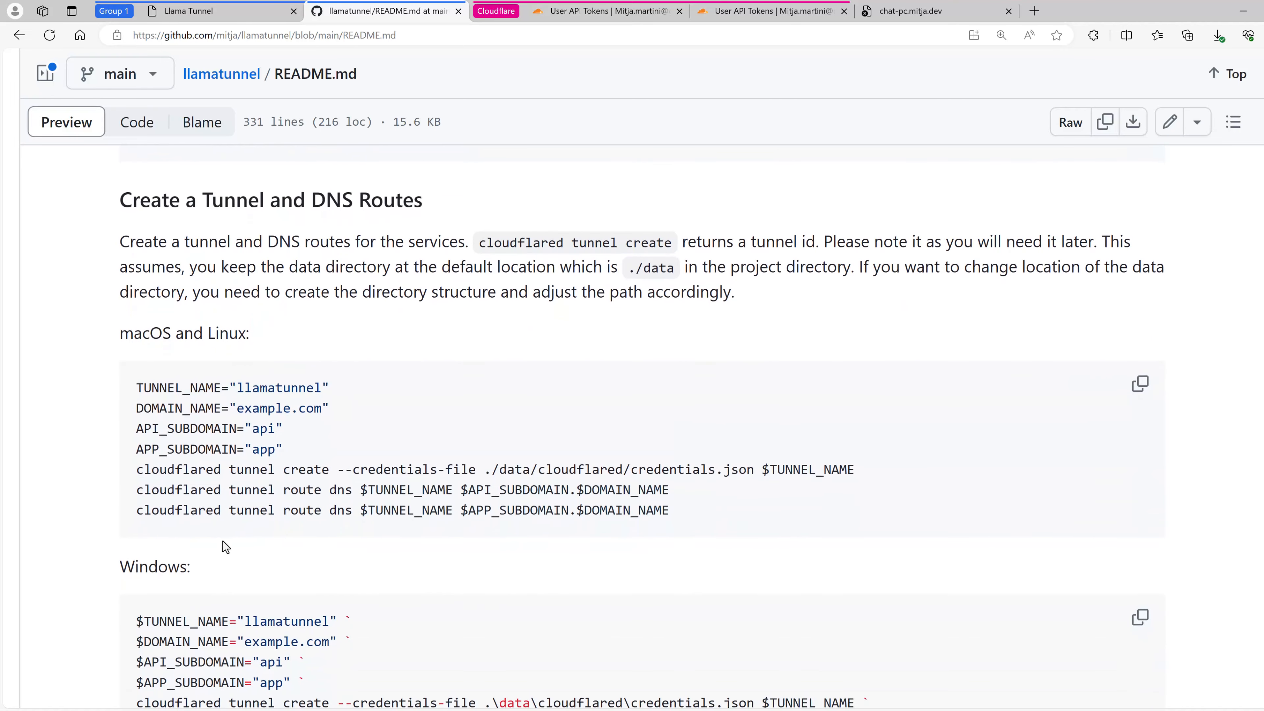
pyautogui.scroll(-3)
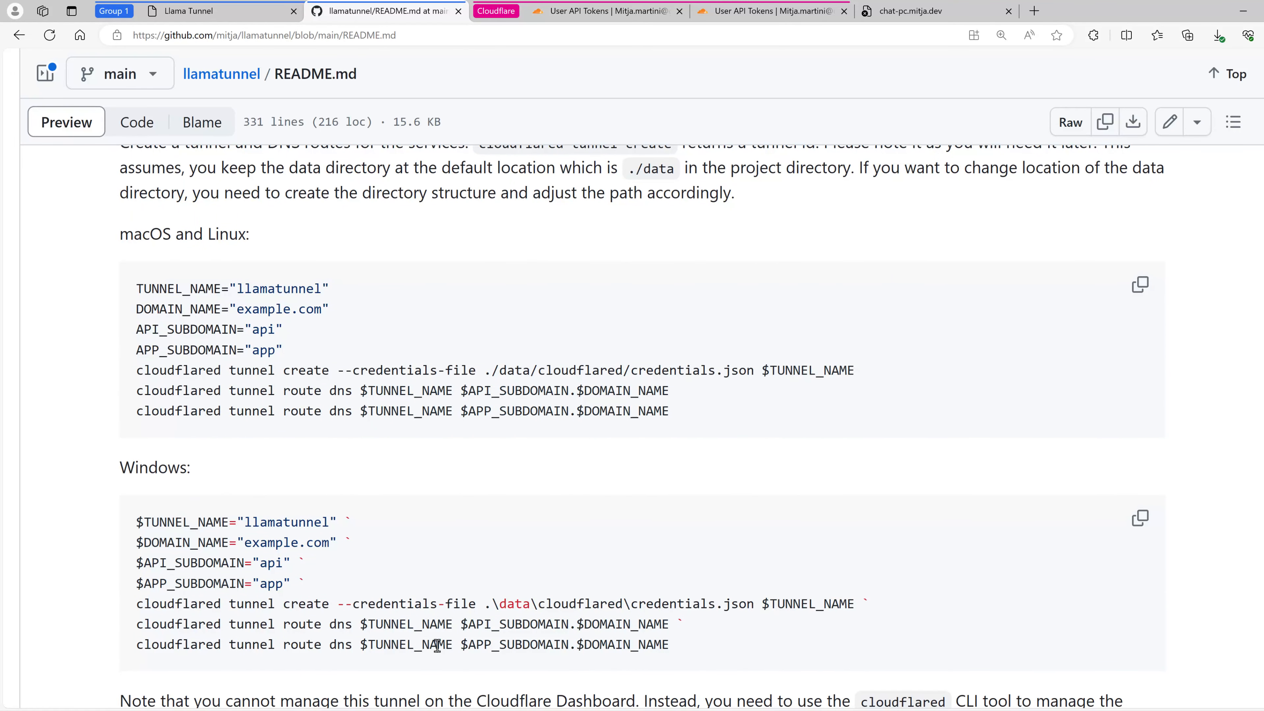
pyautogui.moveTo(349, 624)
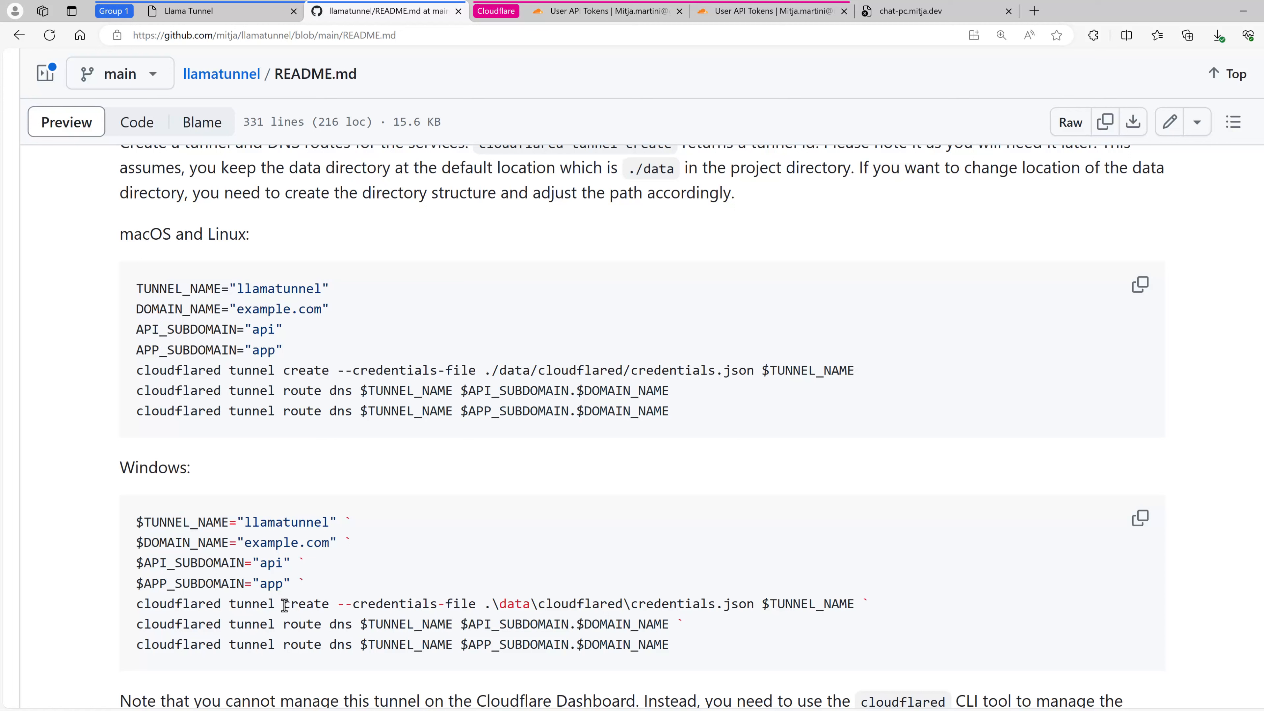
pyautogui.moveTo(242, 543)
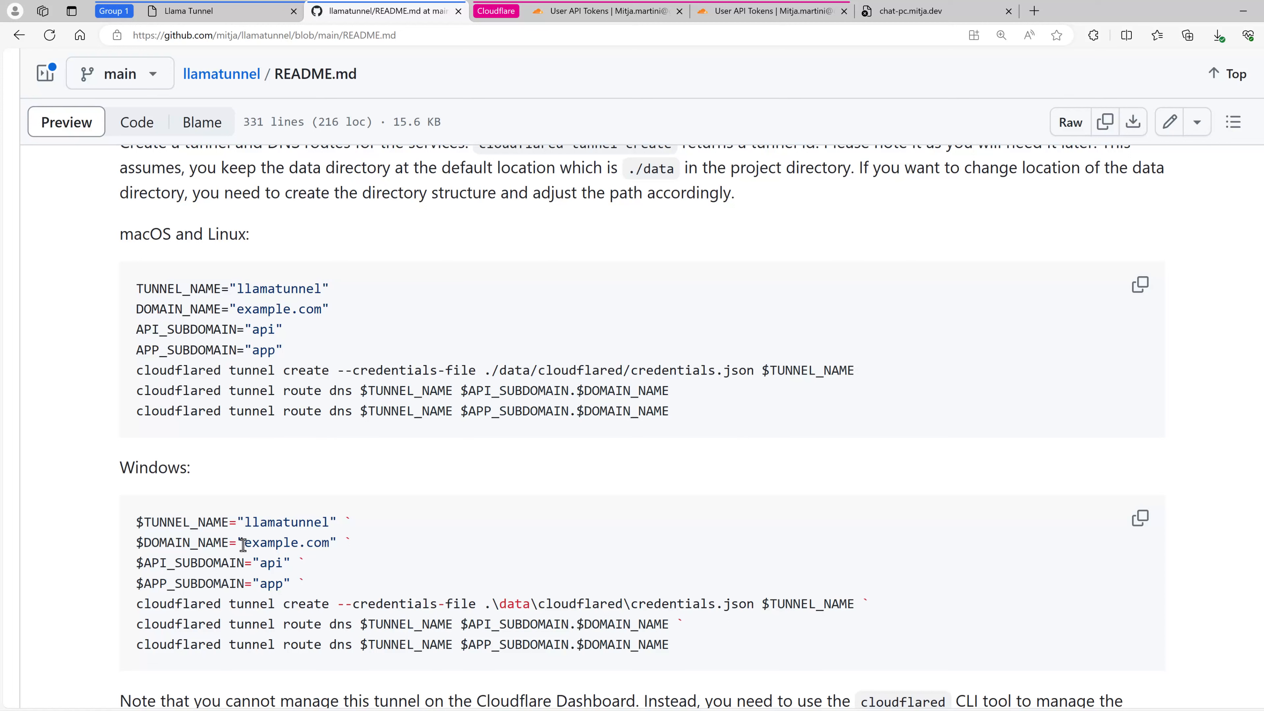
pyautogui.doubleClick(287, 522)
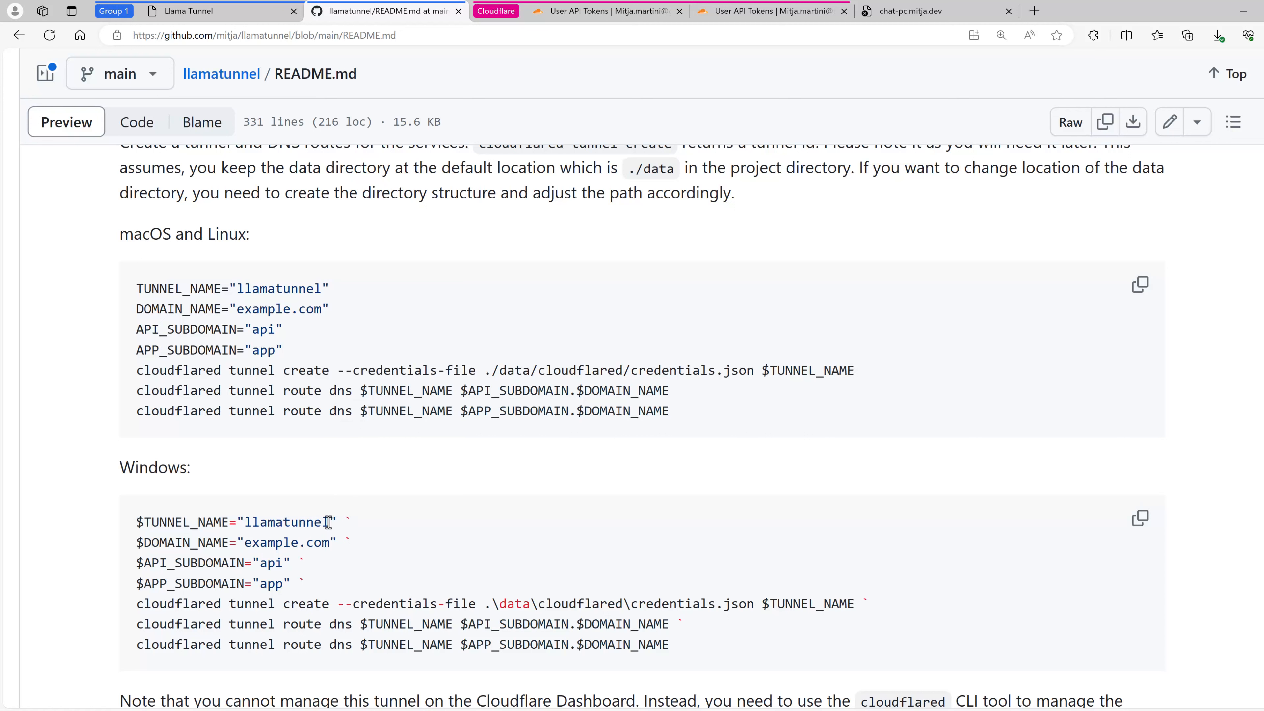
pyautogui.doubleClick(285, 543)
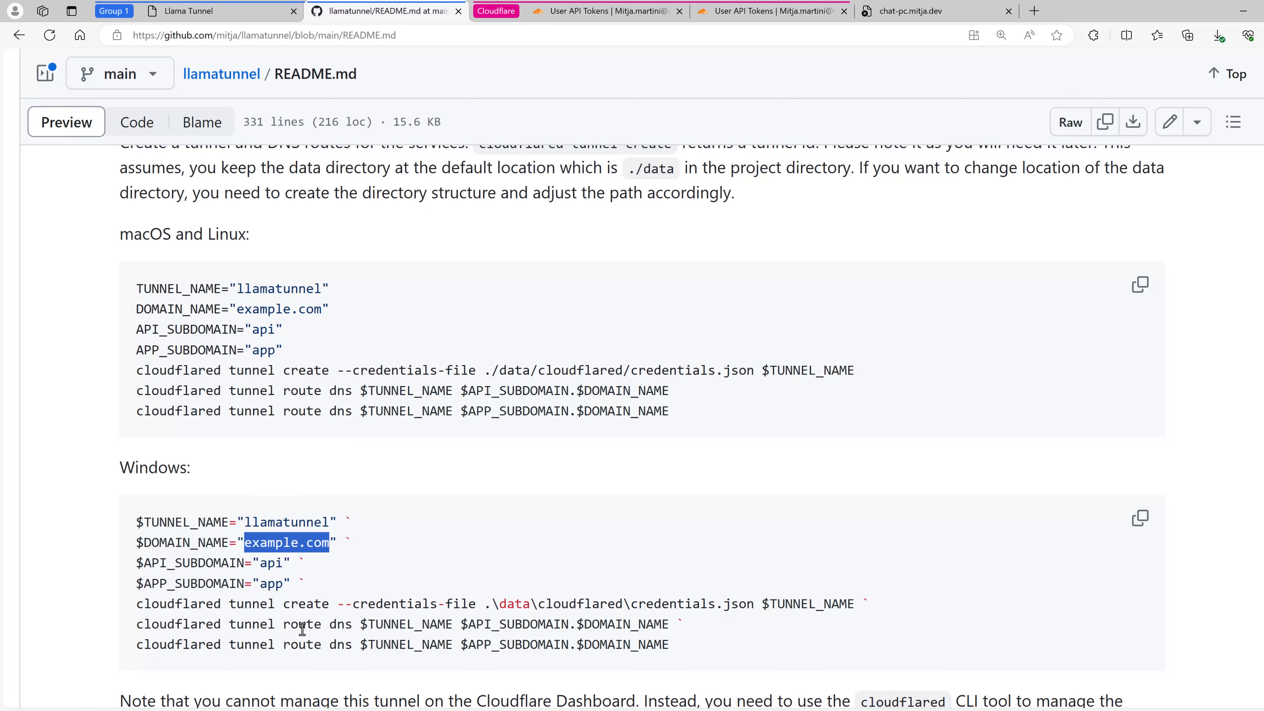
pyautogui.doubleClick(305, 624)
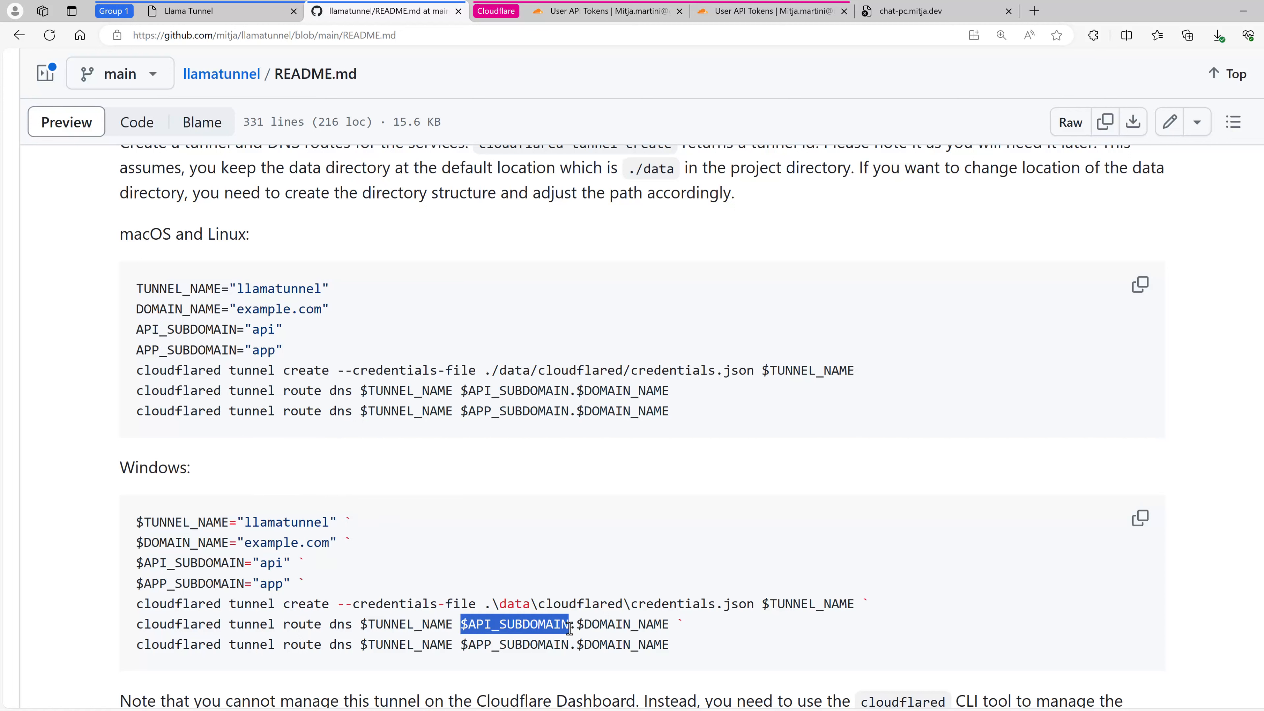
pyautogui.doubleClick(623, 624)
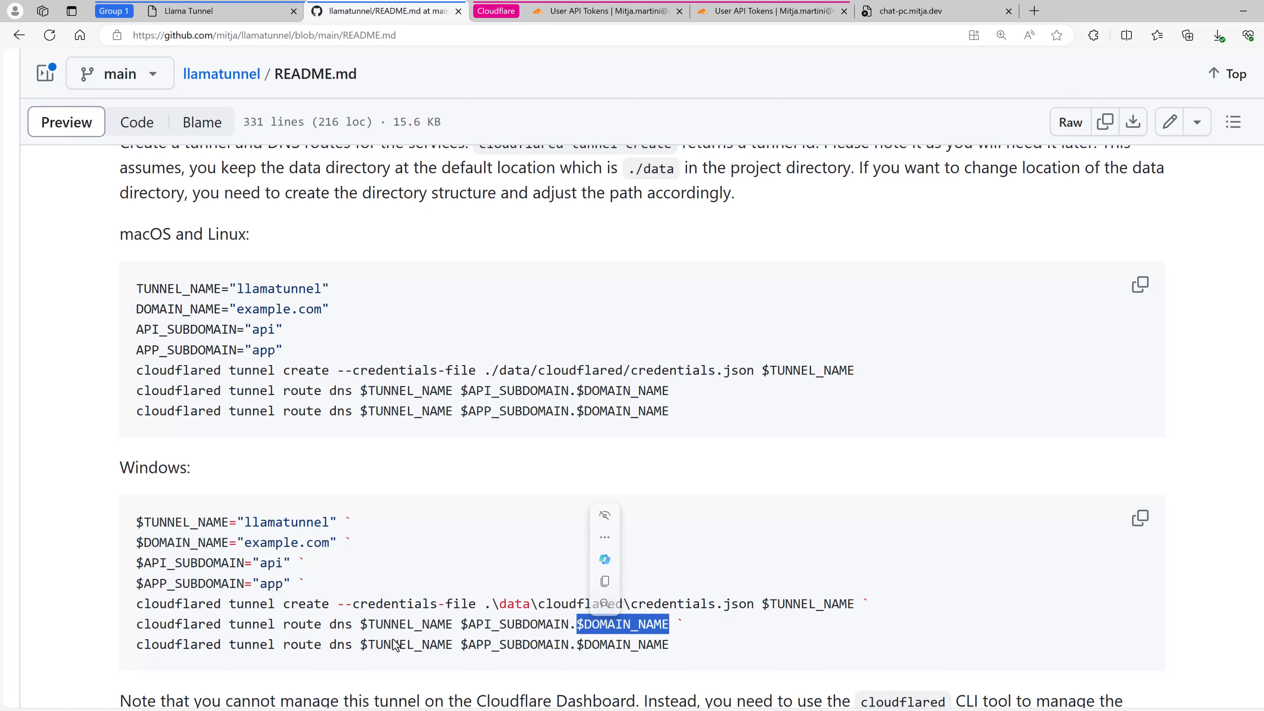
pyautogui.doubleClick(405, 625)
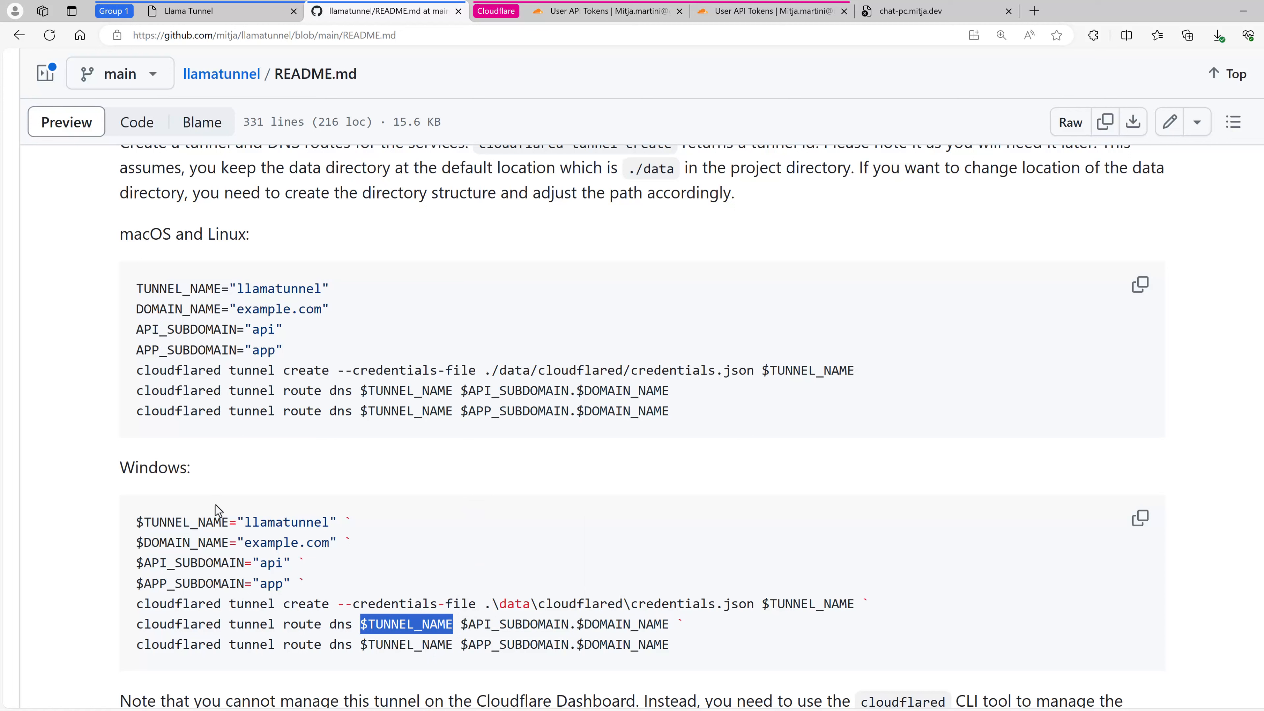
pyautogui.moveTo(684, 652)
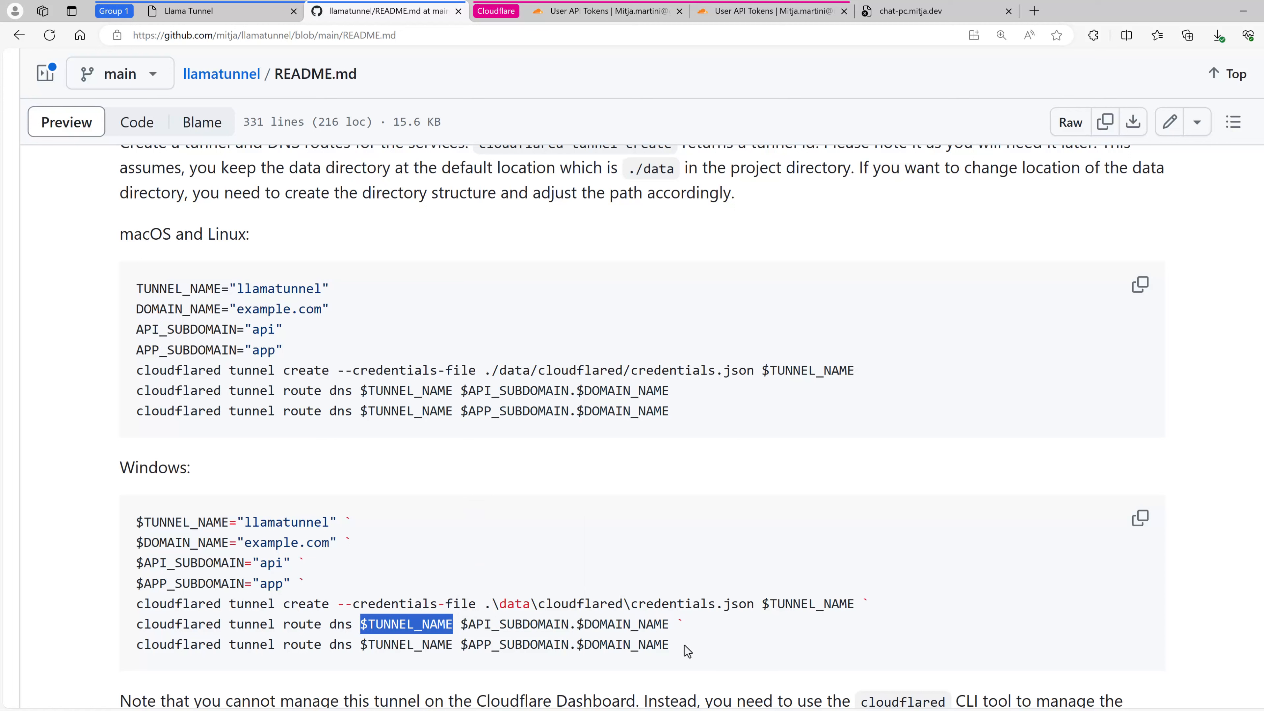
pyautogui.moveTo(238, 545)
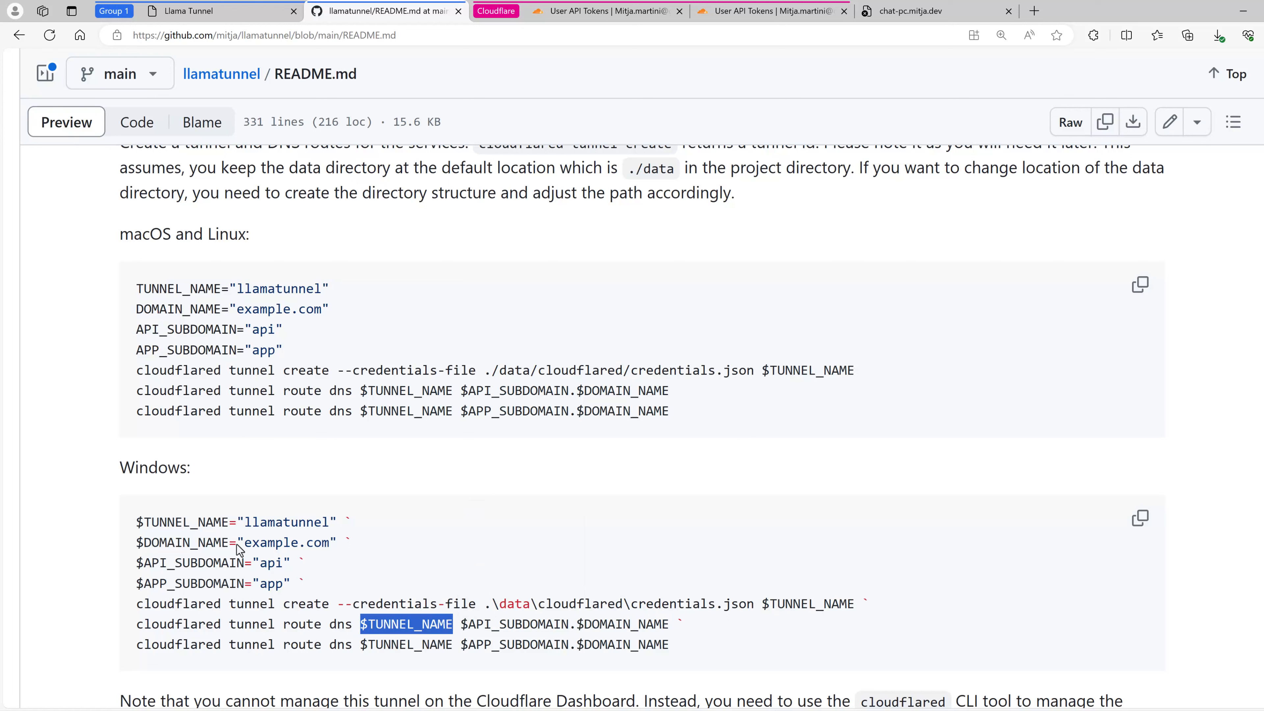
pyautogui.doubleClick(288, 543)
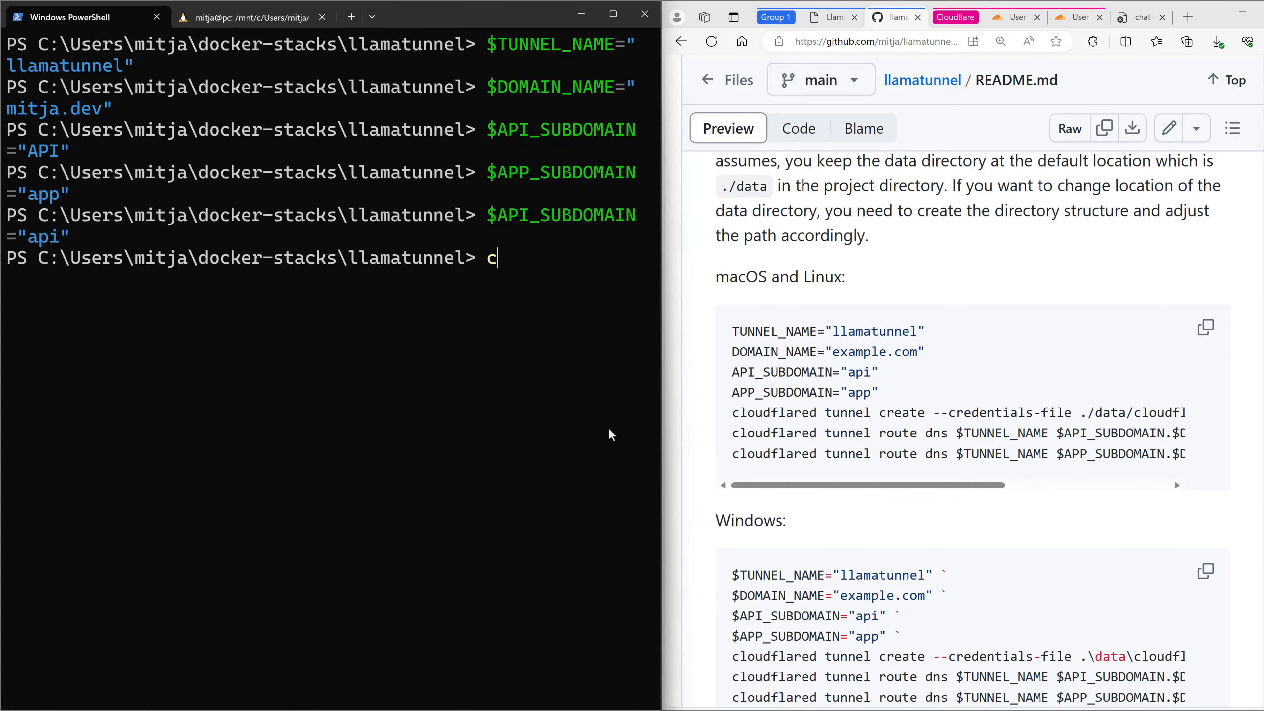
pyautogui.write('loudl')
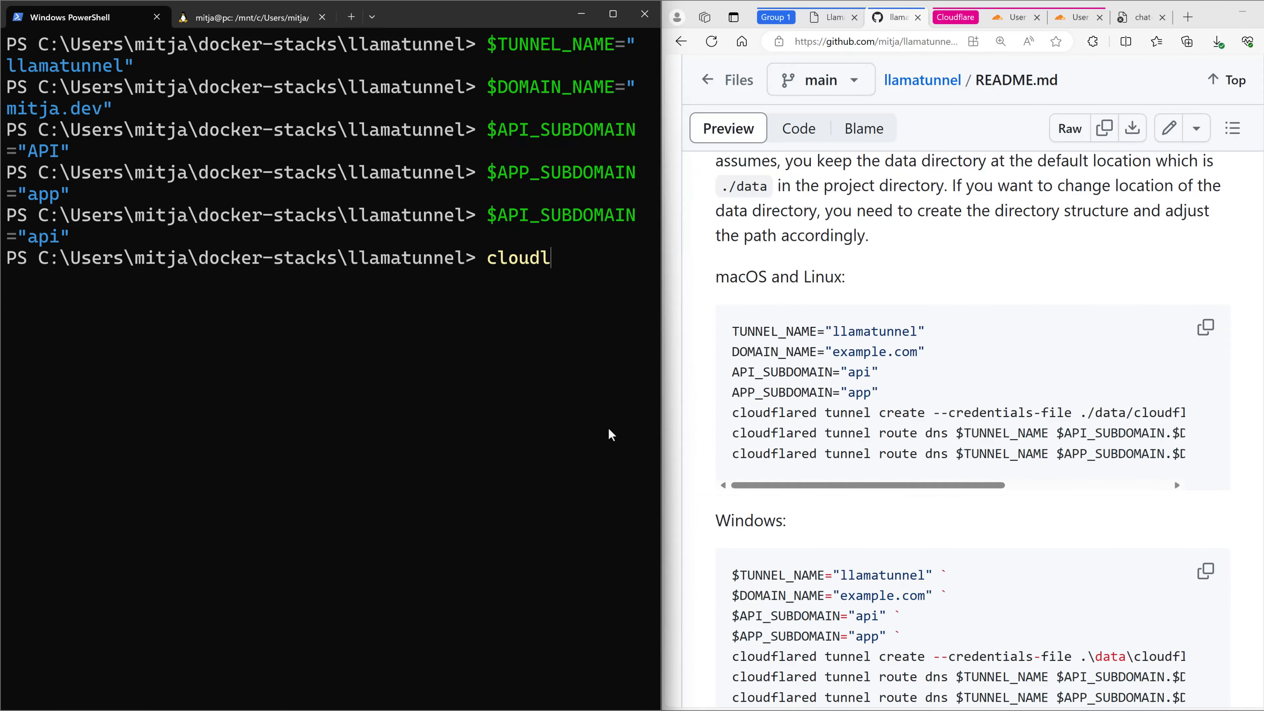
pyautogui.write('flare tun nel')
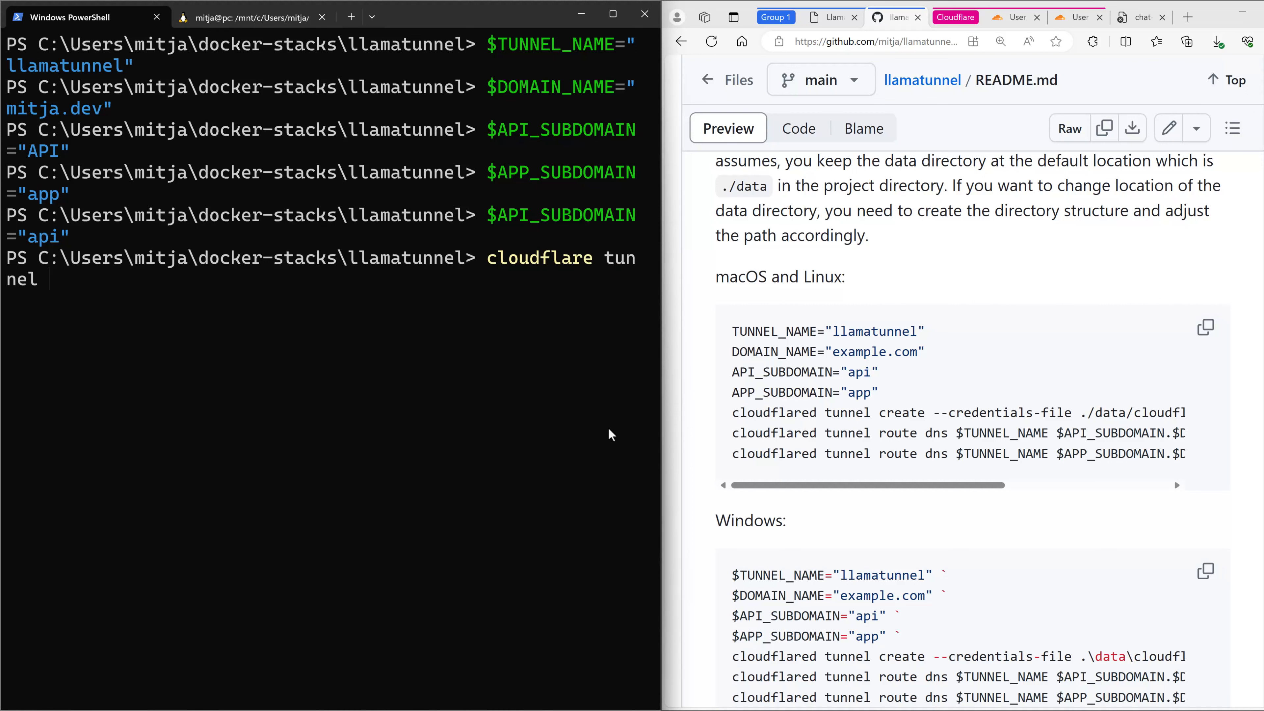
pyautogui.write('create --creden')
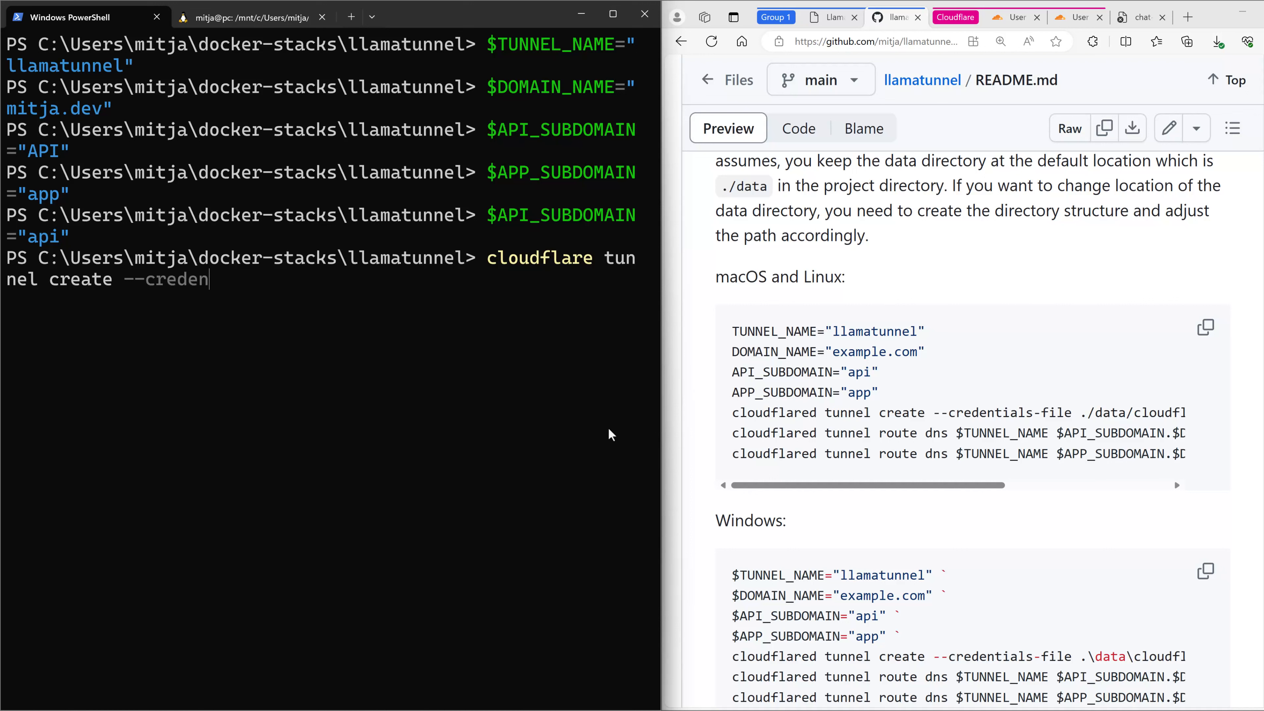
pyautogui.write('tials-fi')
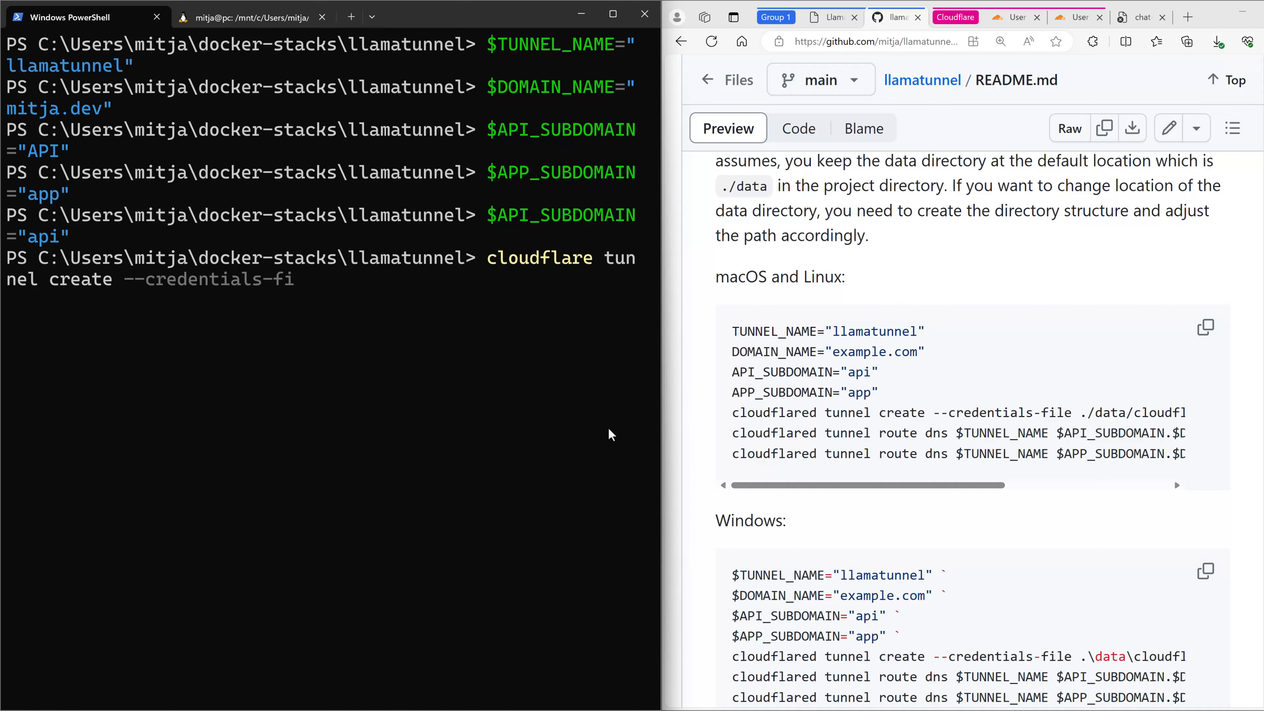
pyautogui.write('le')
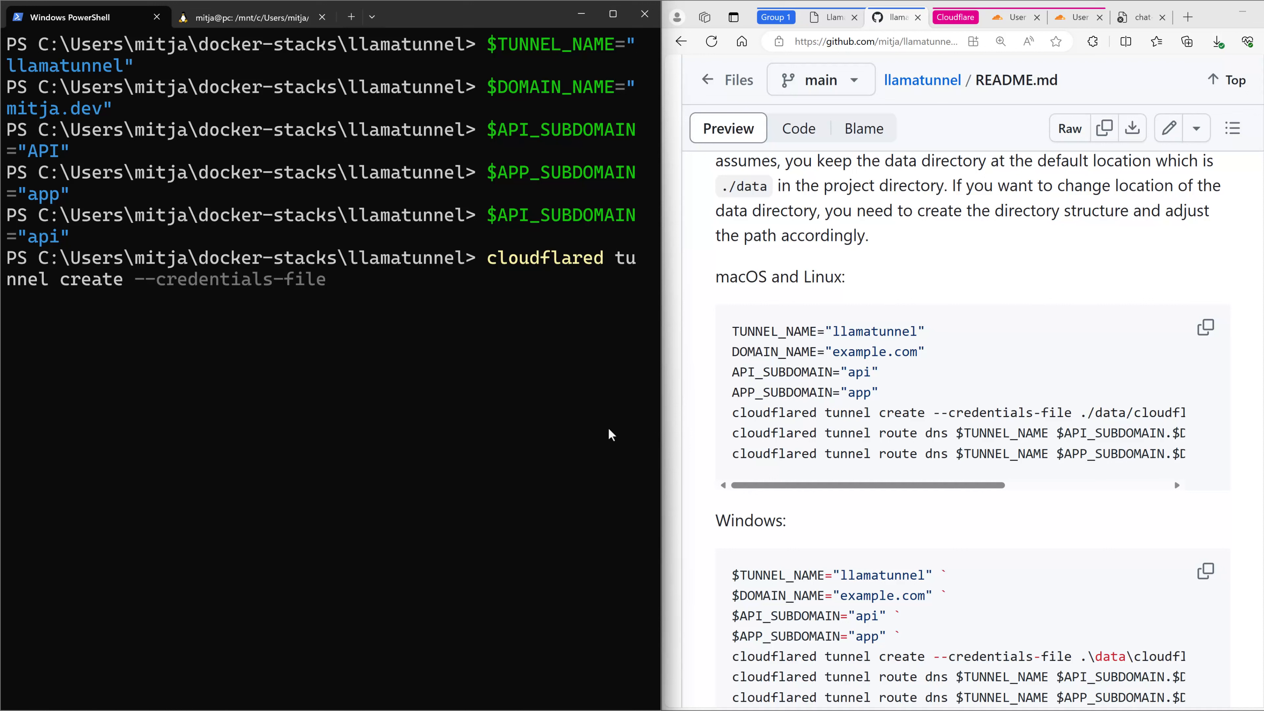
pyautogui.write('./')
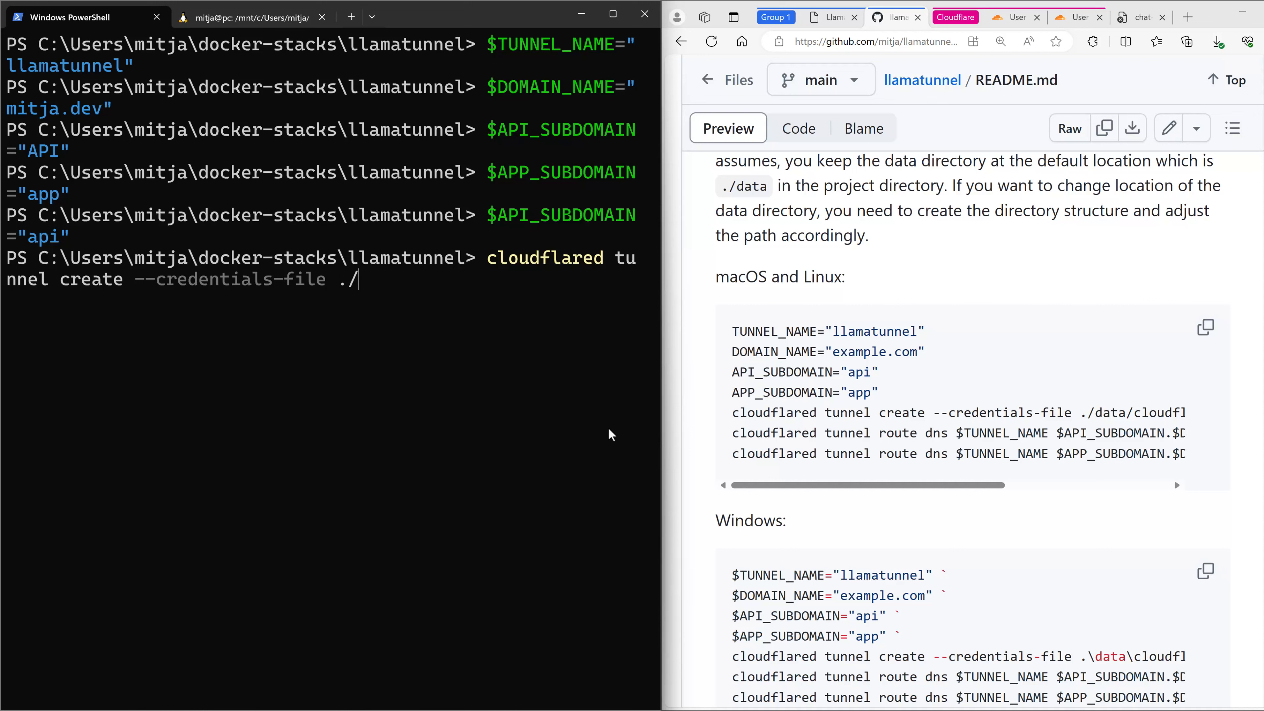
pyautogui.write('d')
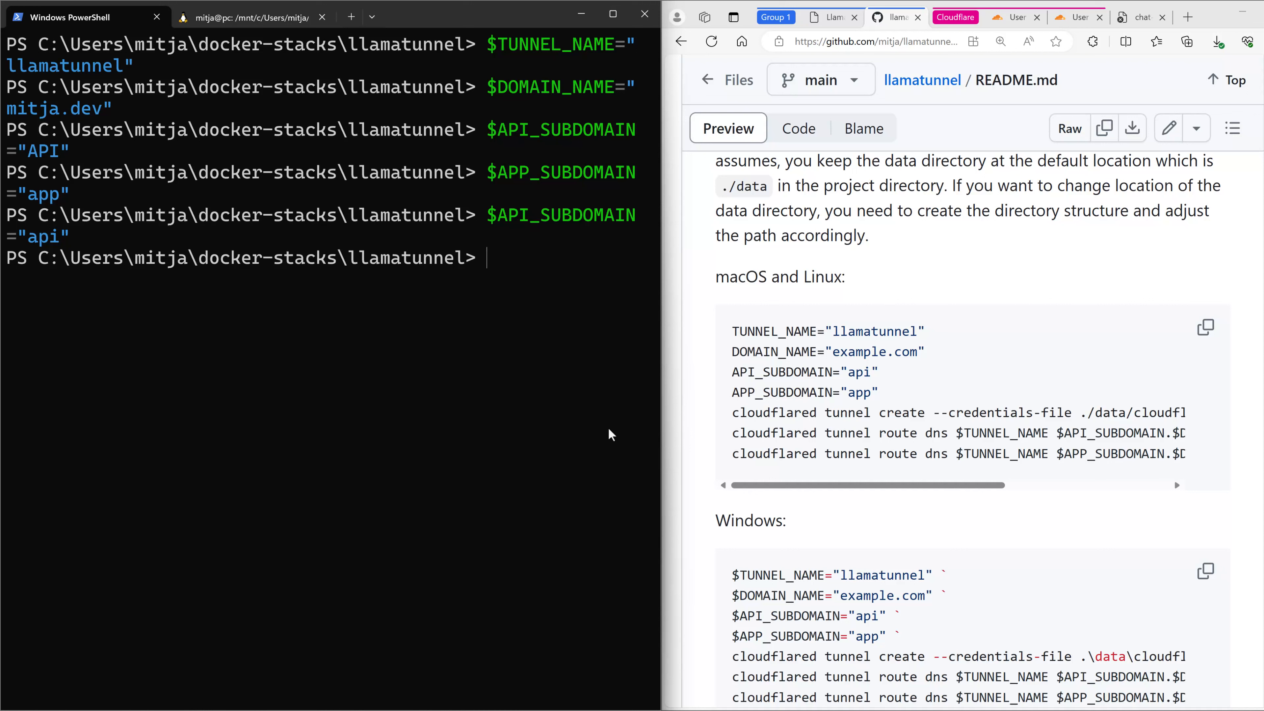
# Step: Create the data/cloudflared directory with 'mkdir -p data/cloudflared'
pyautogui.write('mkdir')
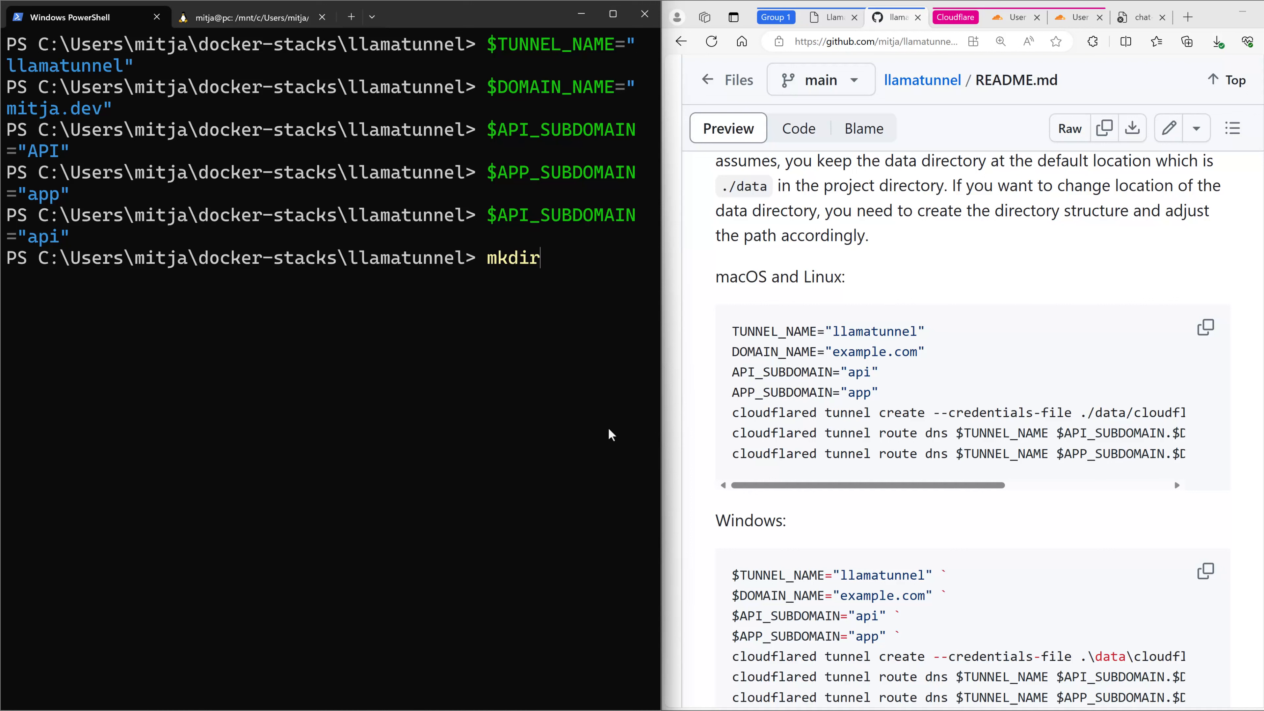
pyautogui.write('-p data/c')
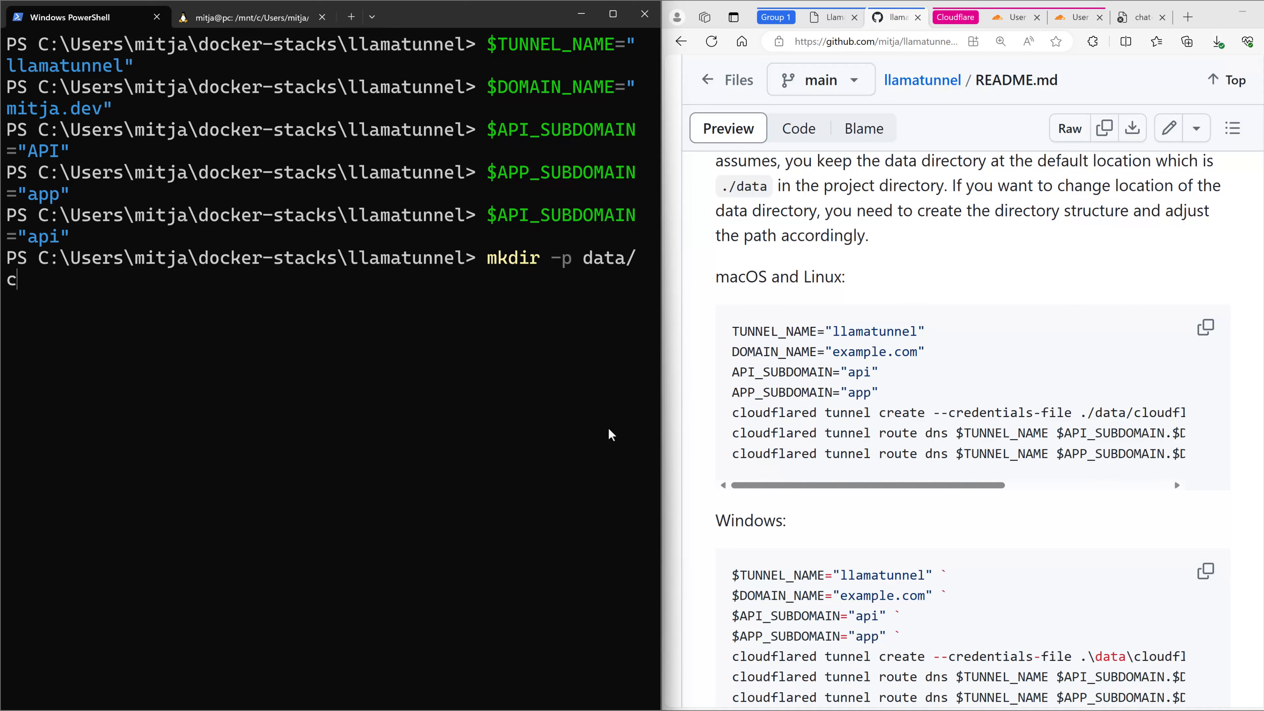
pyautogui.write('loudflare')
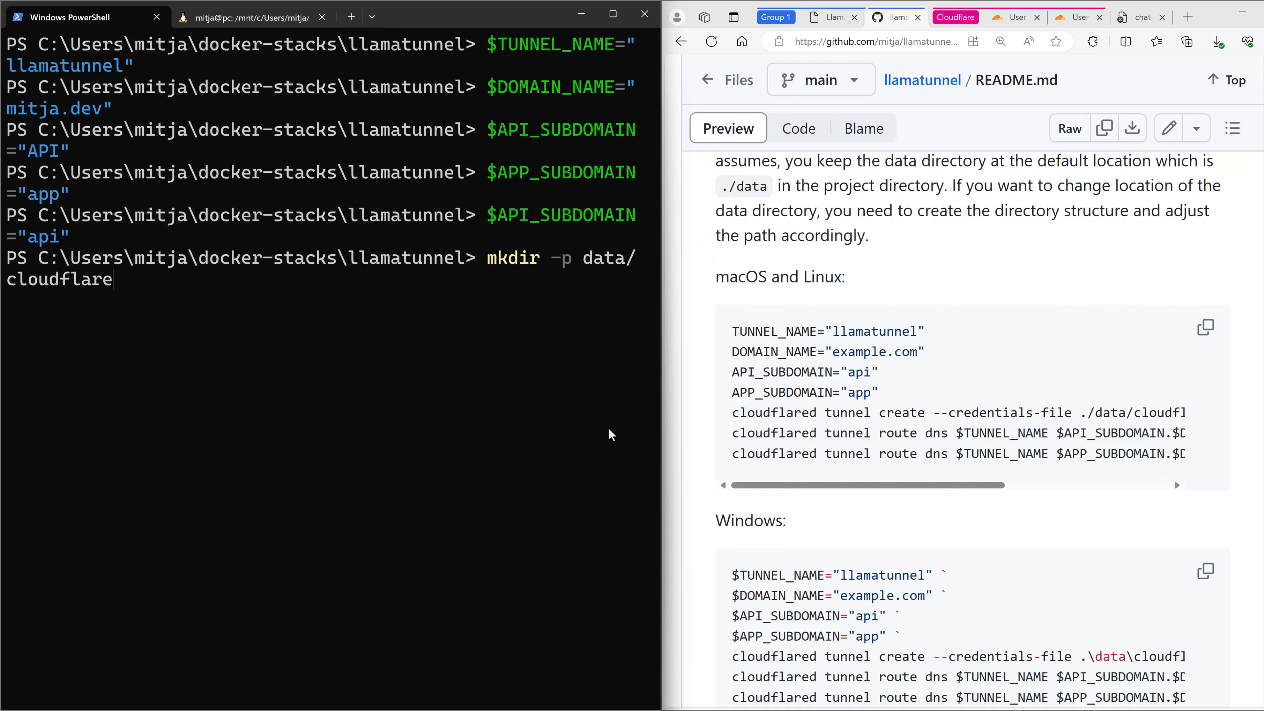
pyautogui.press('Enter')
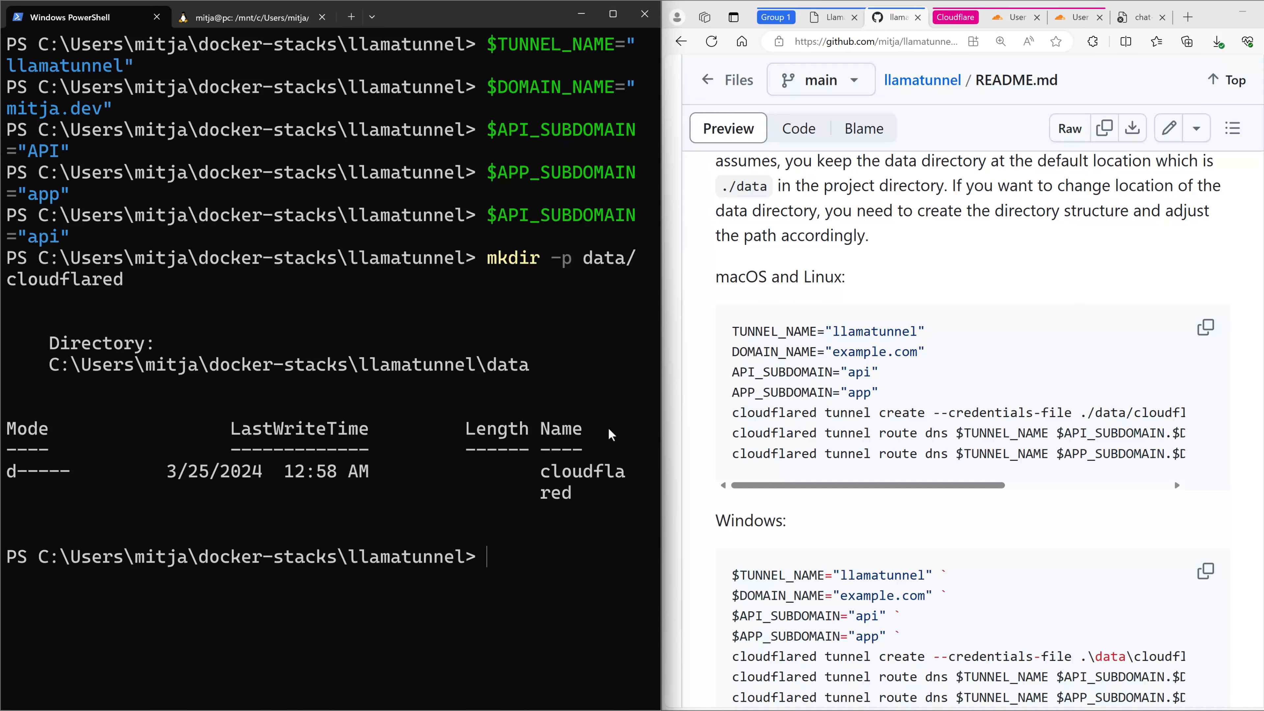
# Step: Run cloudflared tunnel create with --credentials-file ./data/cloudflared/credentials.json for $TUNNEL_NAME
pyautogui.write('c')
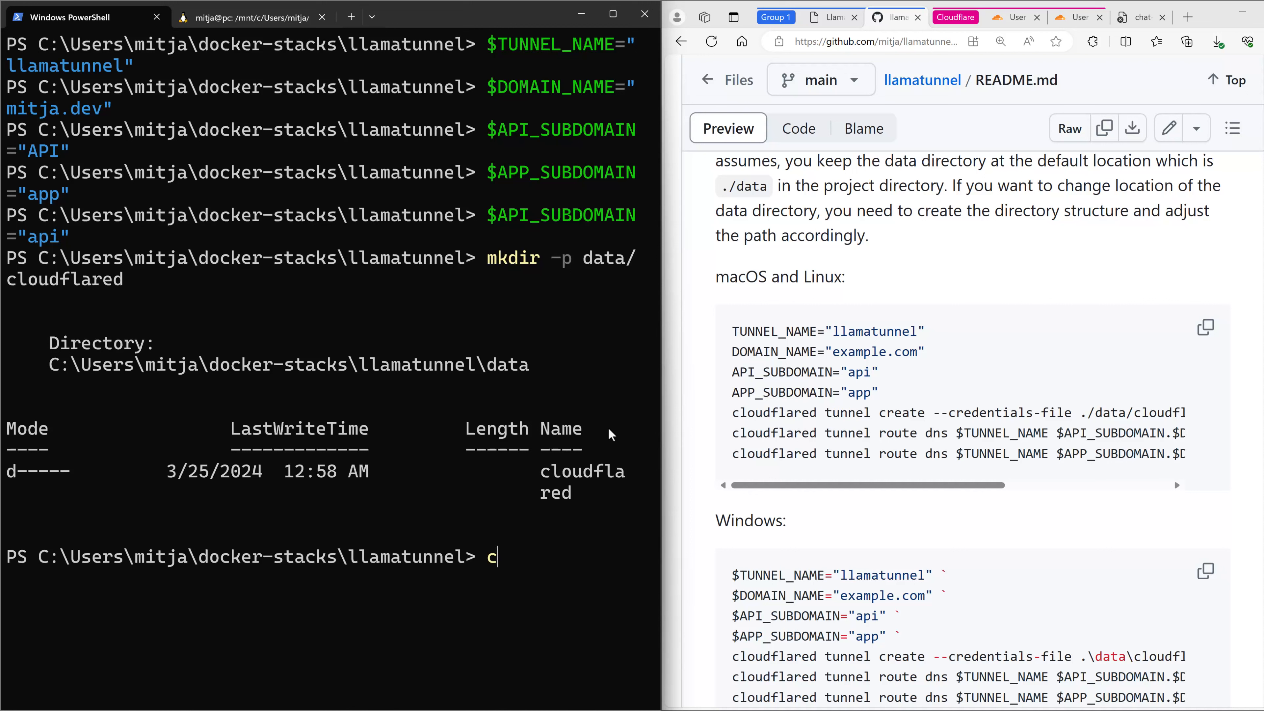
pyautogui.write('lou')
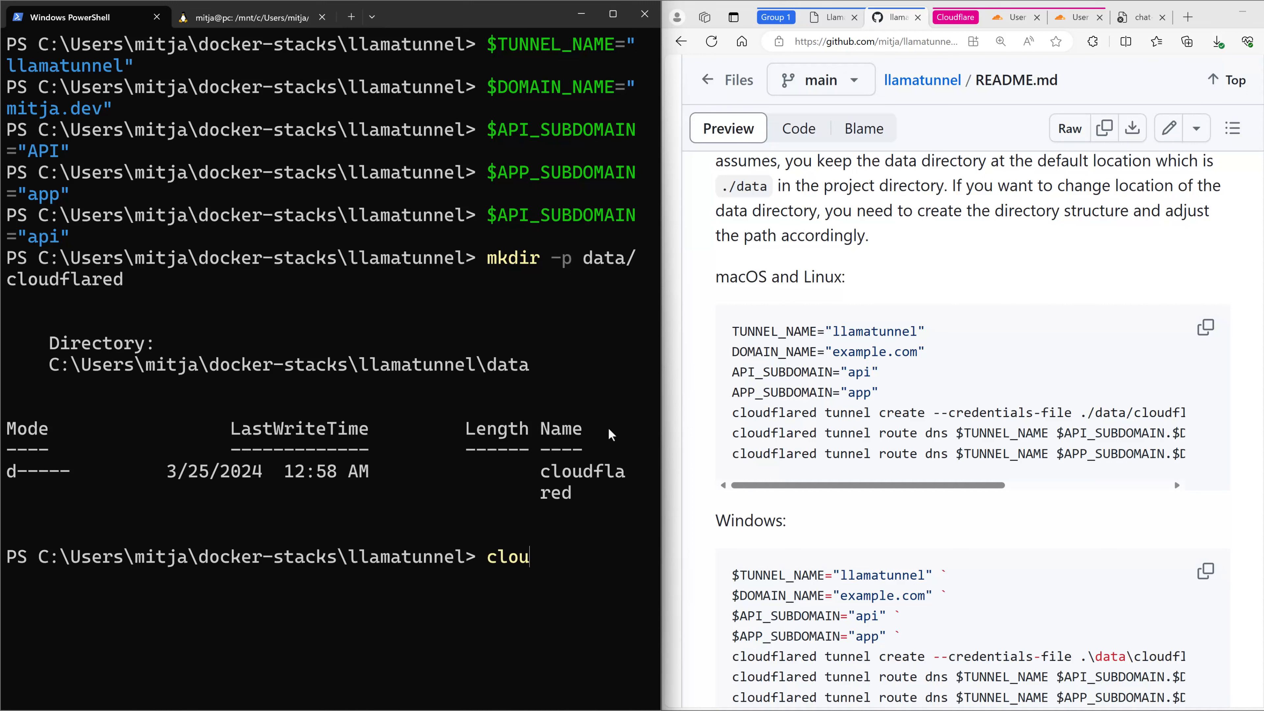
pyautogui.write('dflared t')
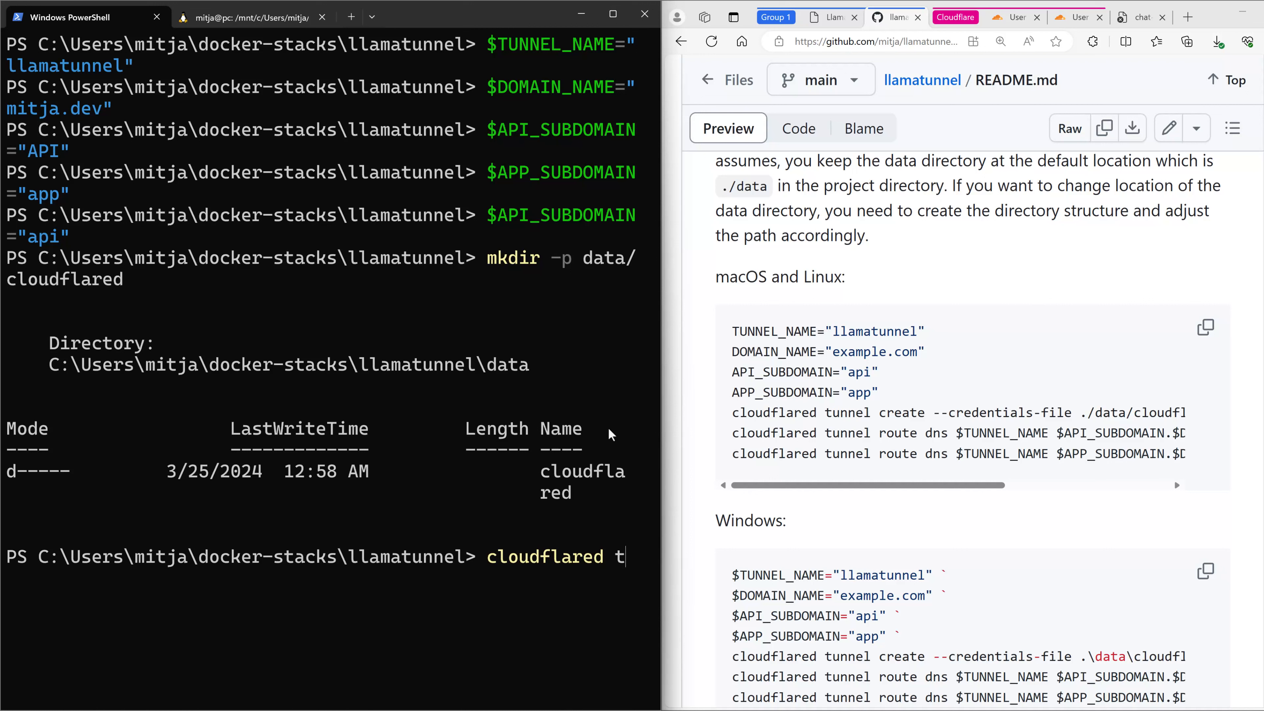
pyautogui.write('unnel reate --')
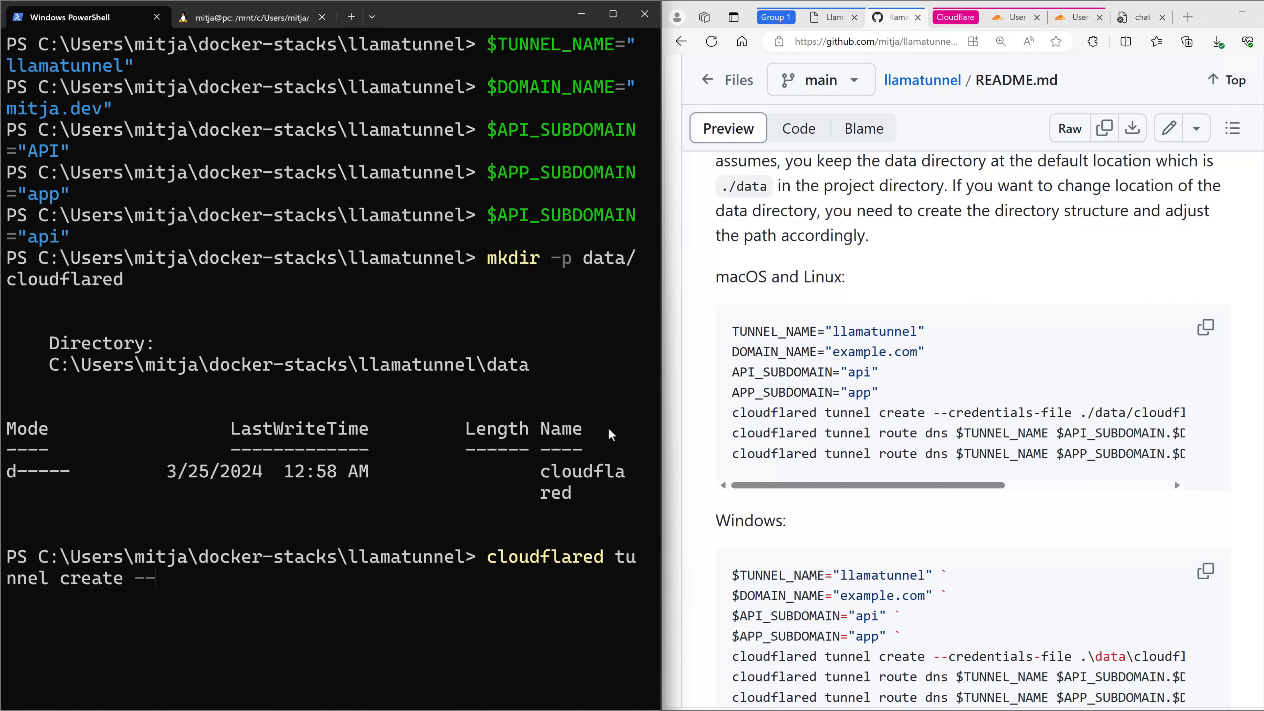
pyautogui.write('c')
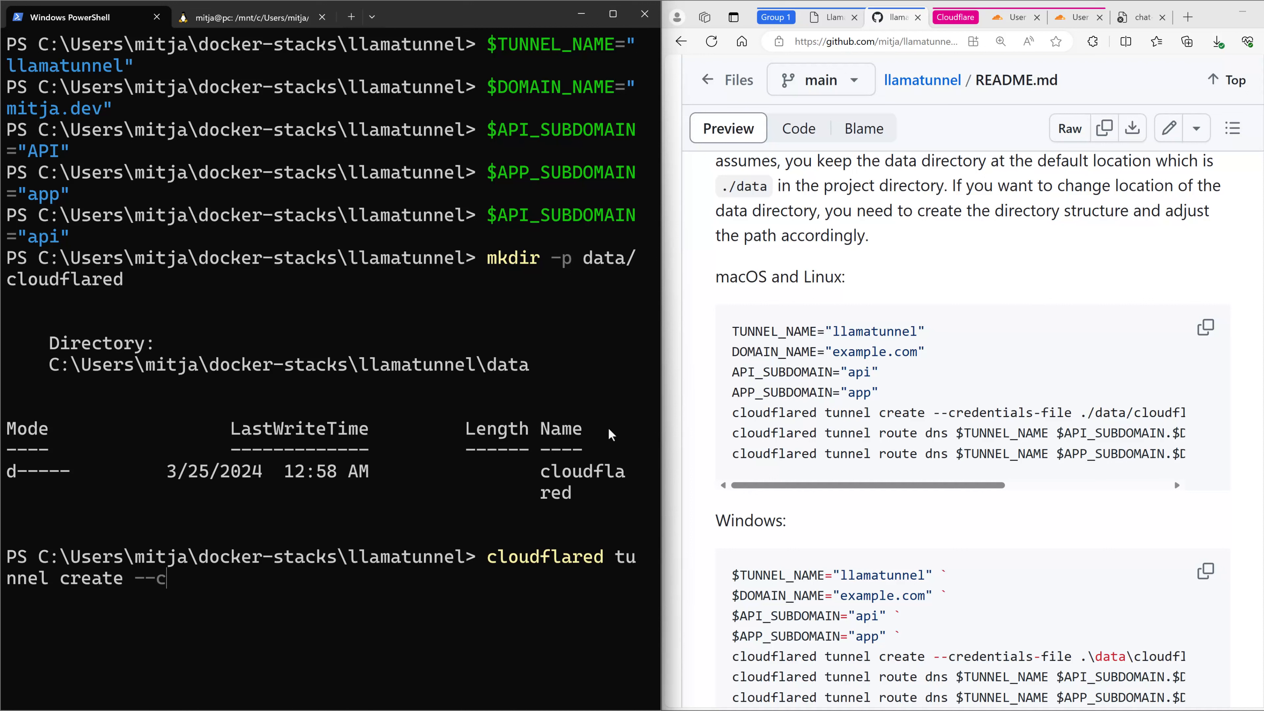
pyautogui.write('redentials')
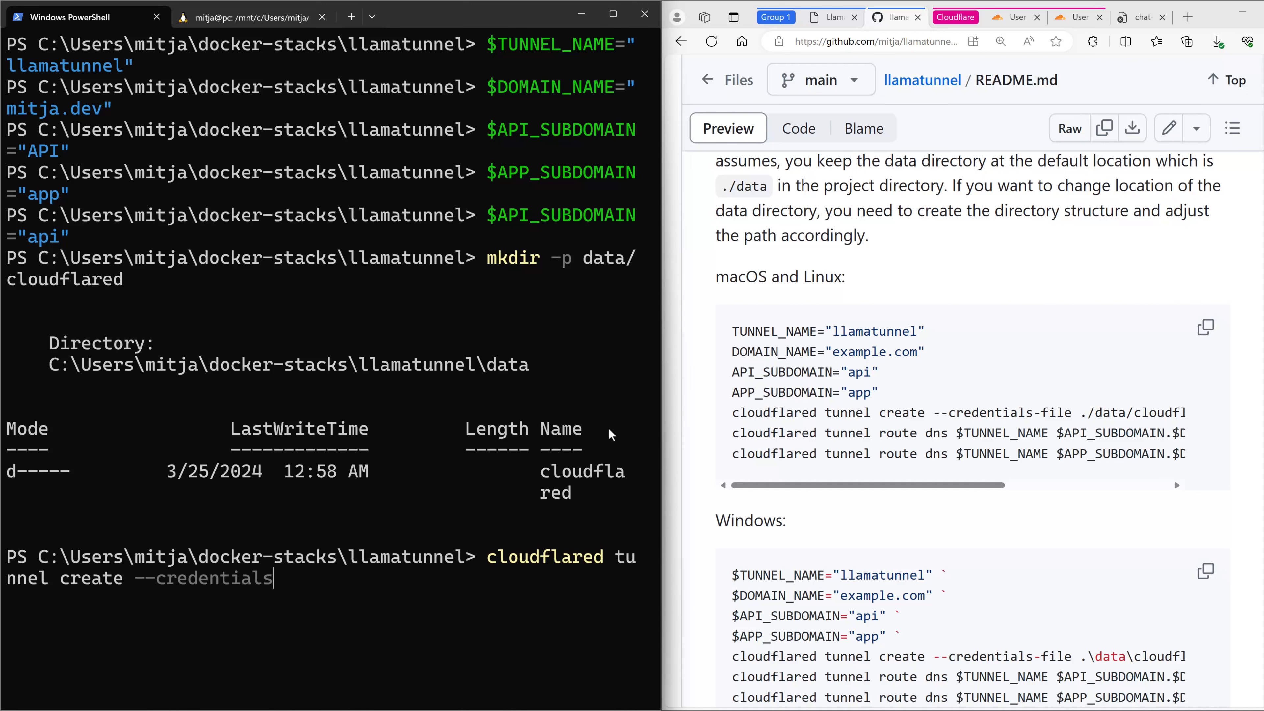
pyautogui.write('-file .-')
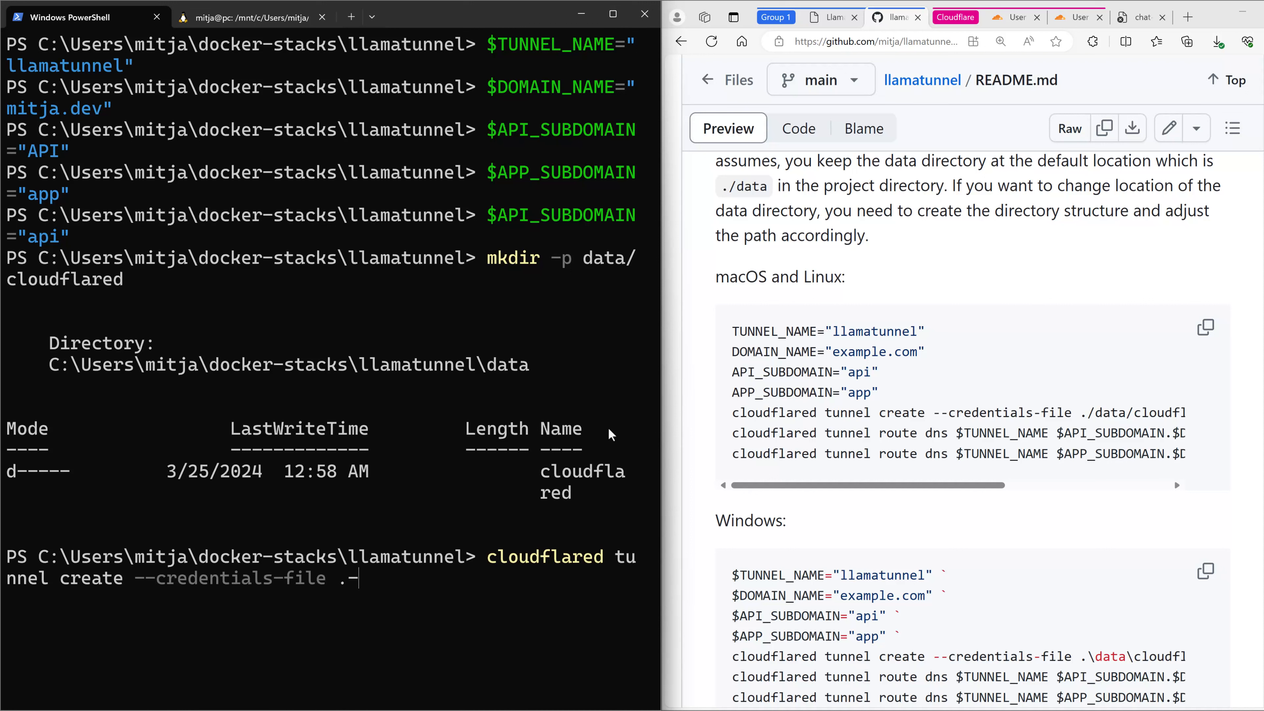
pyautogui.write('doat')
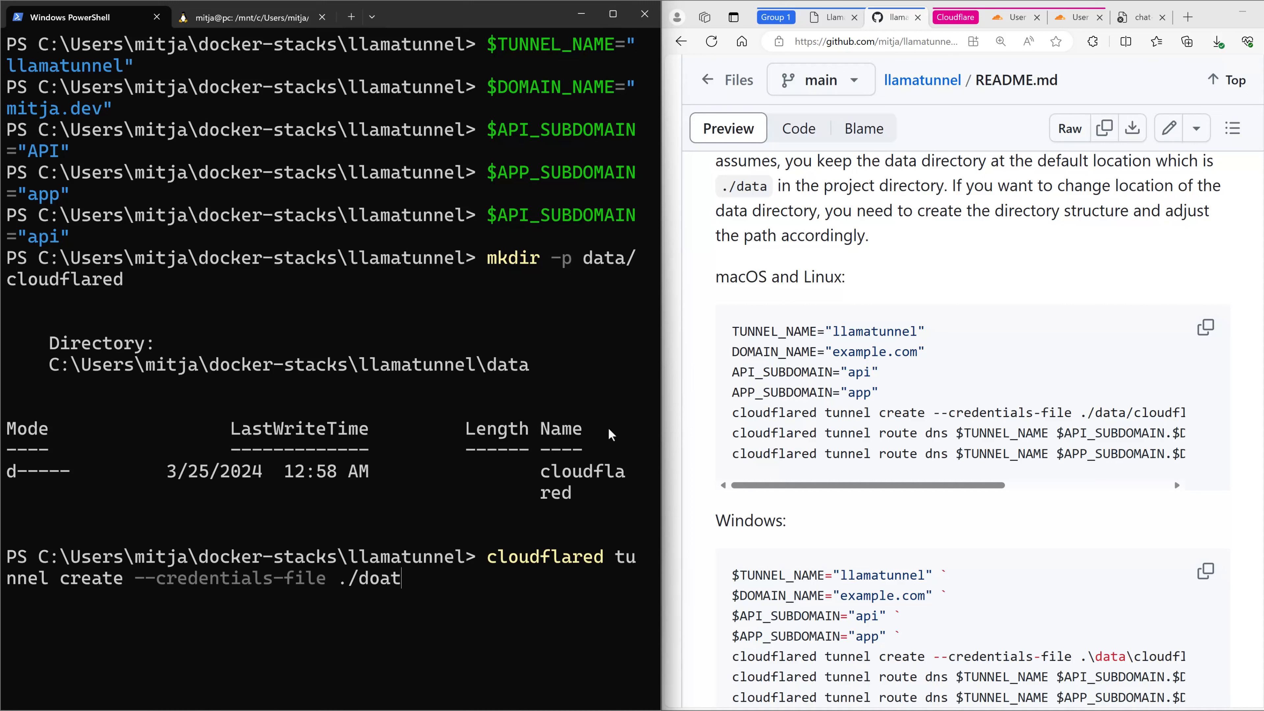
pyautogui.write('ata/')
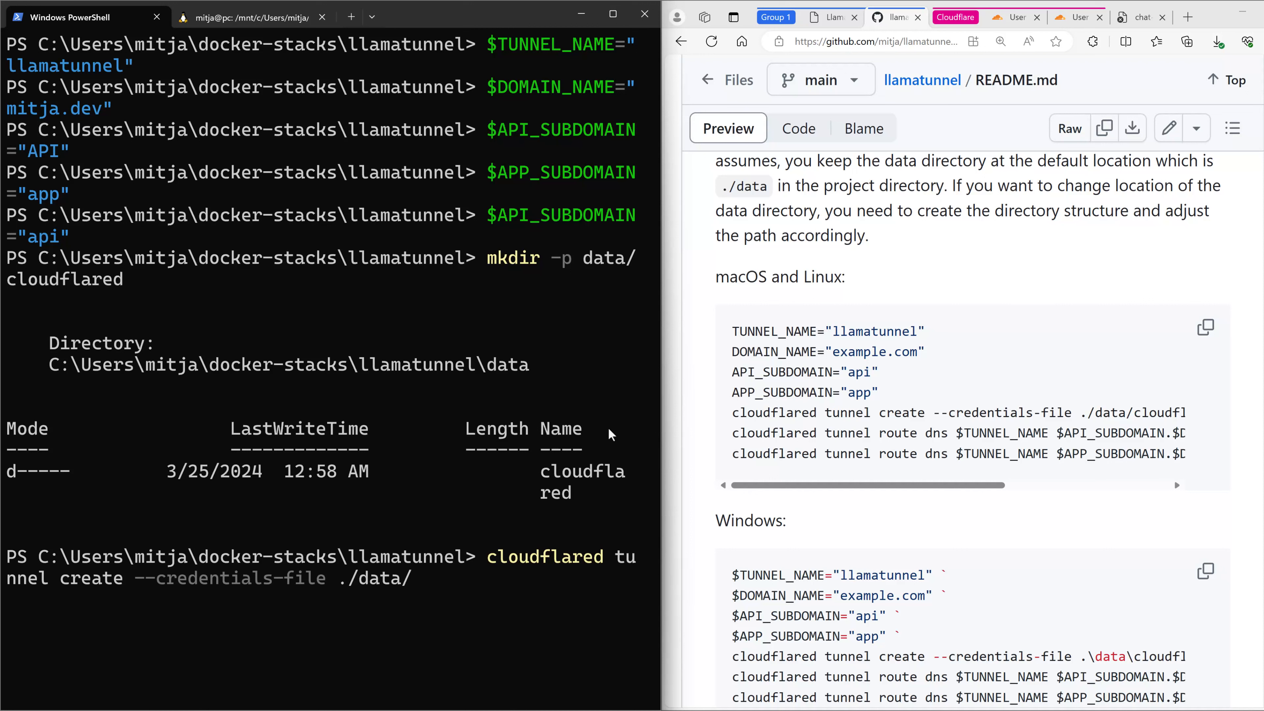
pyautogui.write('cloudflar')
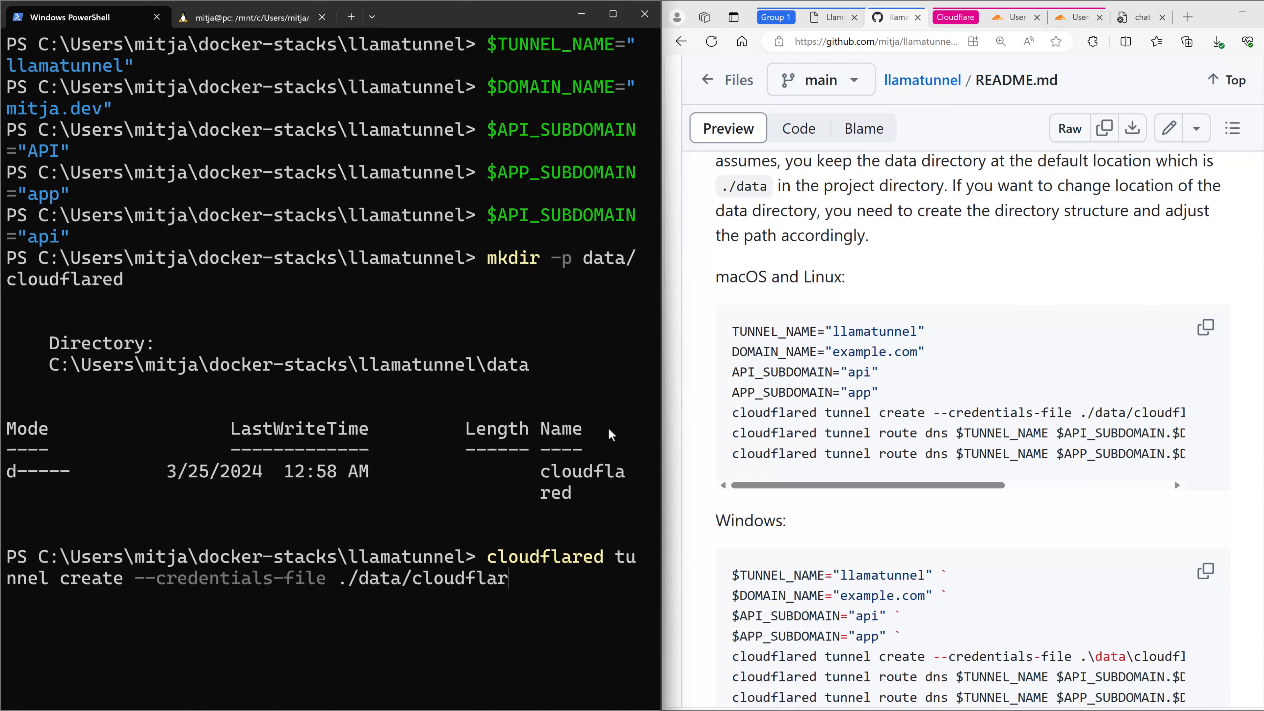
pyautogui.write('ed/credentials.')
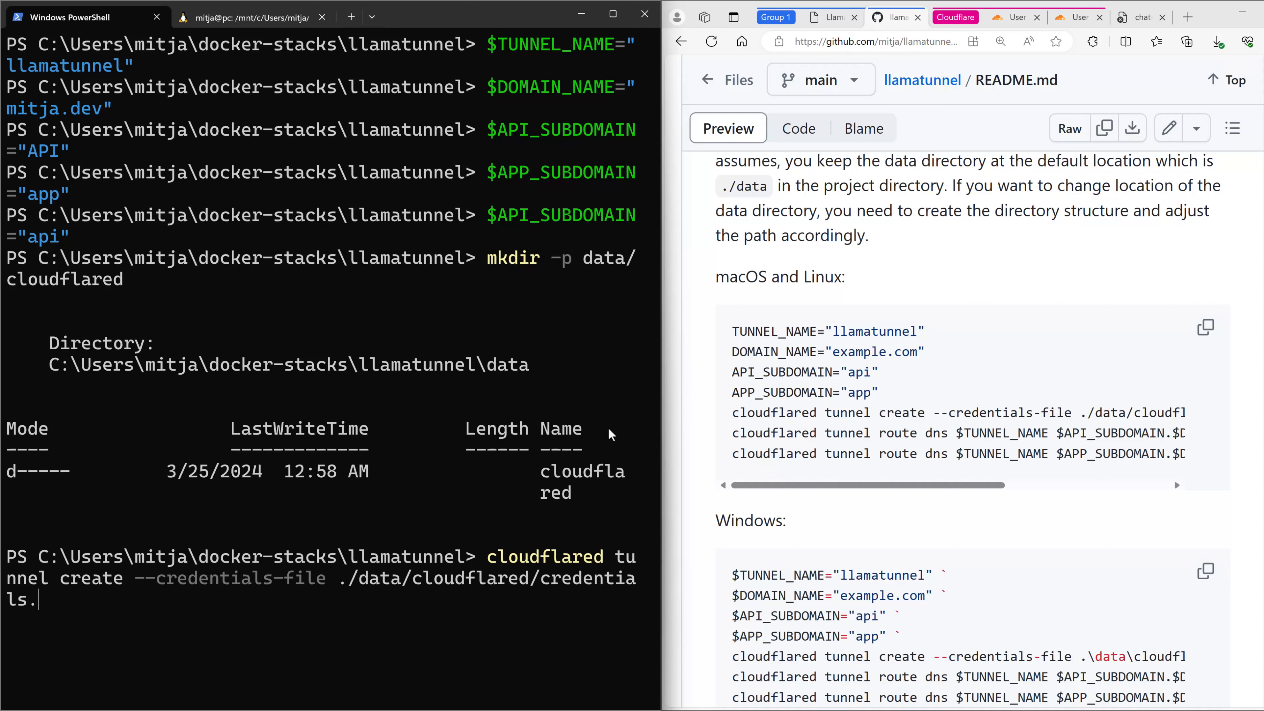
pyautogui.write('json')
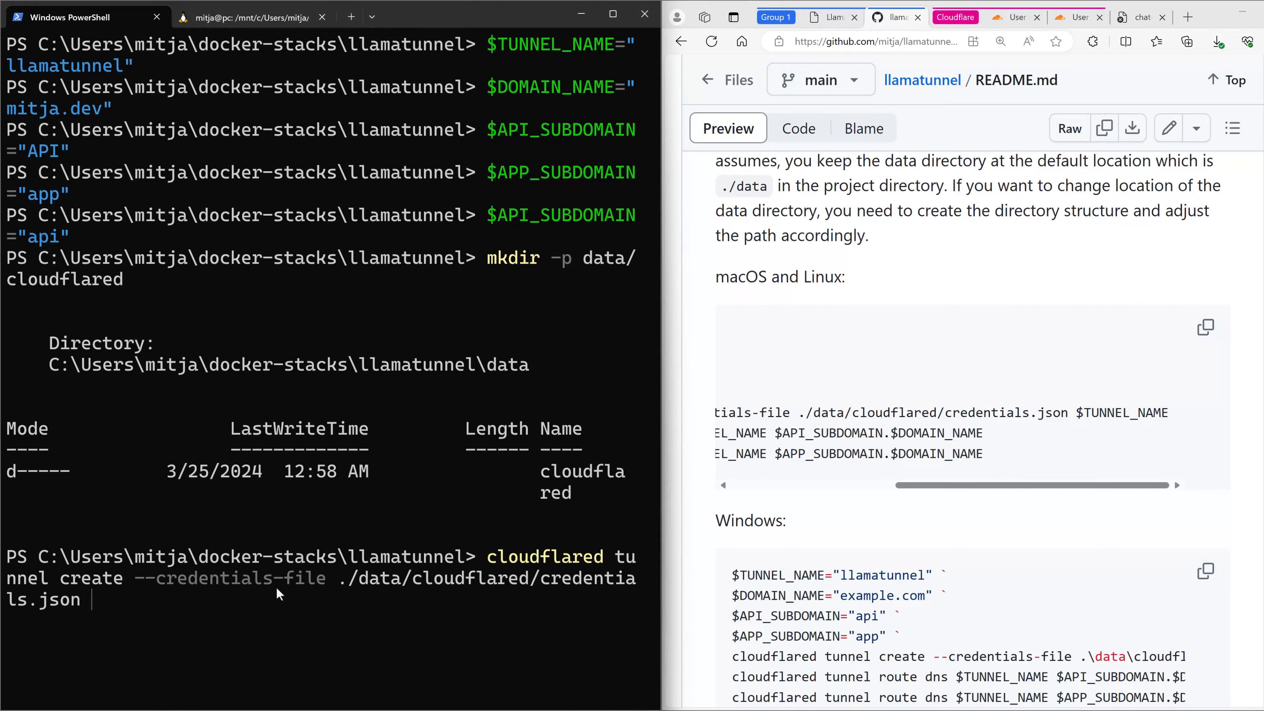
pyautogui.write('$TUNNEÖ')
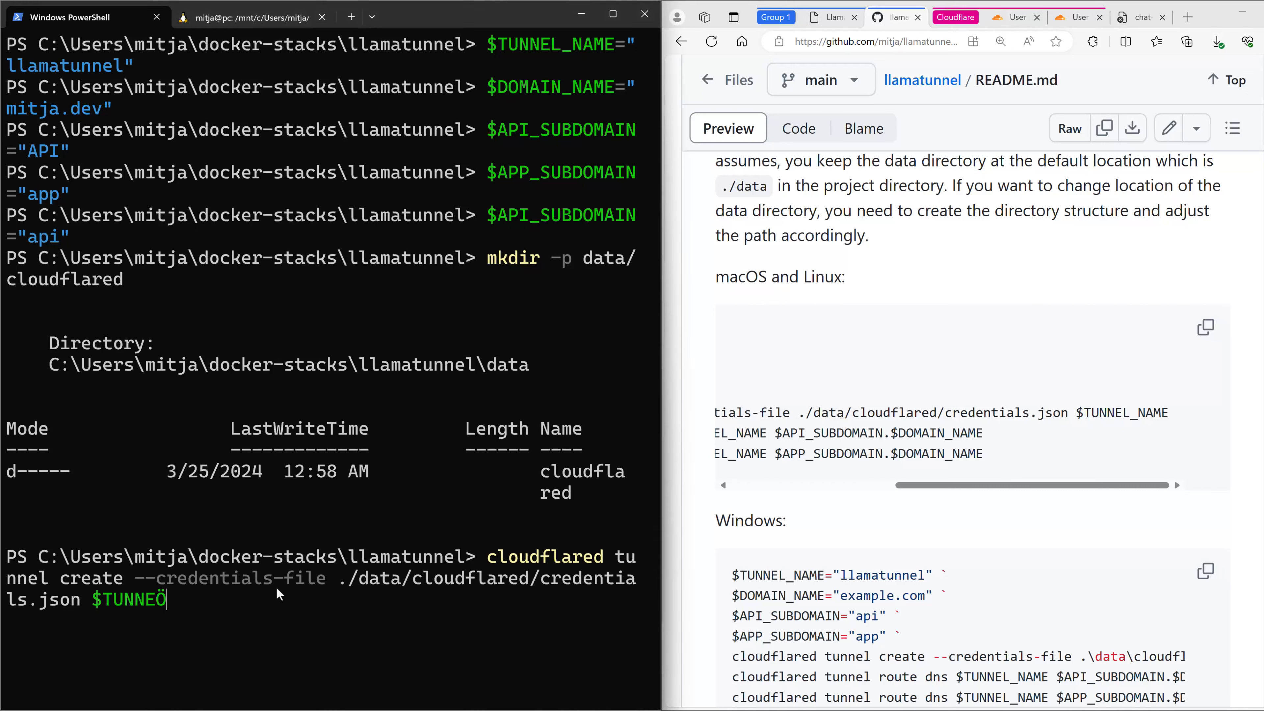
pyautogui.write('_NAME')
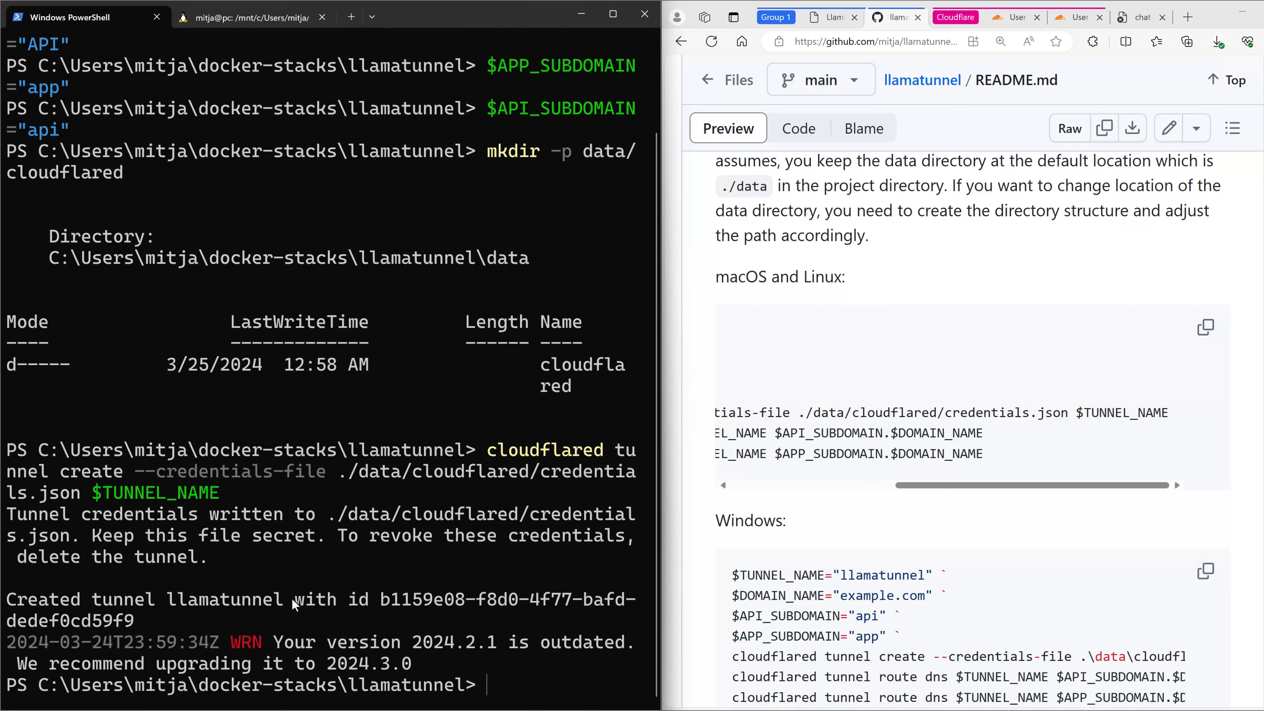
pyautogui.moveTo(379, 617)
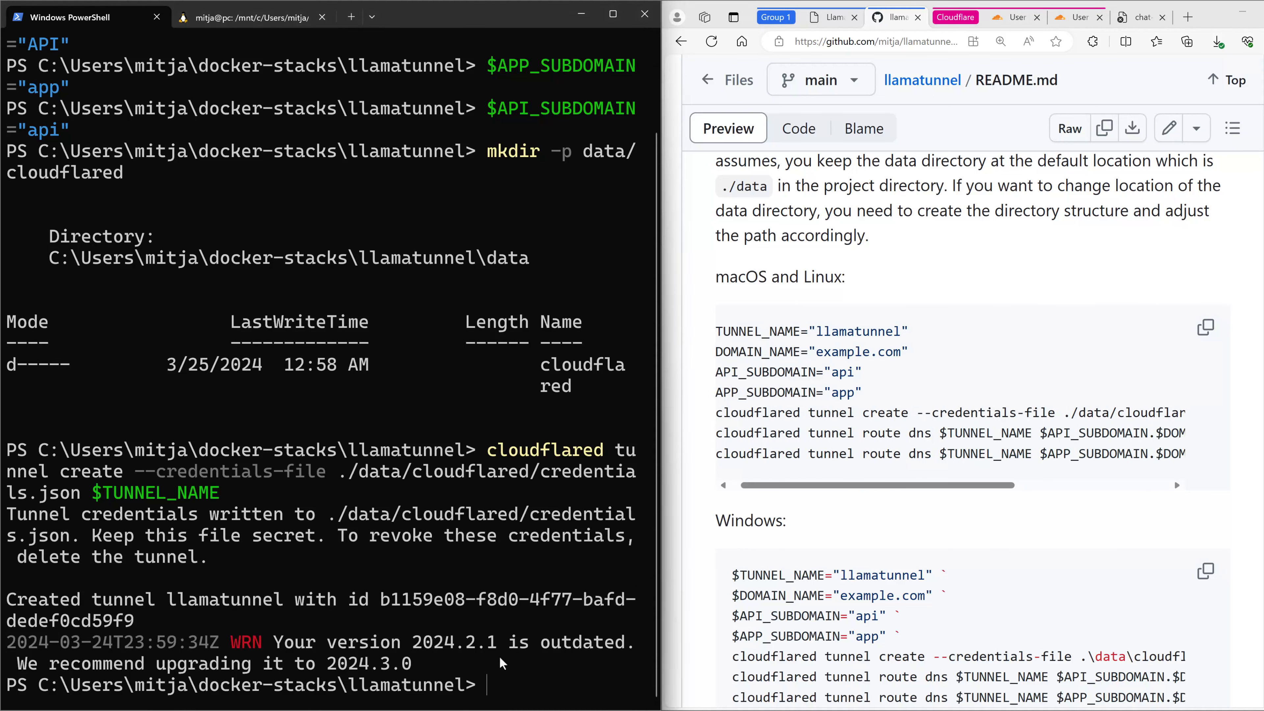
# Step: Route DNS for api.mitja.dev to $TUNNEL_NAME with cloudflared tunnel route dns
pyautogui.write('clu')
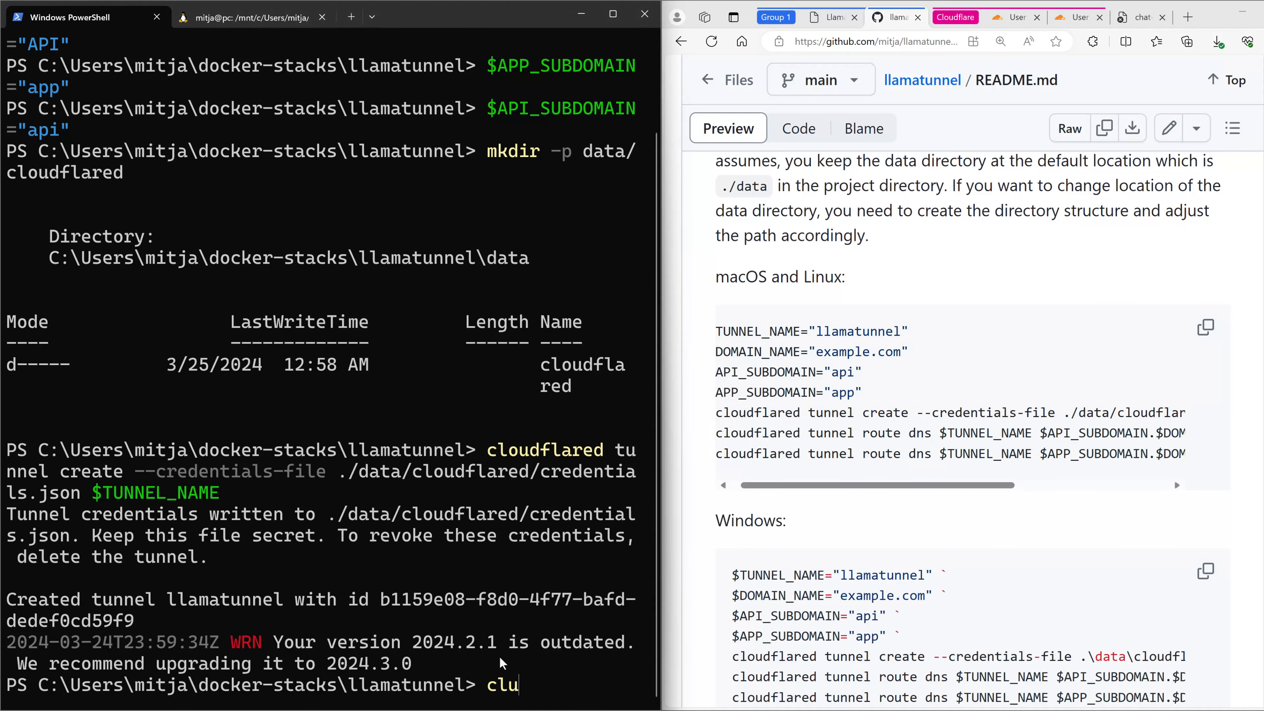
pyautogui.press('Backspace')
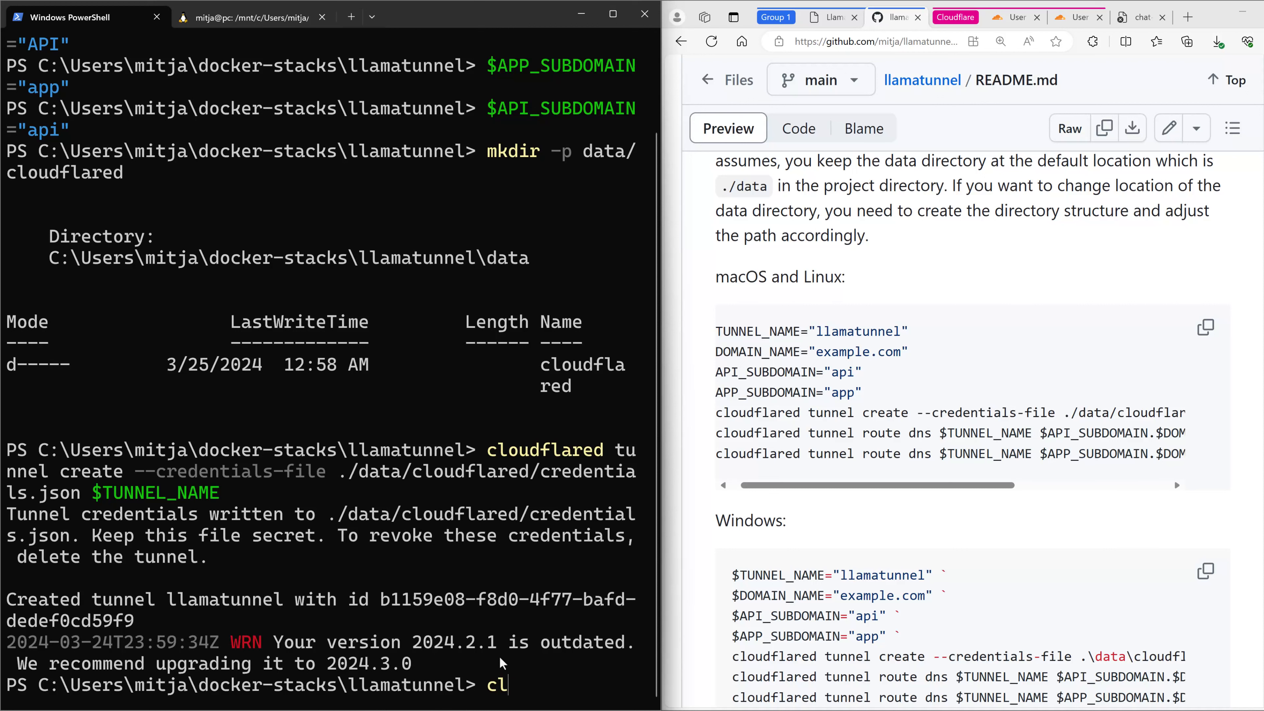
pyautogui.write('oudflared tunnel')
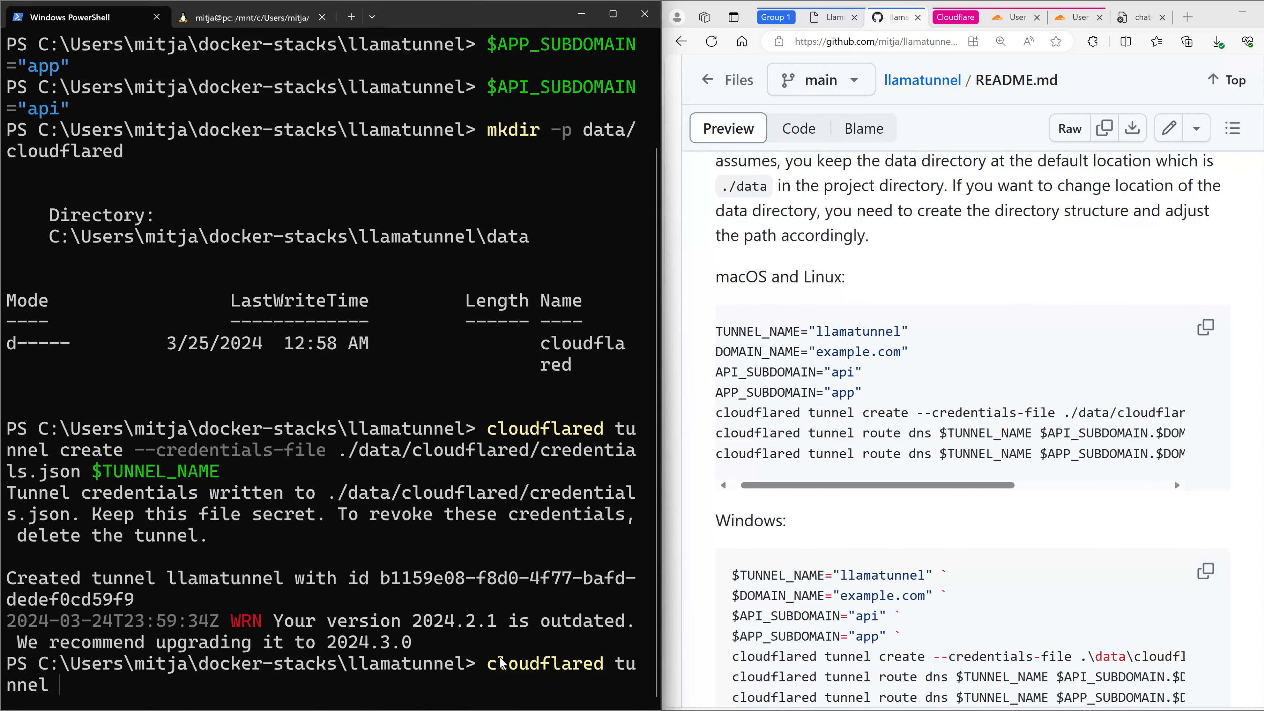
pyautogui.write('route dns')
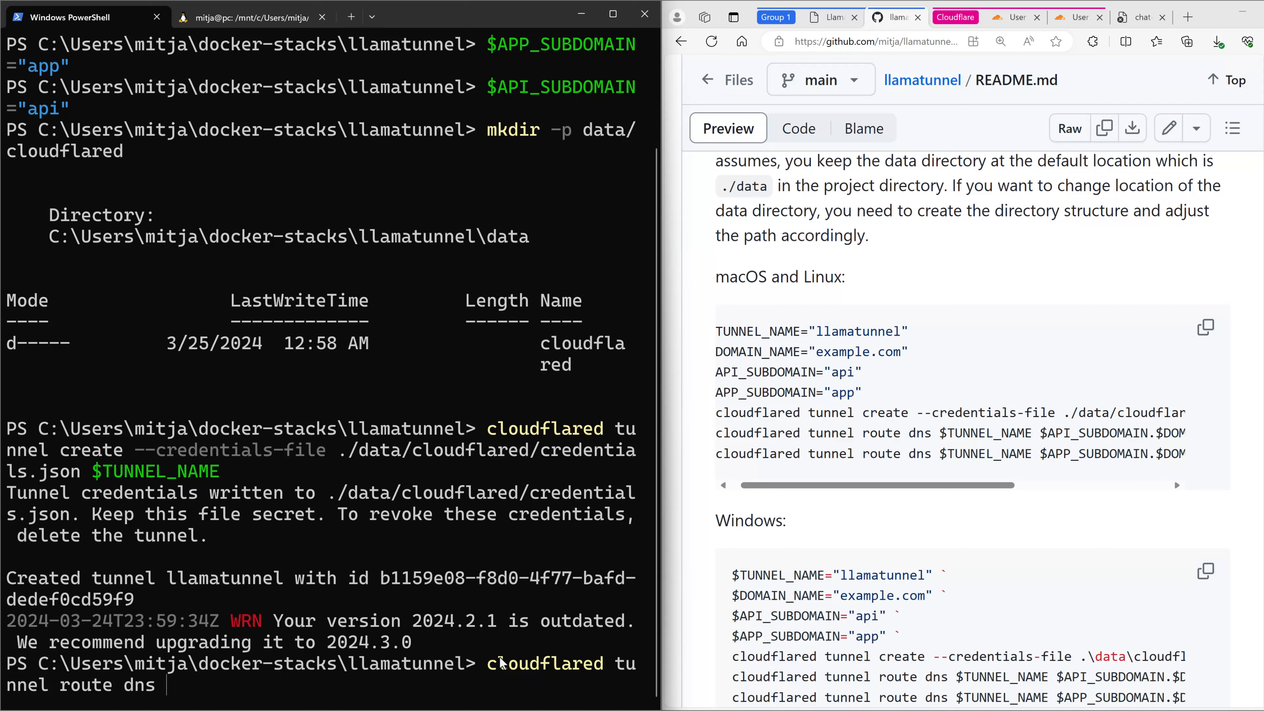
pyautogui.write('$')
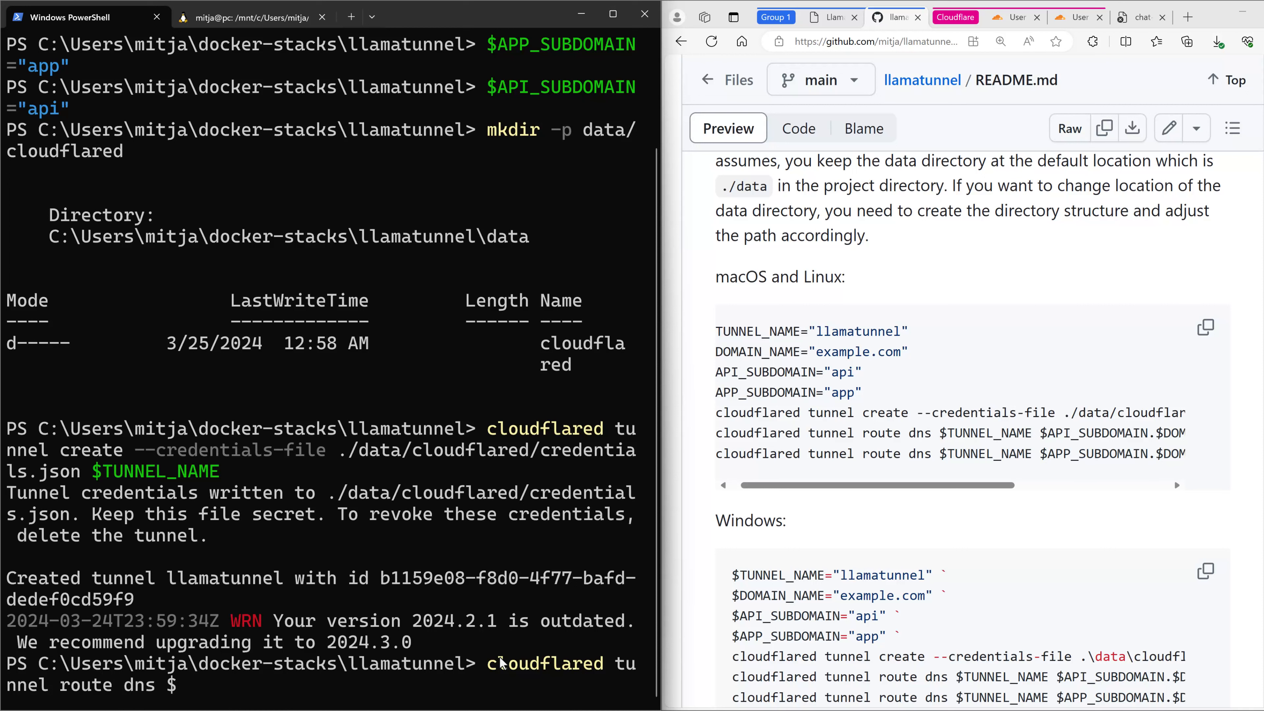
pyautogui.write('TUNNEL')
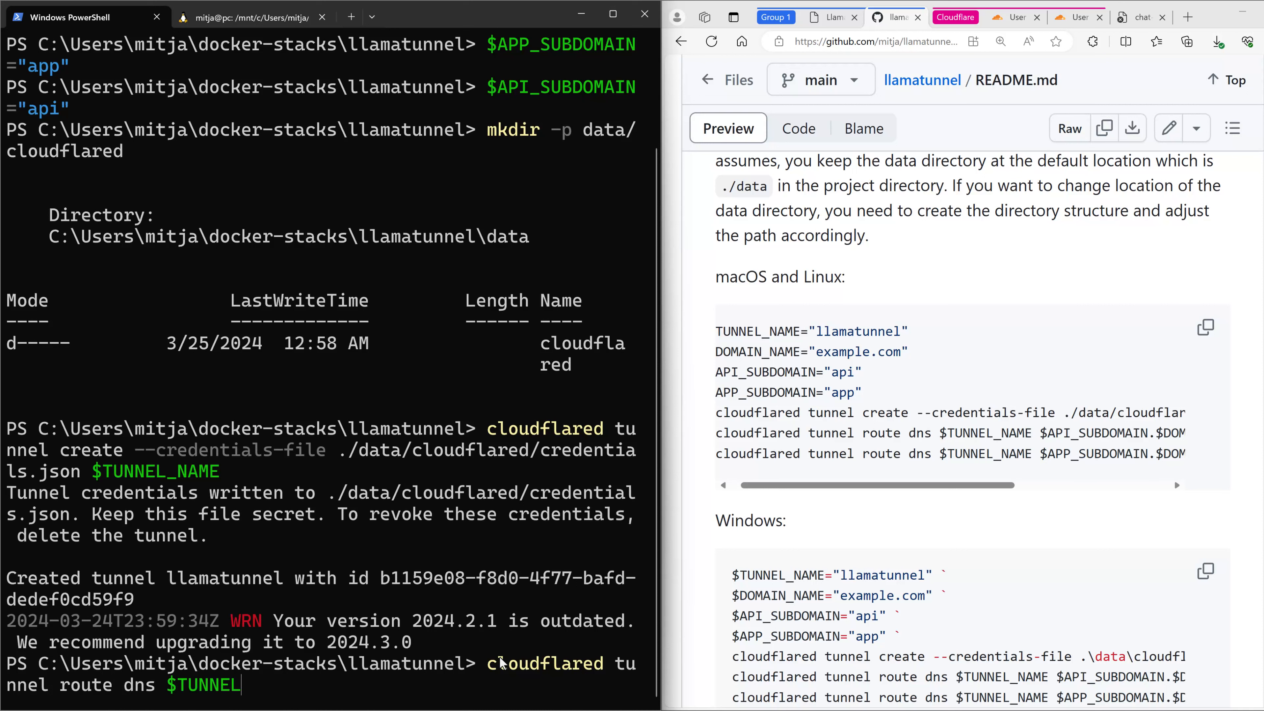
pyautogui.write('_NAME')
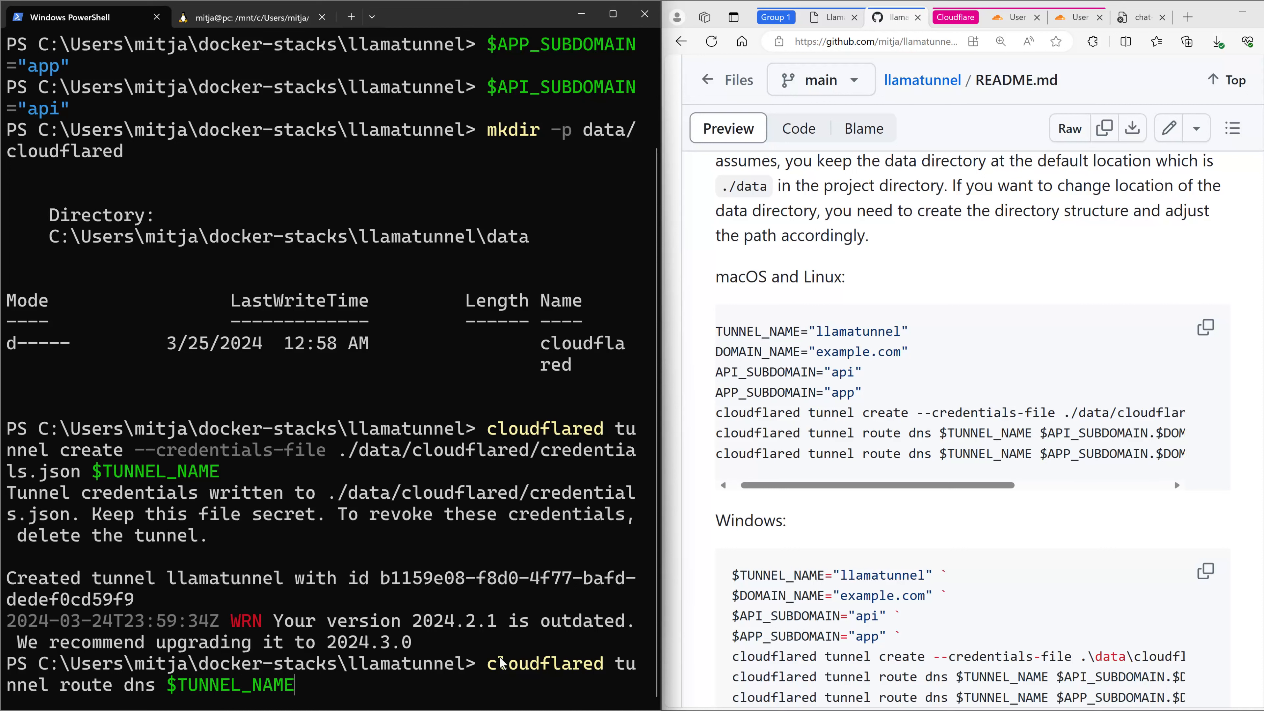
pyautogui.write('$')
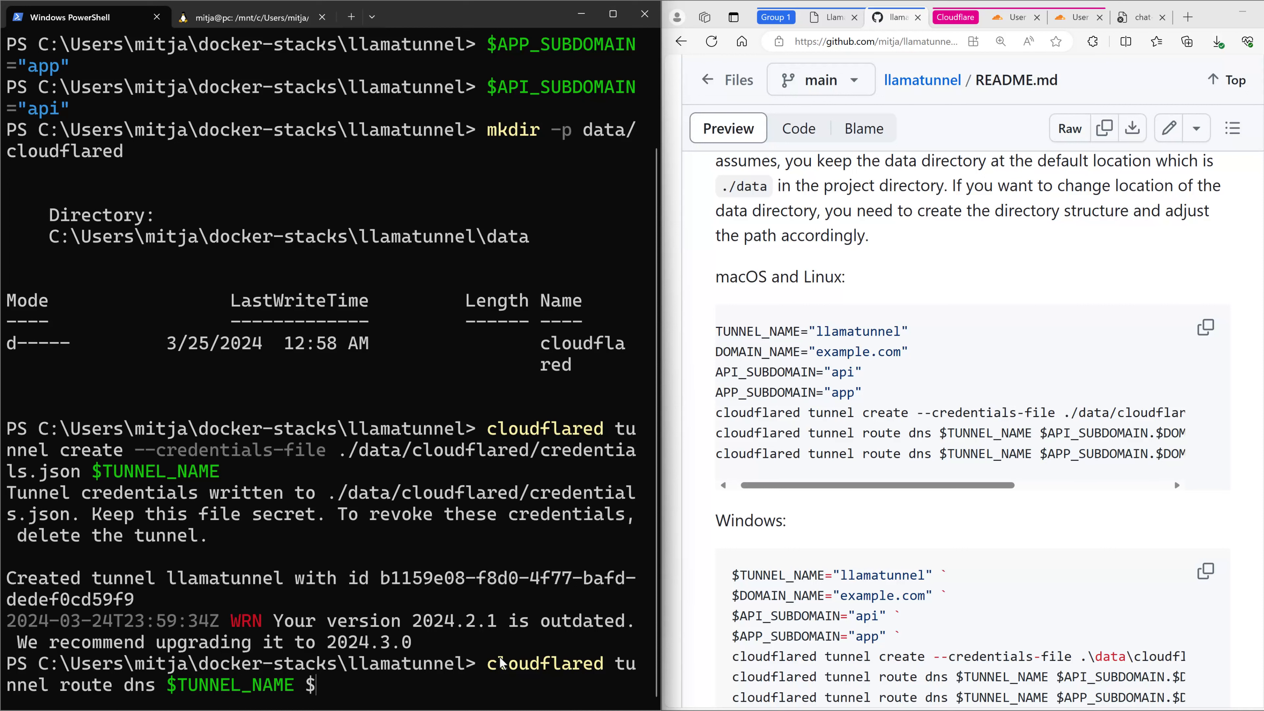
pyautogui.write('$API_')
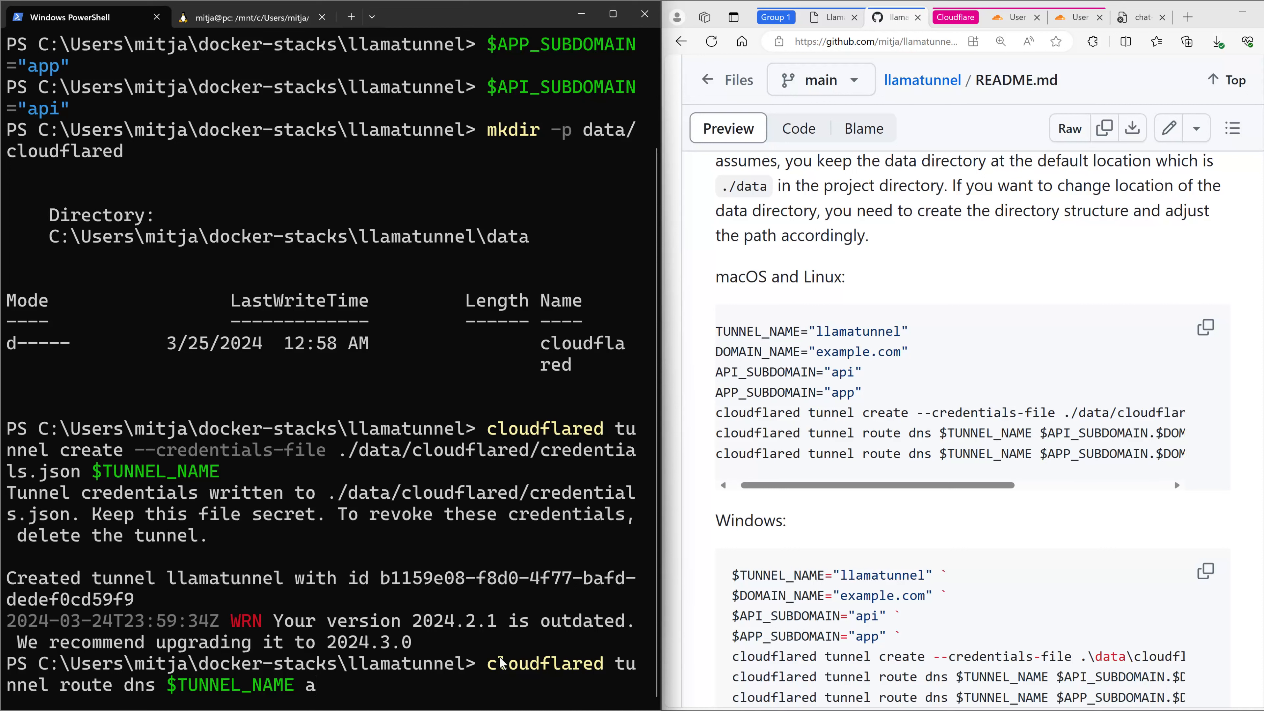
pyautogui.write('pi.')
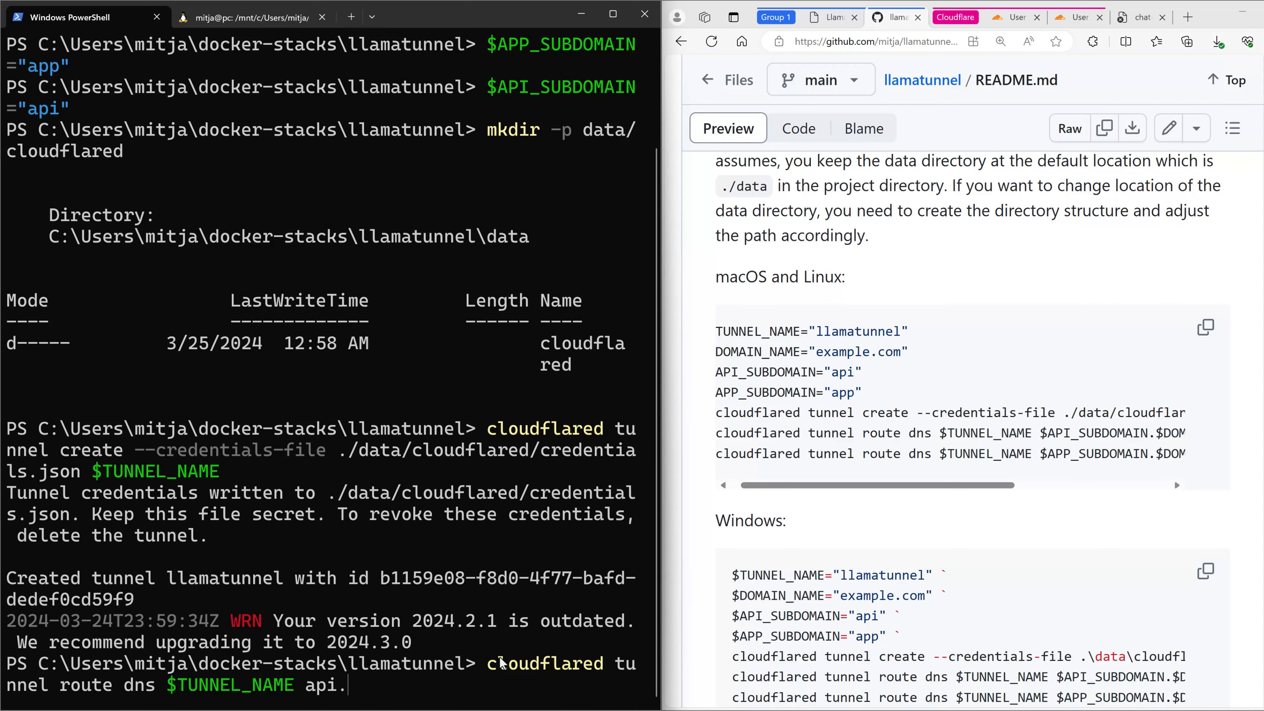
pyautogui.write('mitja.dev')
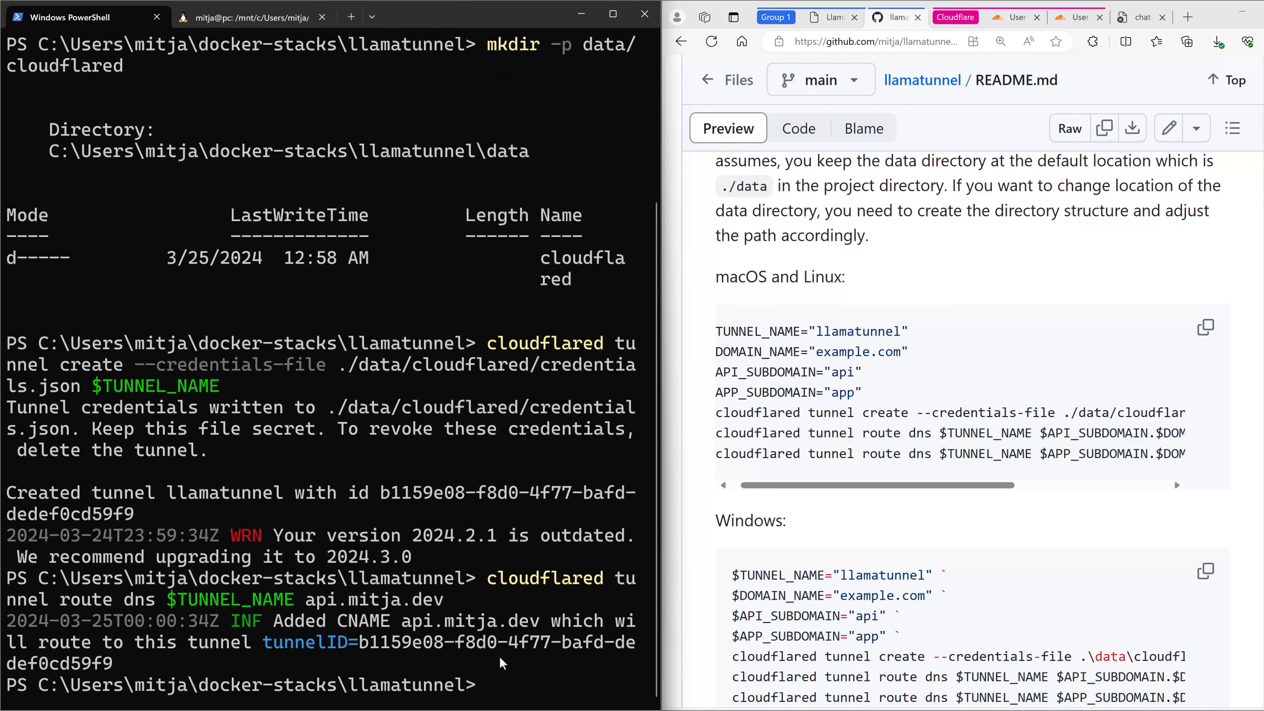
# Step: Route DNS for app.mitja.dev to $TUNNEL_NAME with a second cloudflared tunnel route dns command
pyautogui.write('cl')
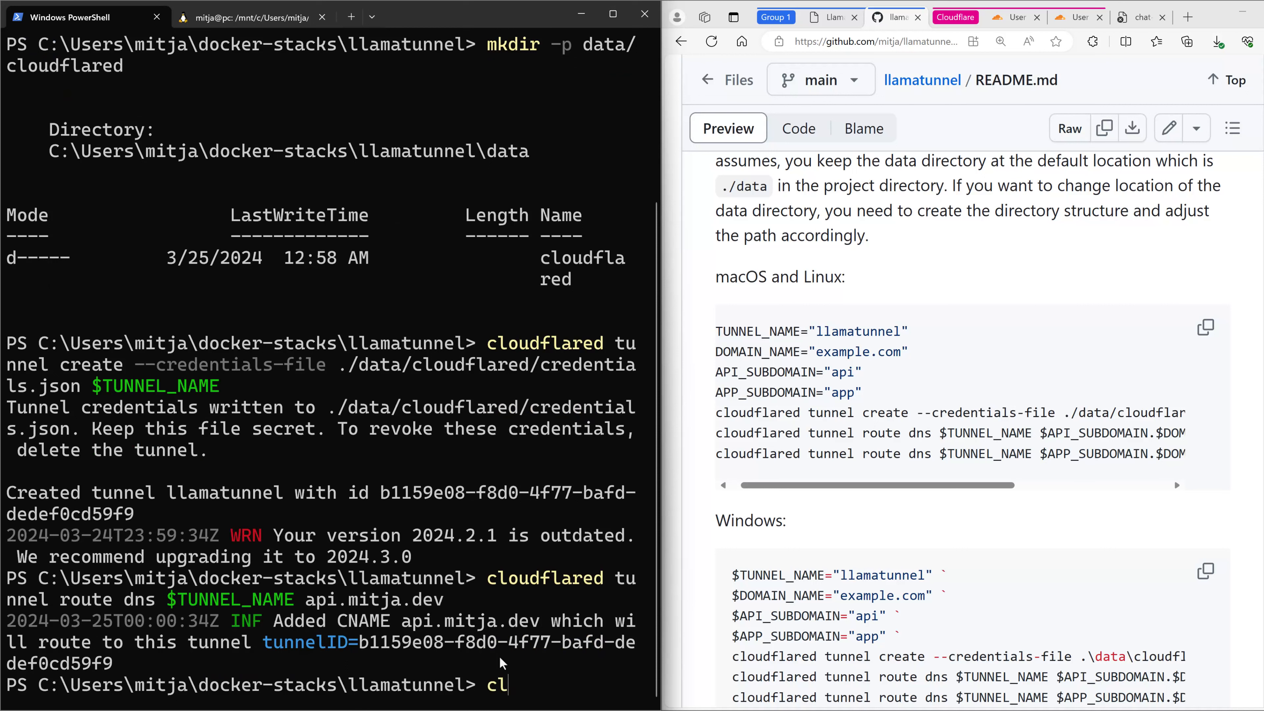
pyautogui.write('oudflared tunnel')
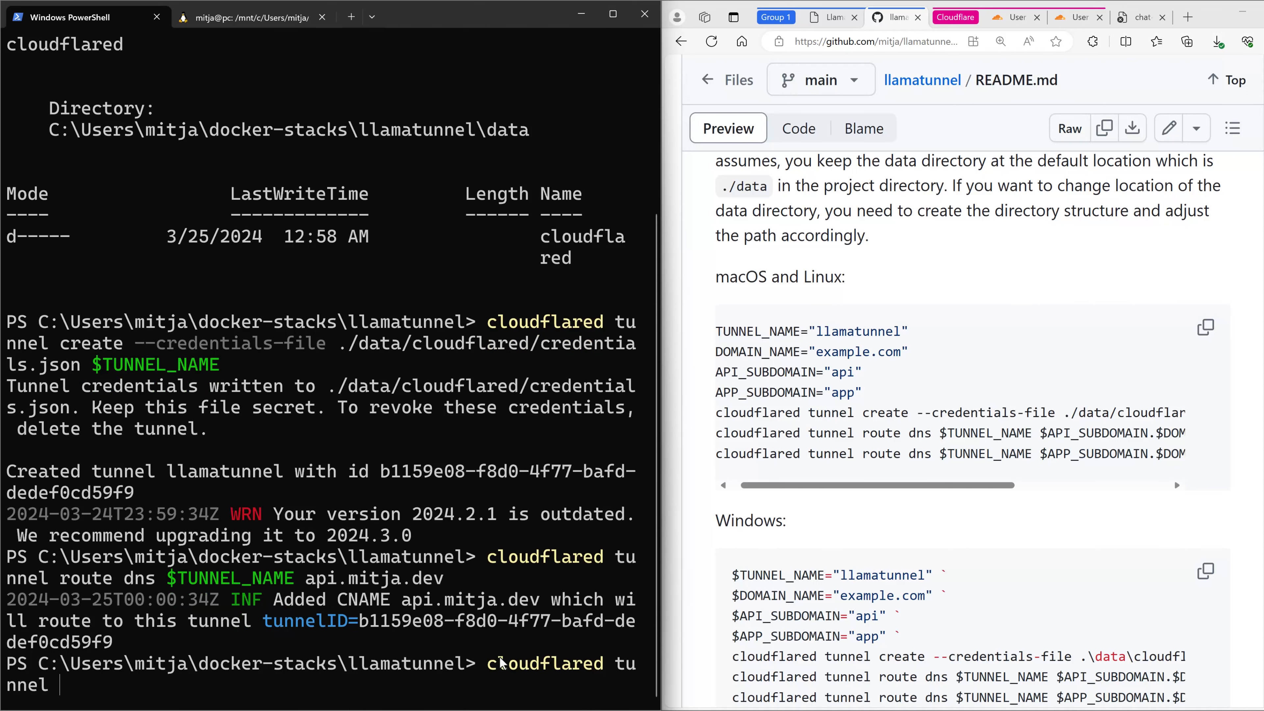
pyautogui.write('route dns')
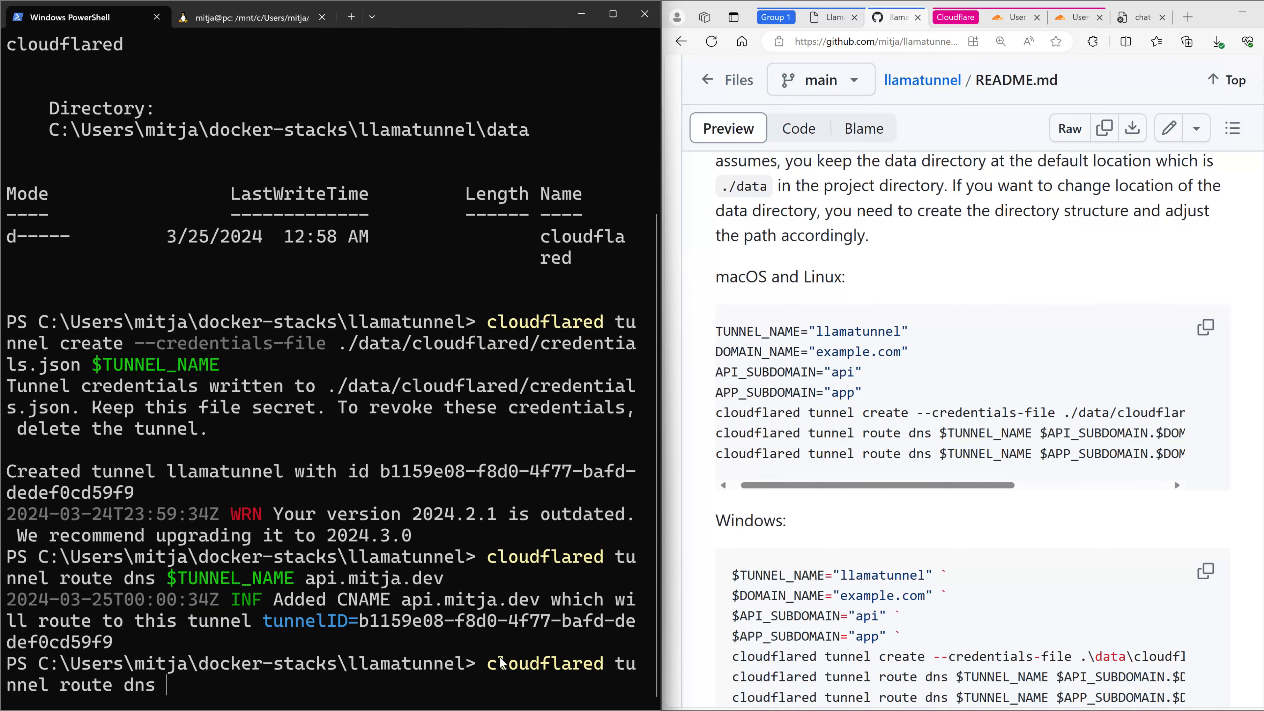
pyautogui.write('$$')
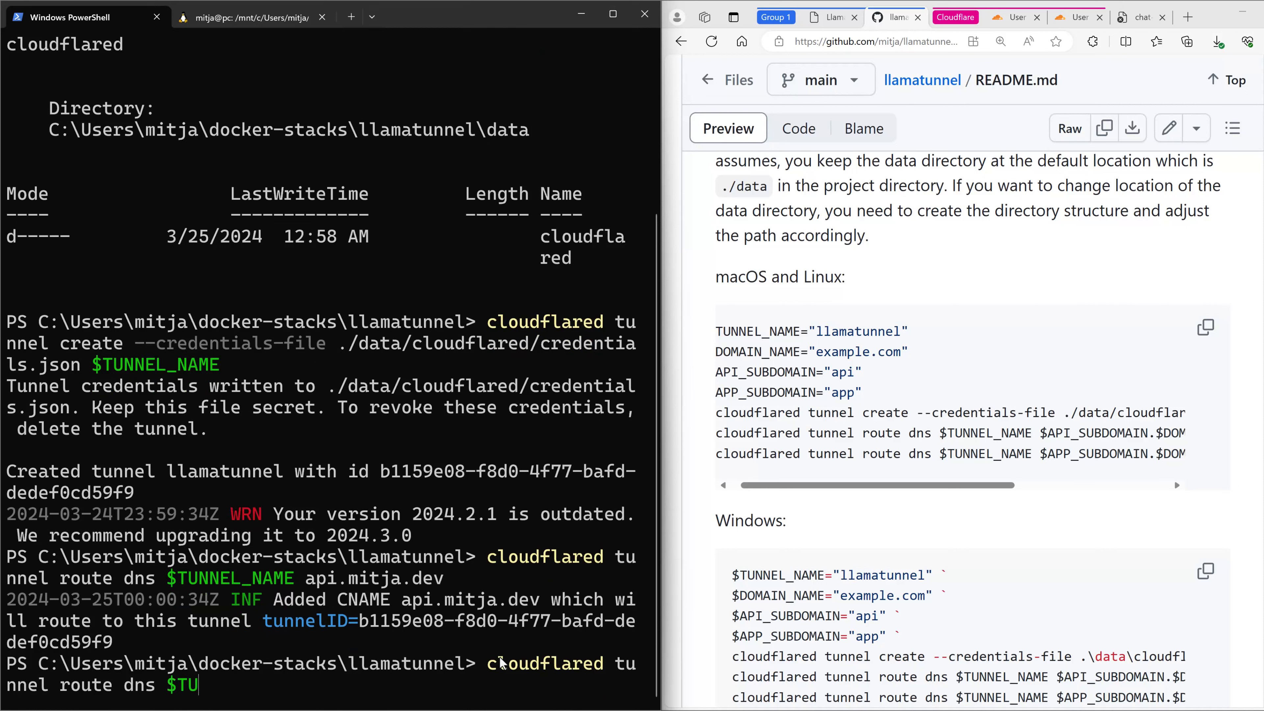
pyautogui.write('NNEL_NAME app.')
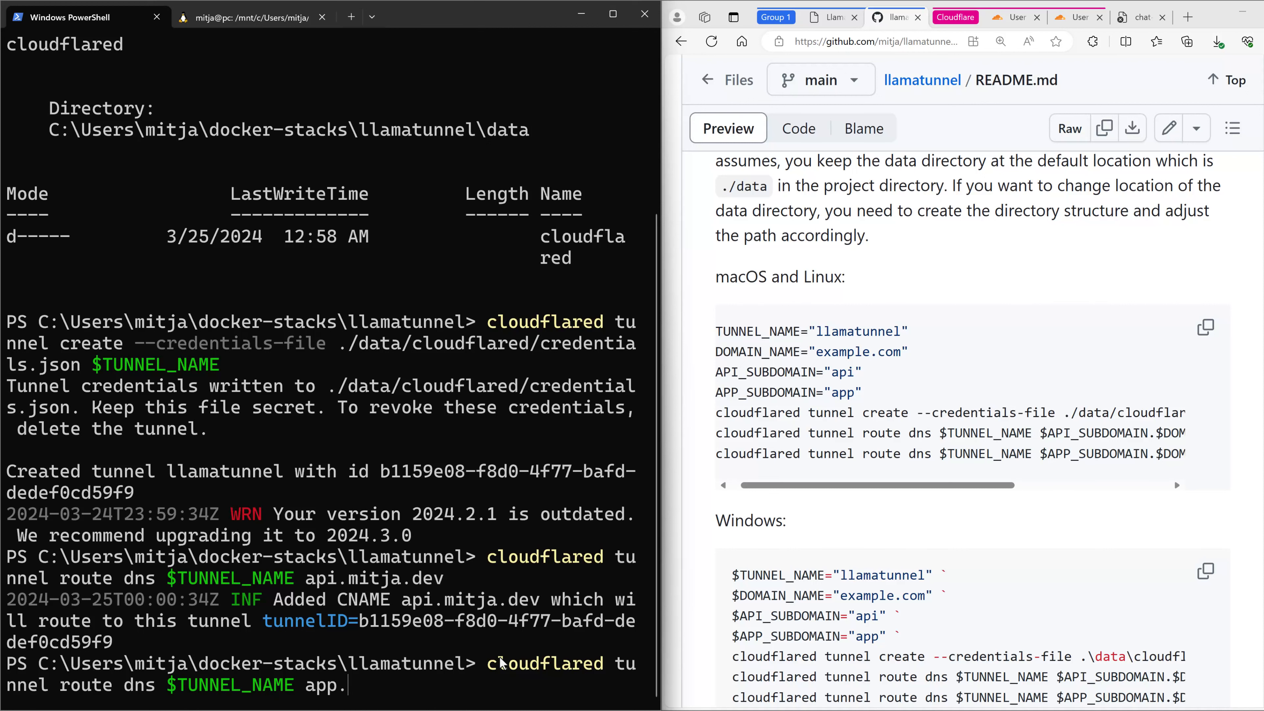
pyautogui.write('mitja.dev')
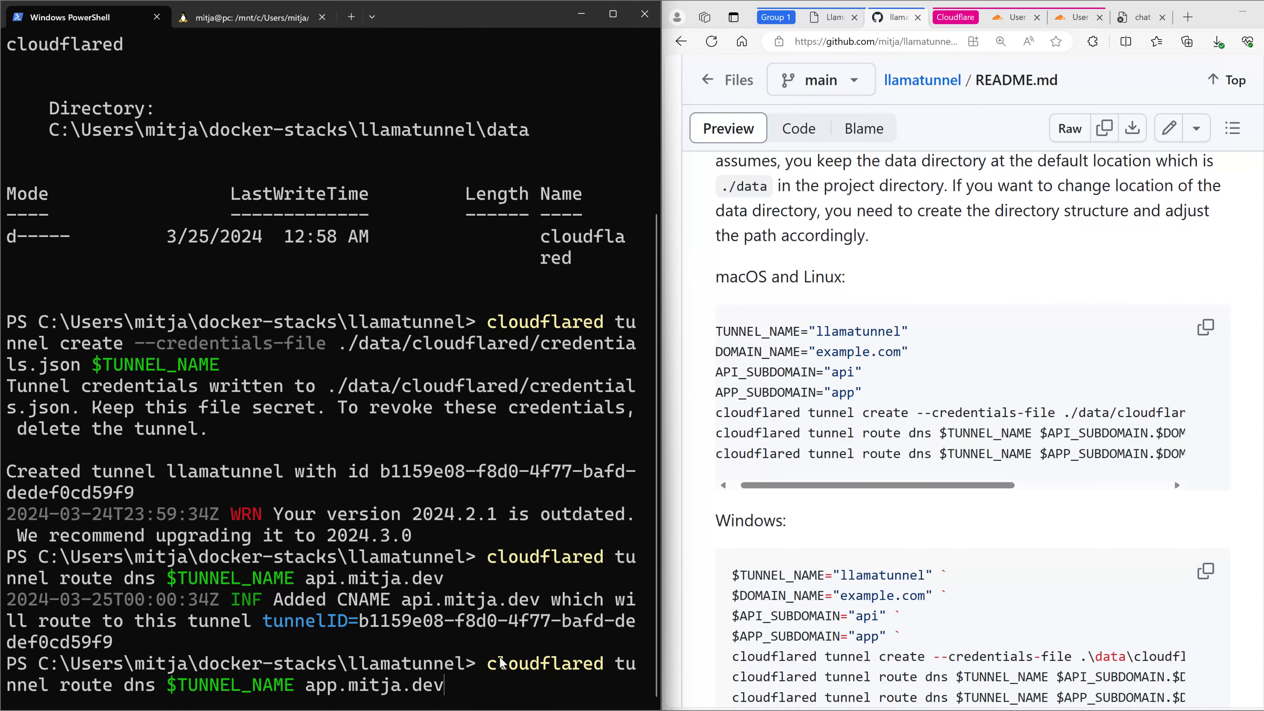
pyautogui.press('Enter')
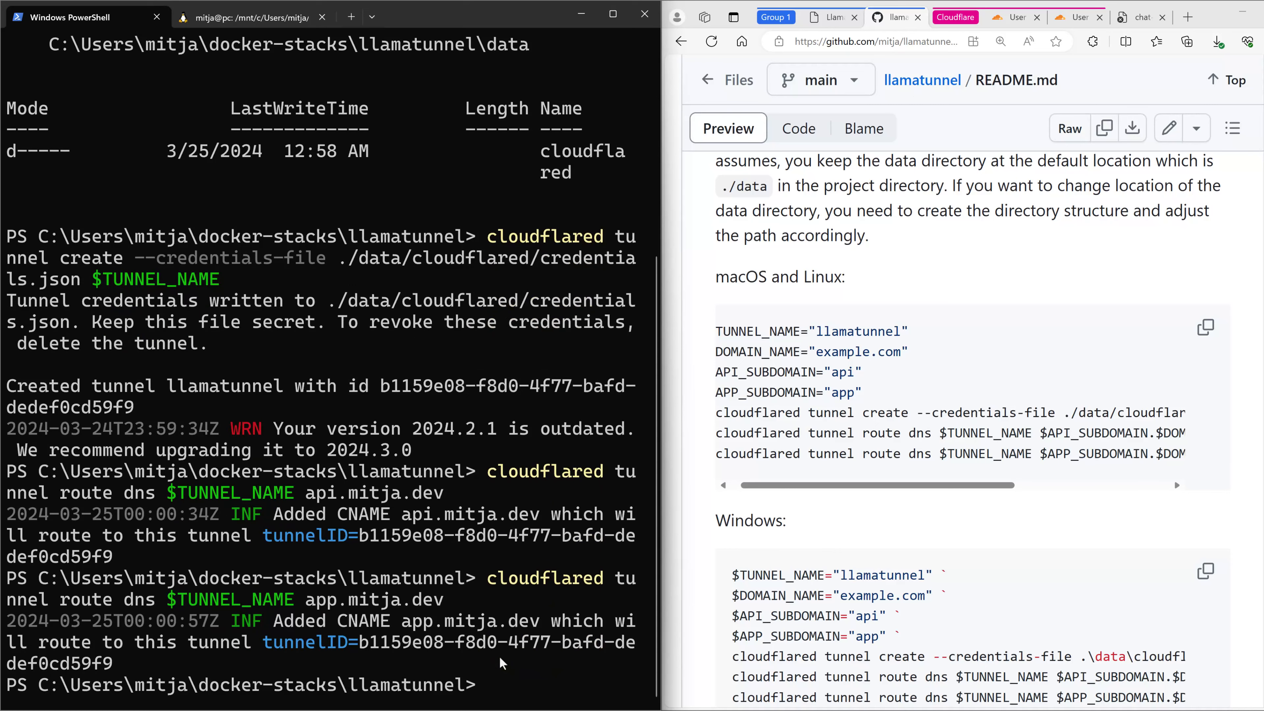
pyautogui.moveTo(924, 591)
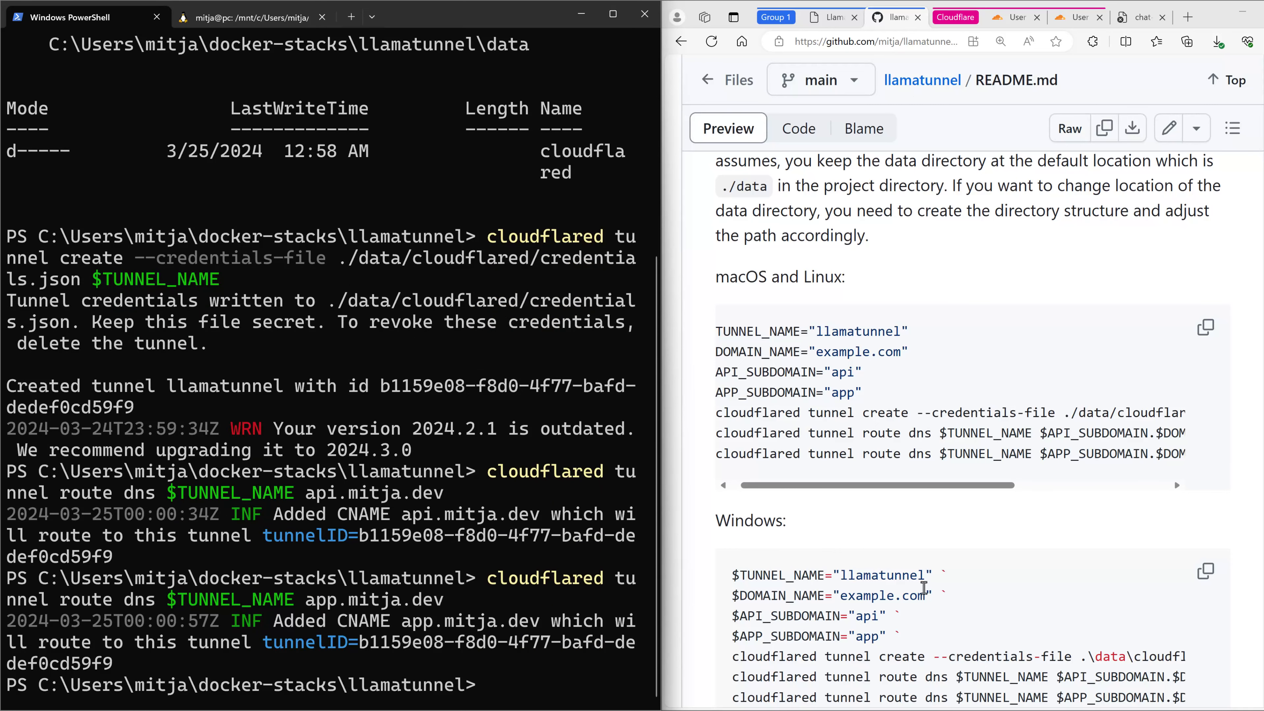
# Step: Run 'copier copy gh:mitja/llamatunnel .' and answer ./data, mitja.dev, api and app to its prompts
pyautogui.scroll(-3)
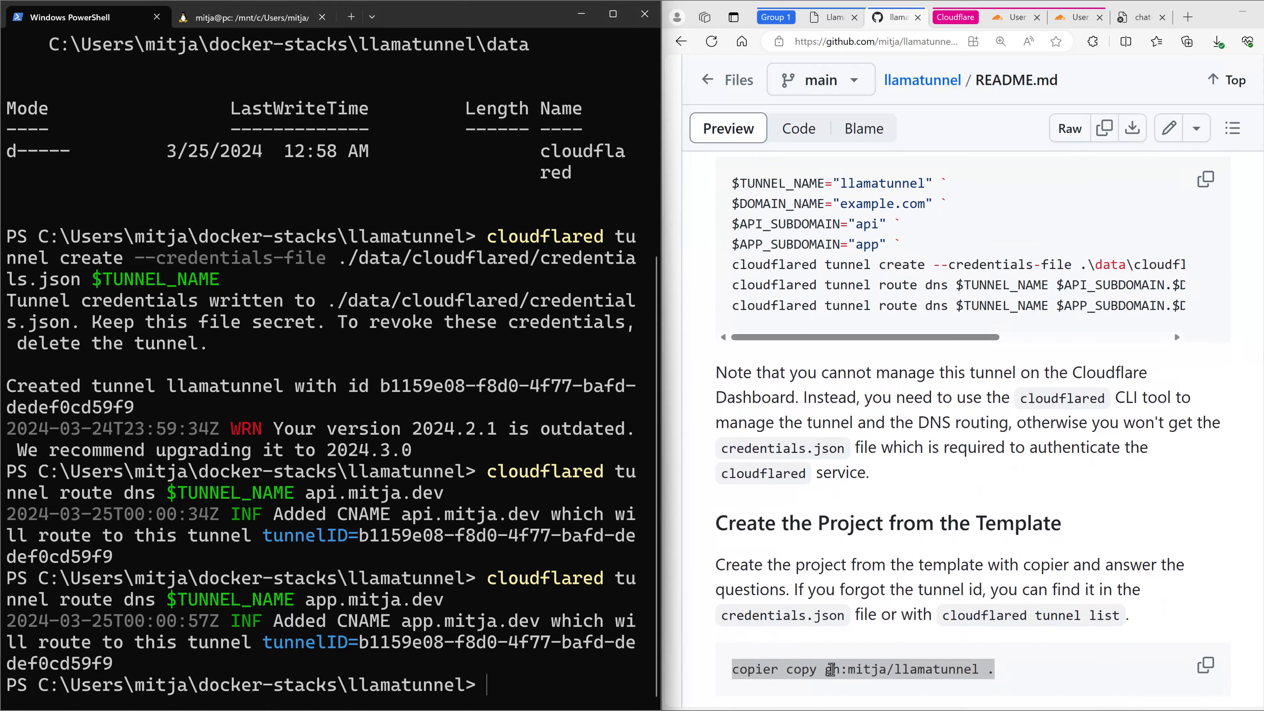
pyautogui.write('copier copy gh:mitja/llamatunnel .')
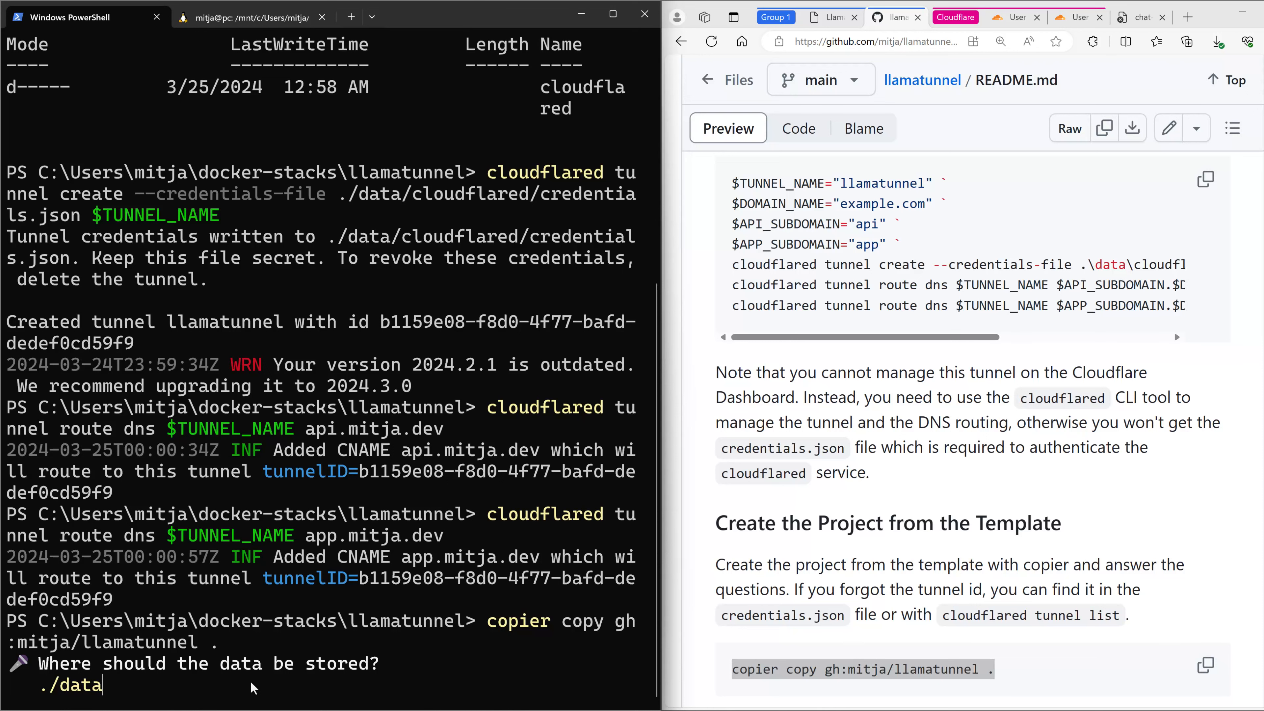
pyautogui.press('Enter')
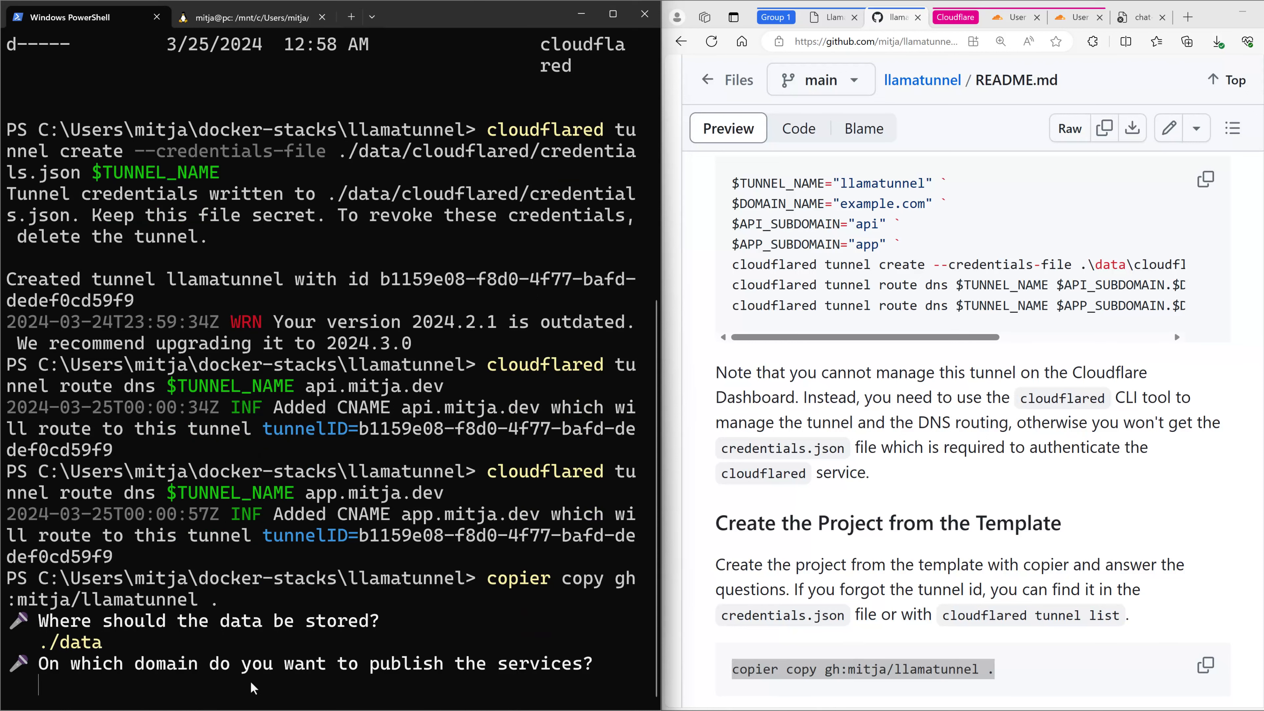
pyautogui.write('mm')
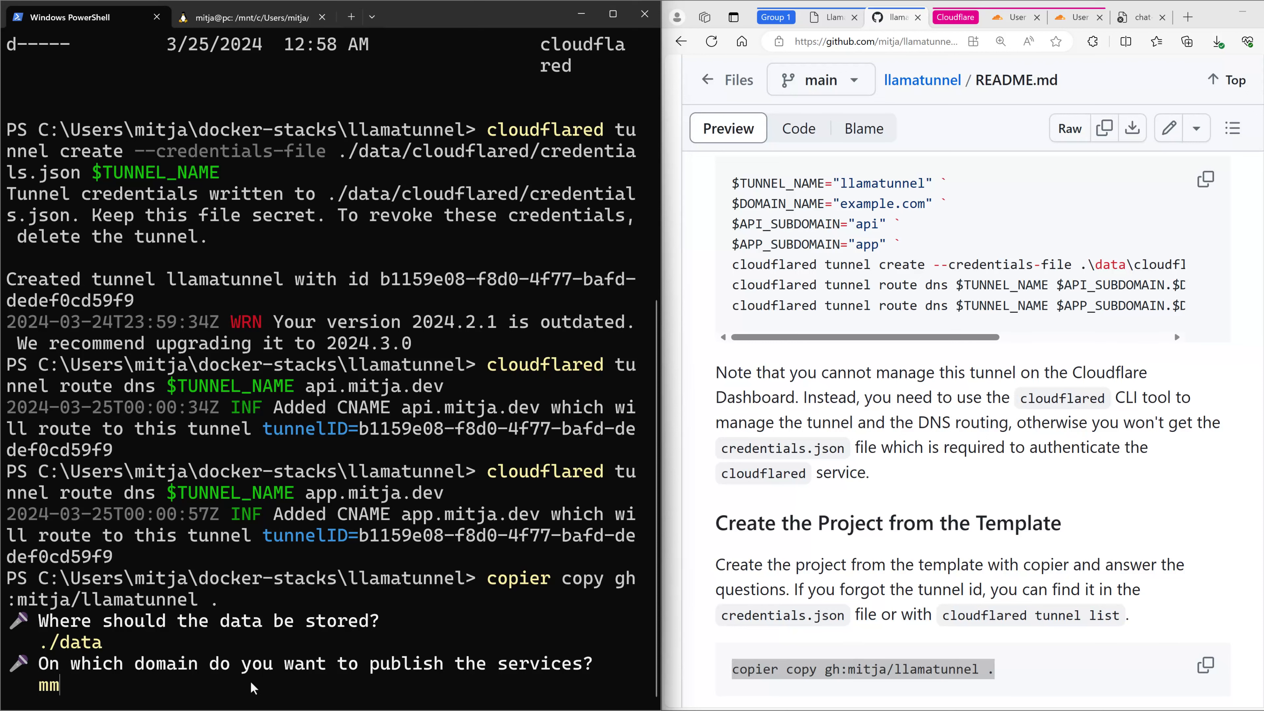
pyautogui.write('itja.dev')
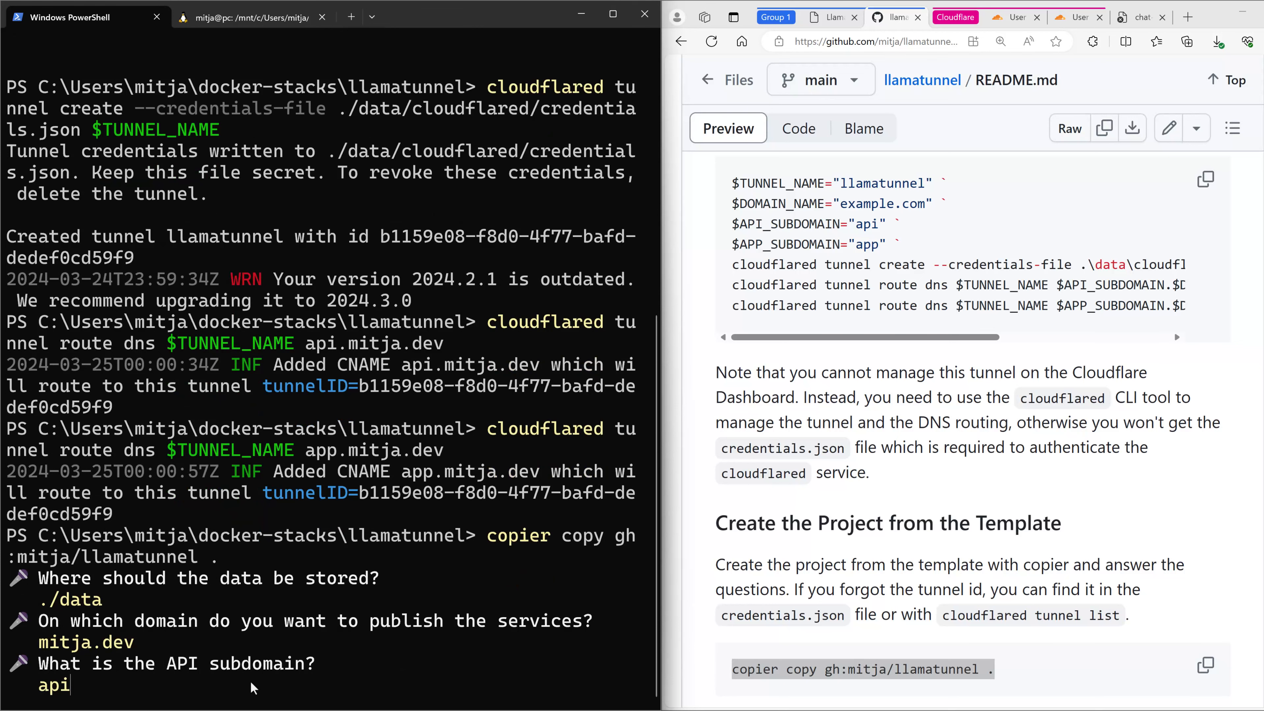
pyautogui.write('app')
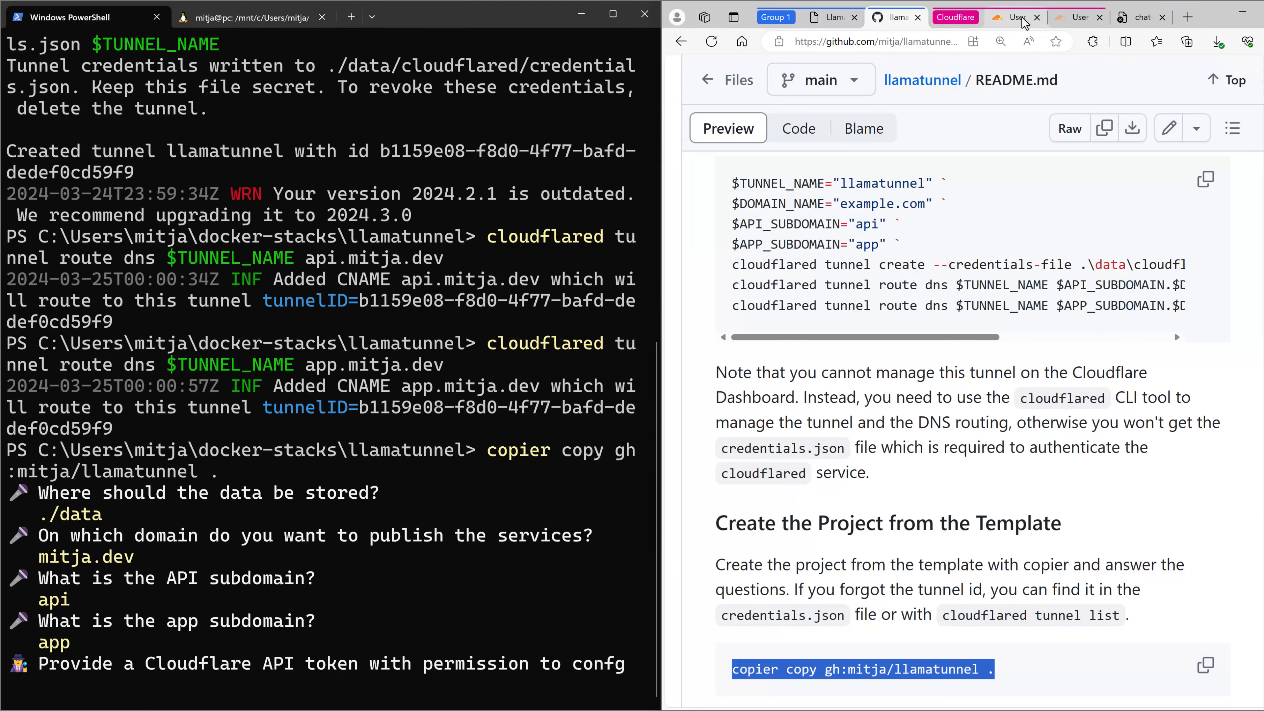
# Step: Copy the Edit zone DNS API token from Cloudflare into copier and confirm tunnel name llamatunnel
pyautogui.click(1017, 17)
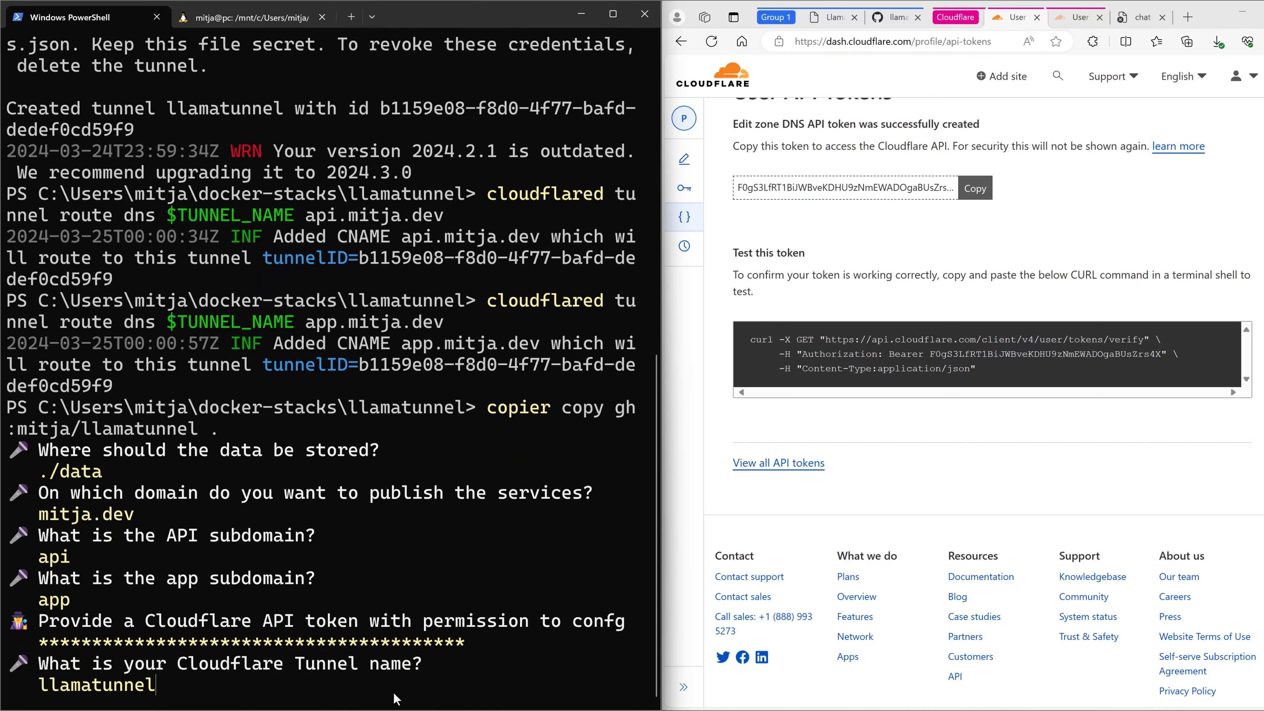
pyautogui.press('Enter')
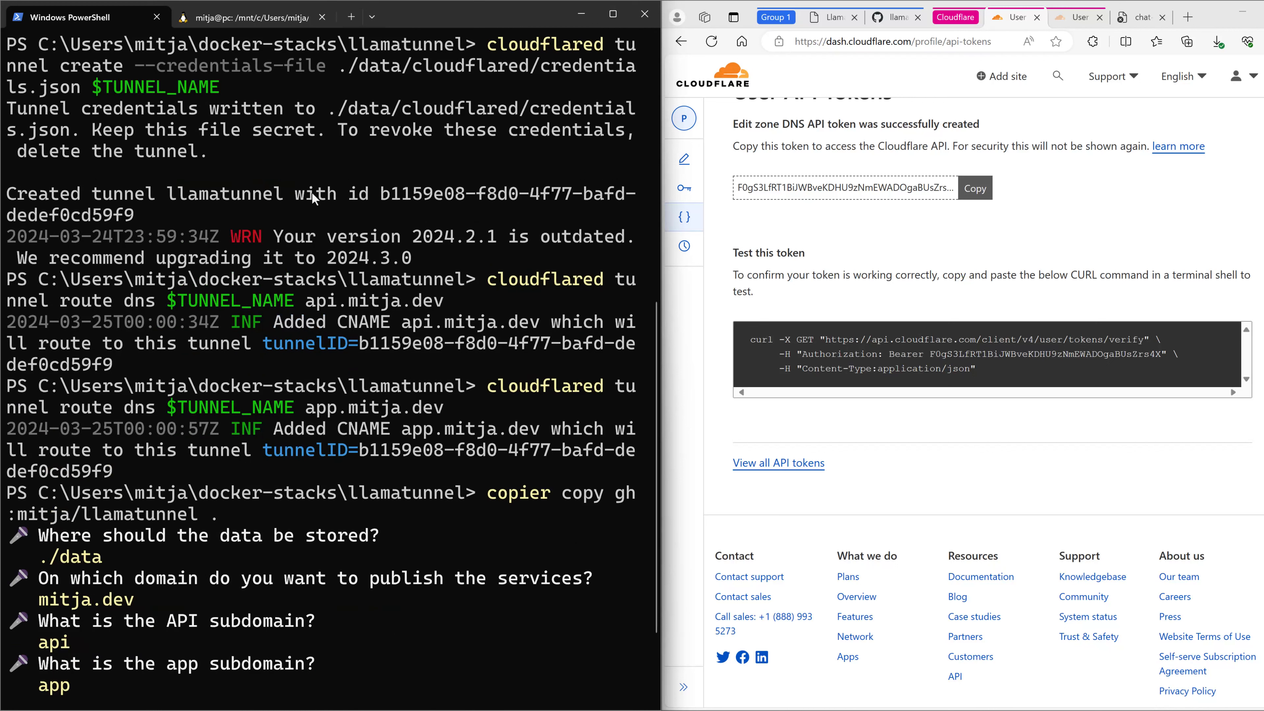
pyautogui.moveTo(351, 17)
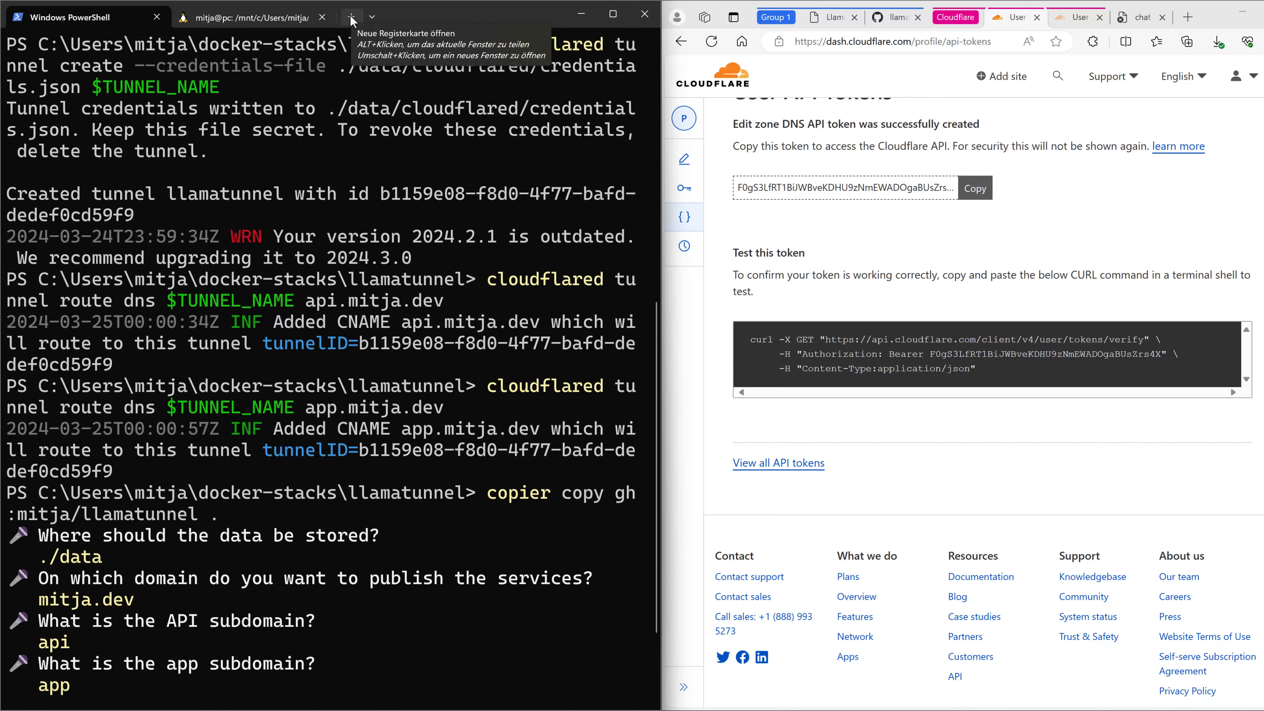
# Step: In a new PowerShell tab, run cloudflared tunnel list after a mistyped first attempt fails
pyautogui.click(350, 17)
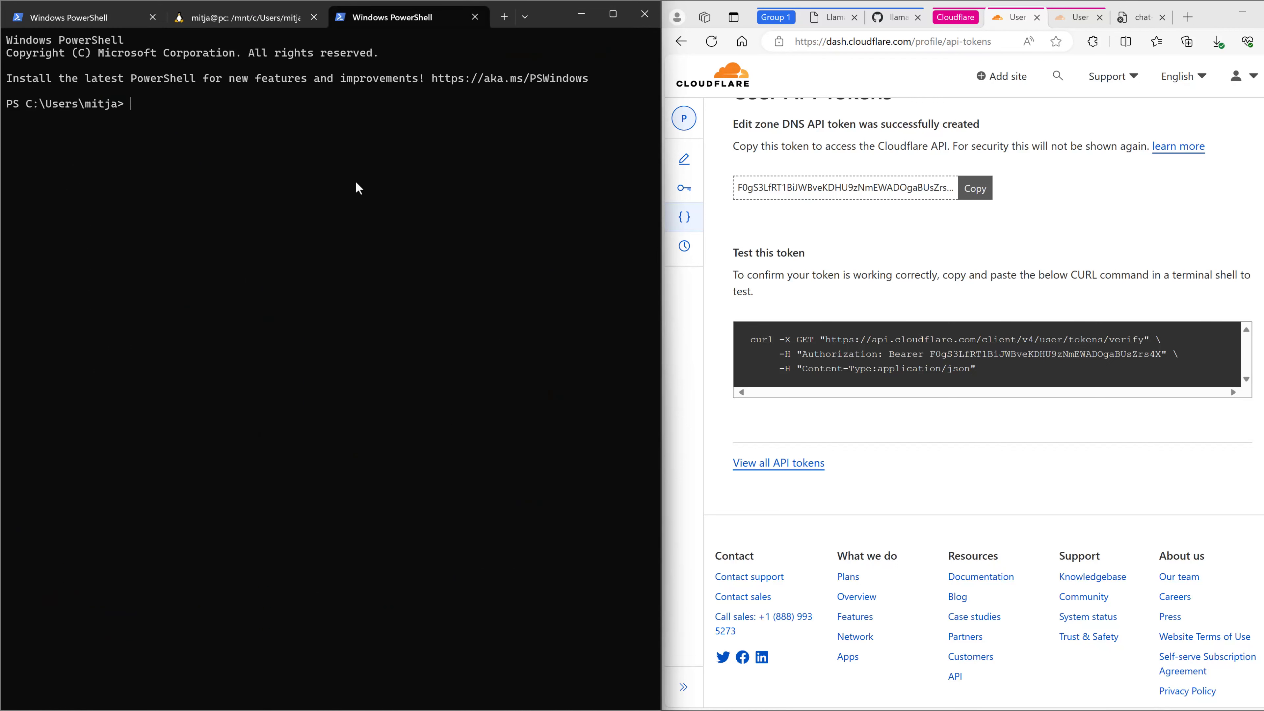
pyautogui.write('cl')
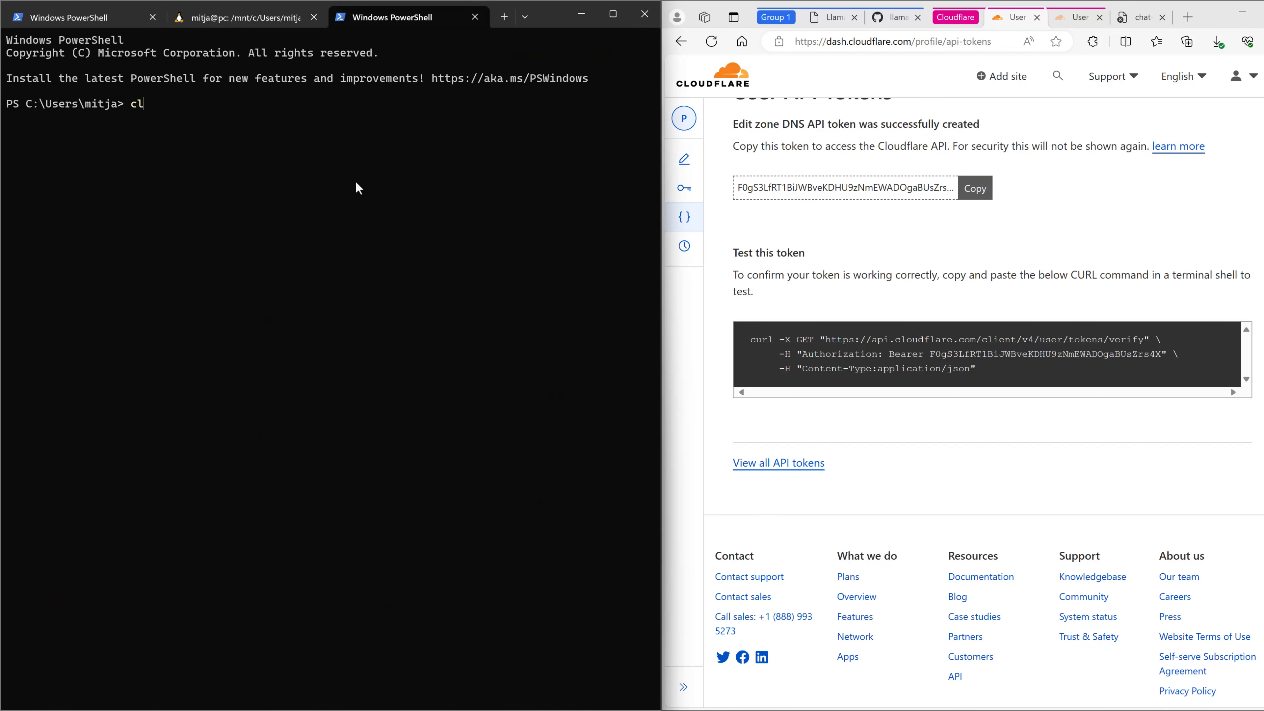
pyautogui.write('oudlare tu')
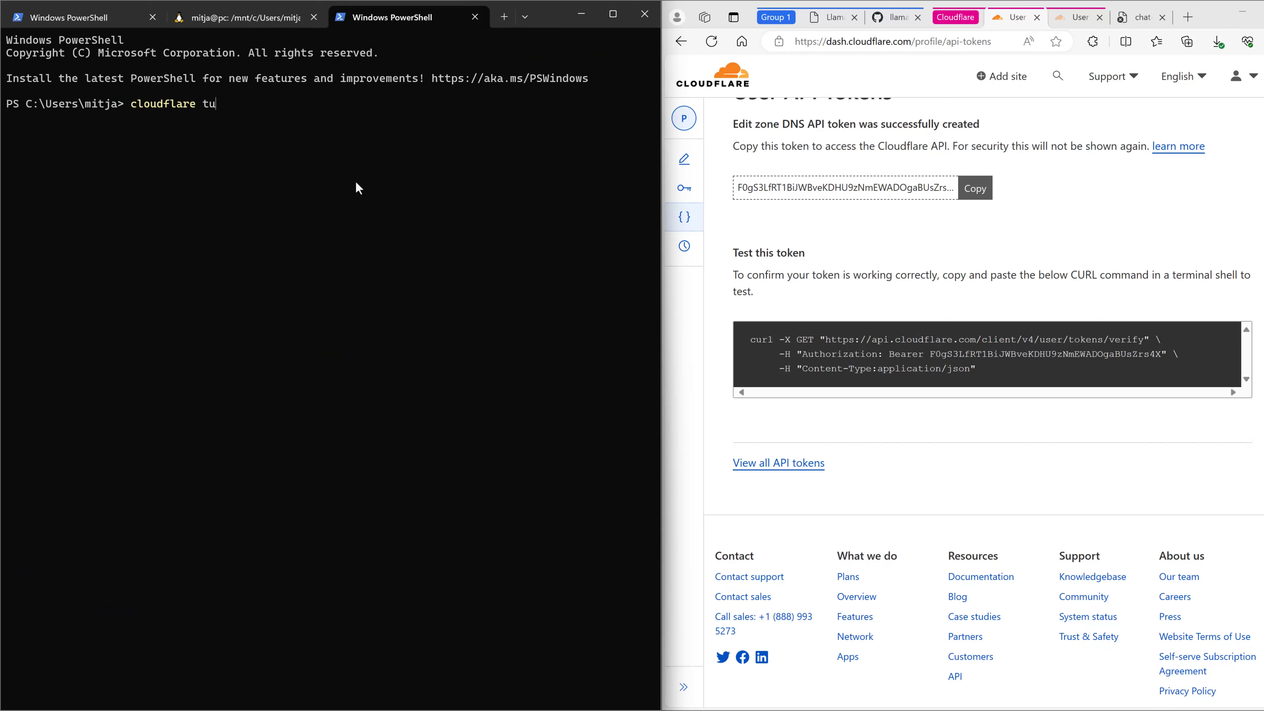
pyautogui.write('nnel list')
pyautogui.press('Enter')
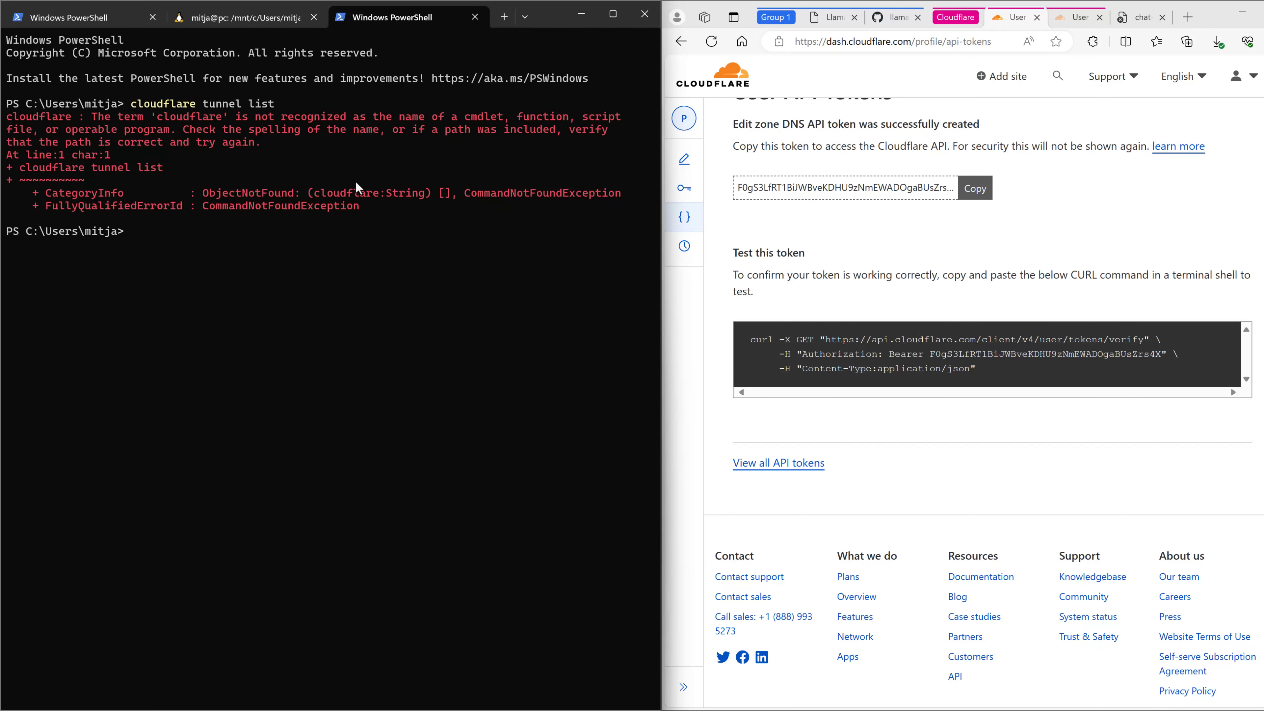
pyautogui.write('cloudflared tunnel list')
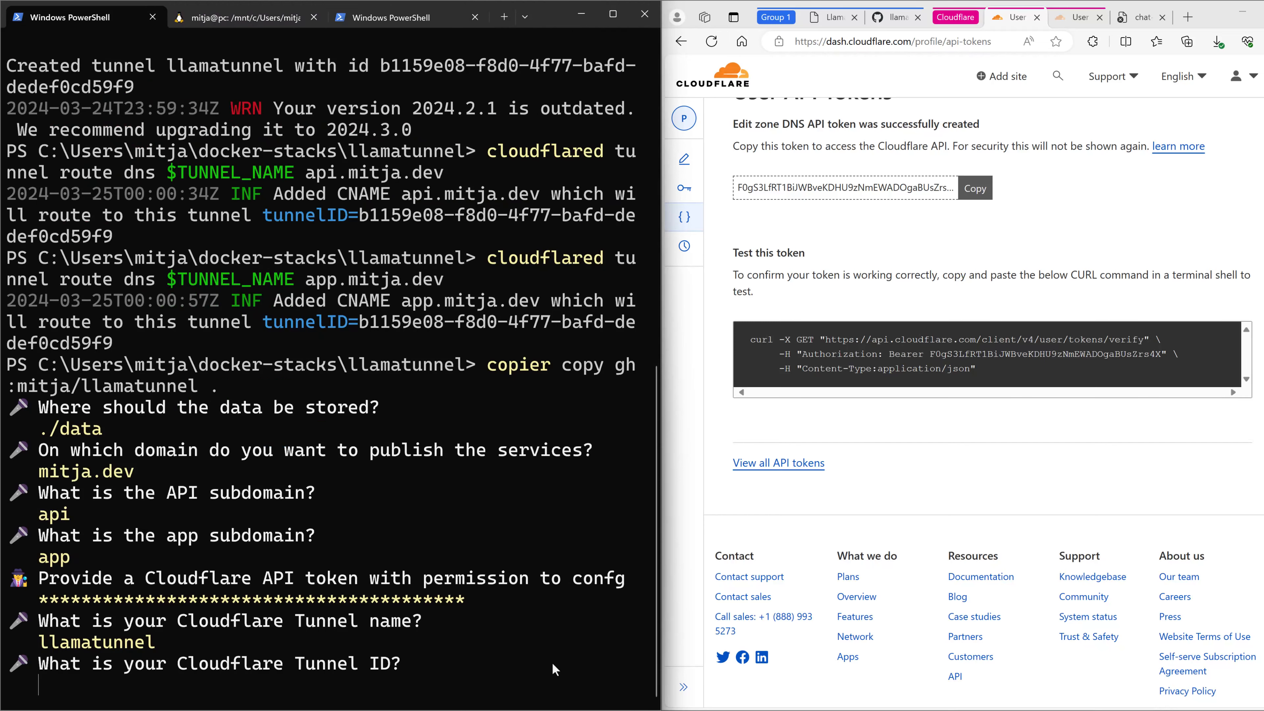
# Step: Give copier tunnel ID b1159e08-f8d0-4f77-bafd-dedef0cd59f9, the secret key and Ollama URL host.docker.internal:11434
pyautogui.write('b1159e08-f8d0-4f77-bafd-dedef0cd59f9')
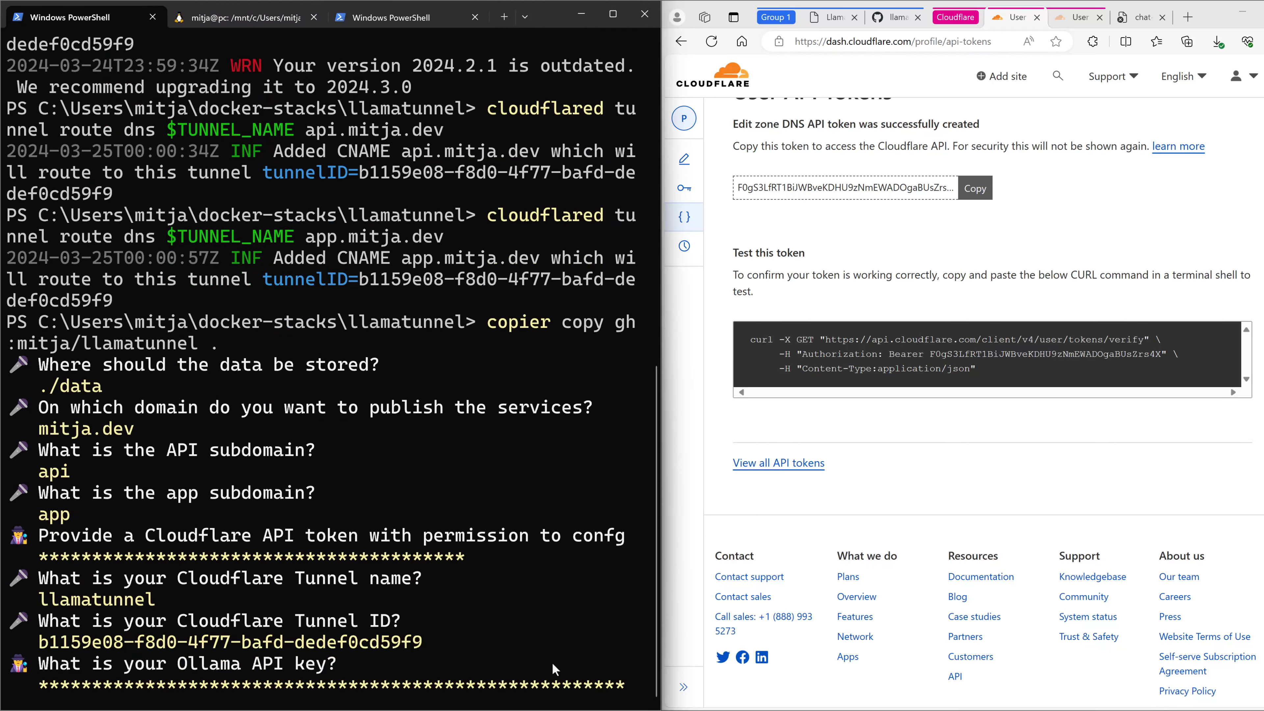
pyautogui.write('********')
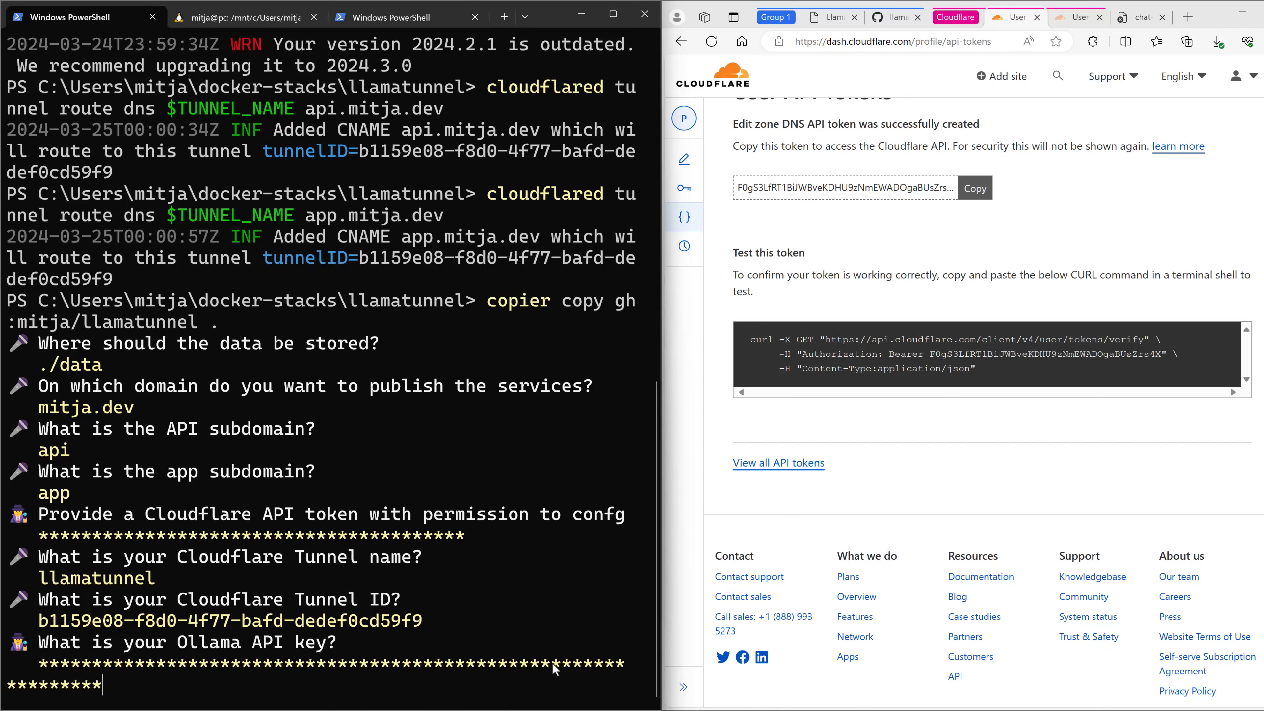
pyautogui.write('host.docker.internal:11434')
pyautogui.write('3200')
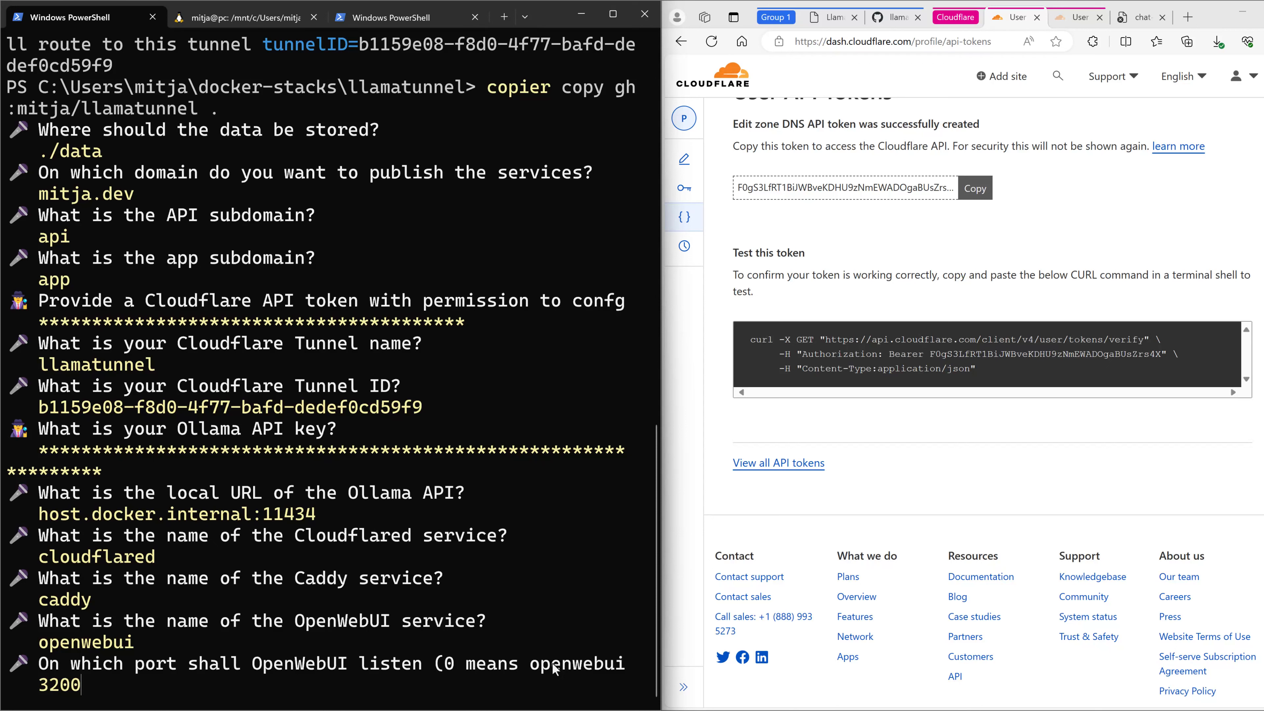
# Step: Accept OpenWebUI port 3200, its secret key, Yes to local publishing and network llamatunnel
pyautogui.press('Enter')
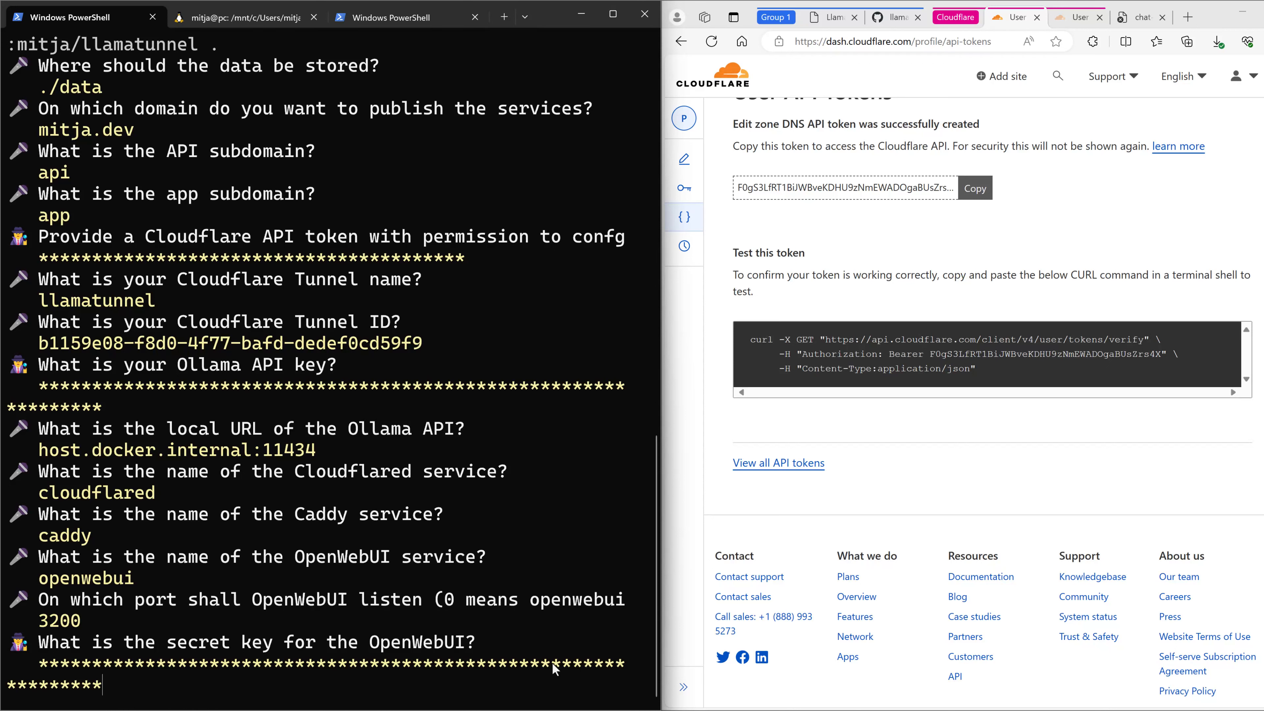
pyautogui.press('Enter')
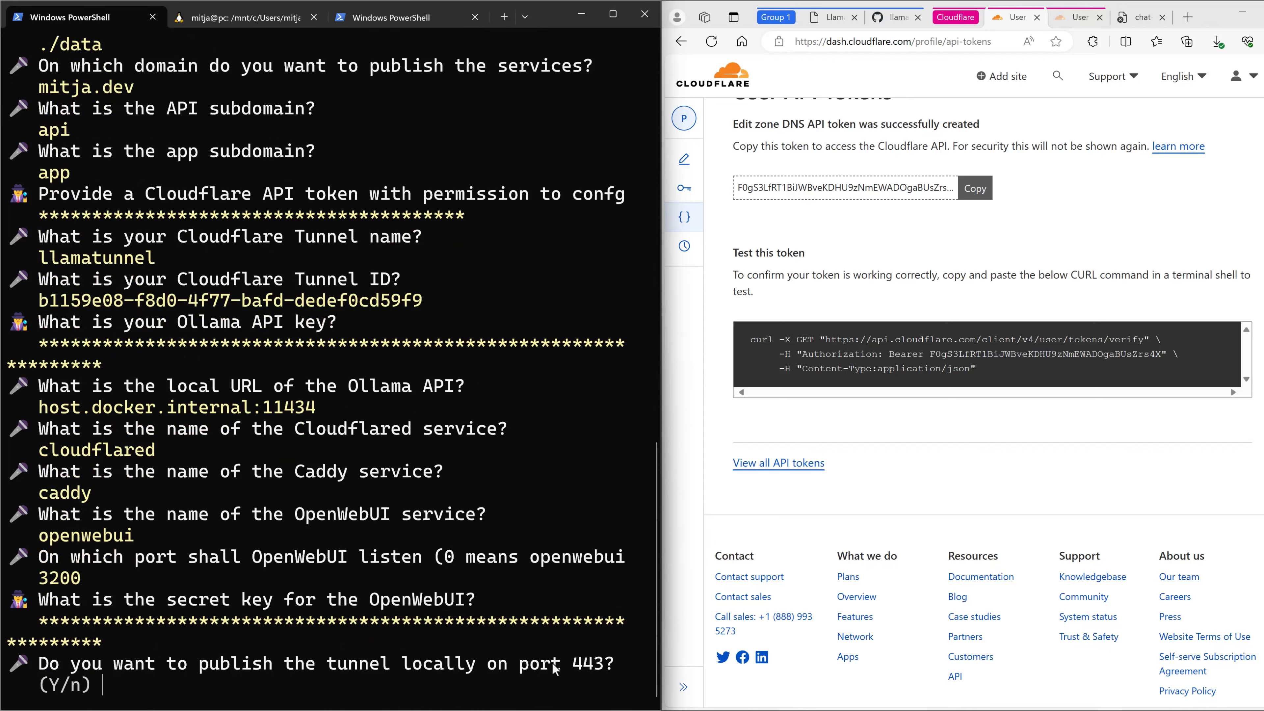
pyautogui.write('Yes')
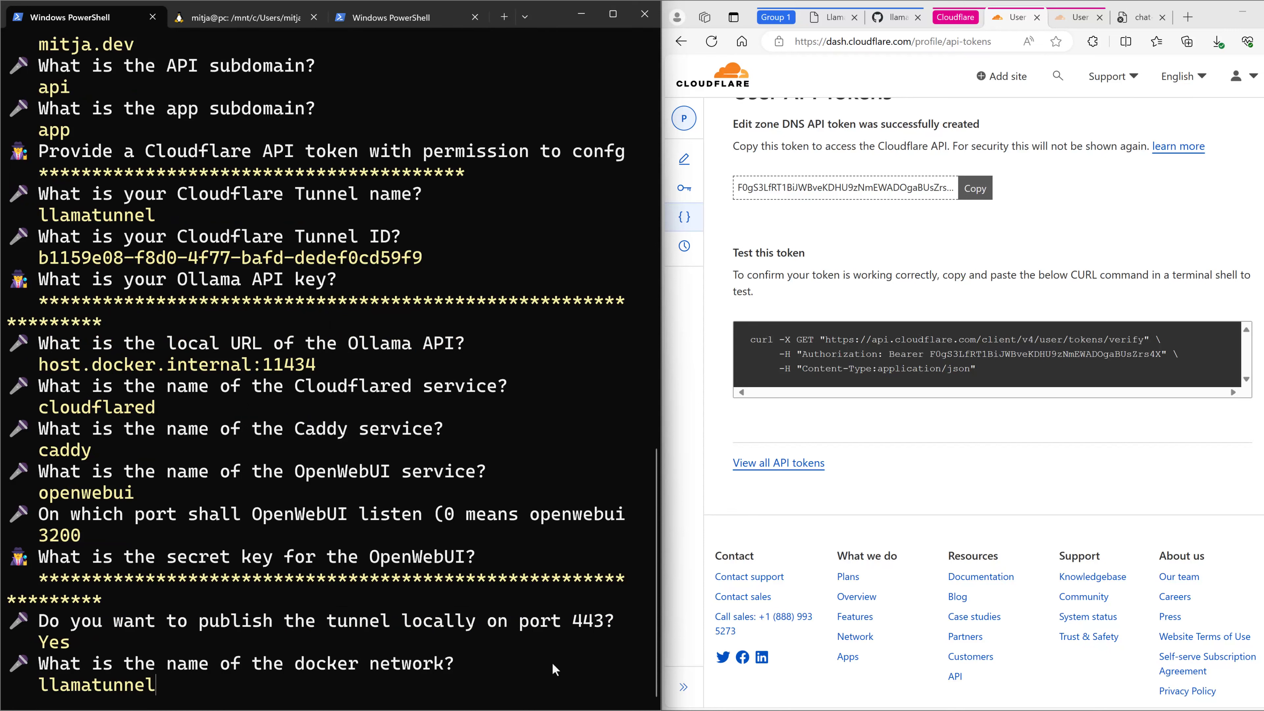
pyautogui.press('Enter')
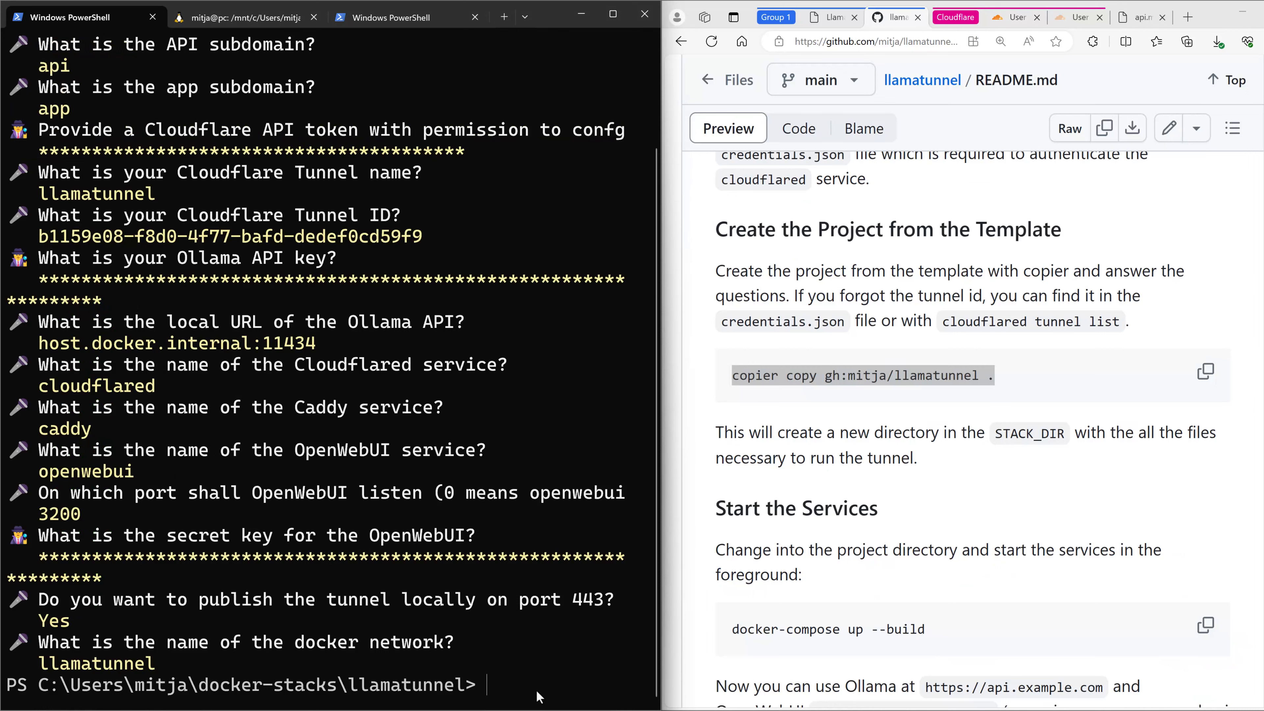
# Step: Run docker-compose up --build to build and start the stack with cloudflared and OpenWebUI
pyautogui.write('docker-')
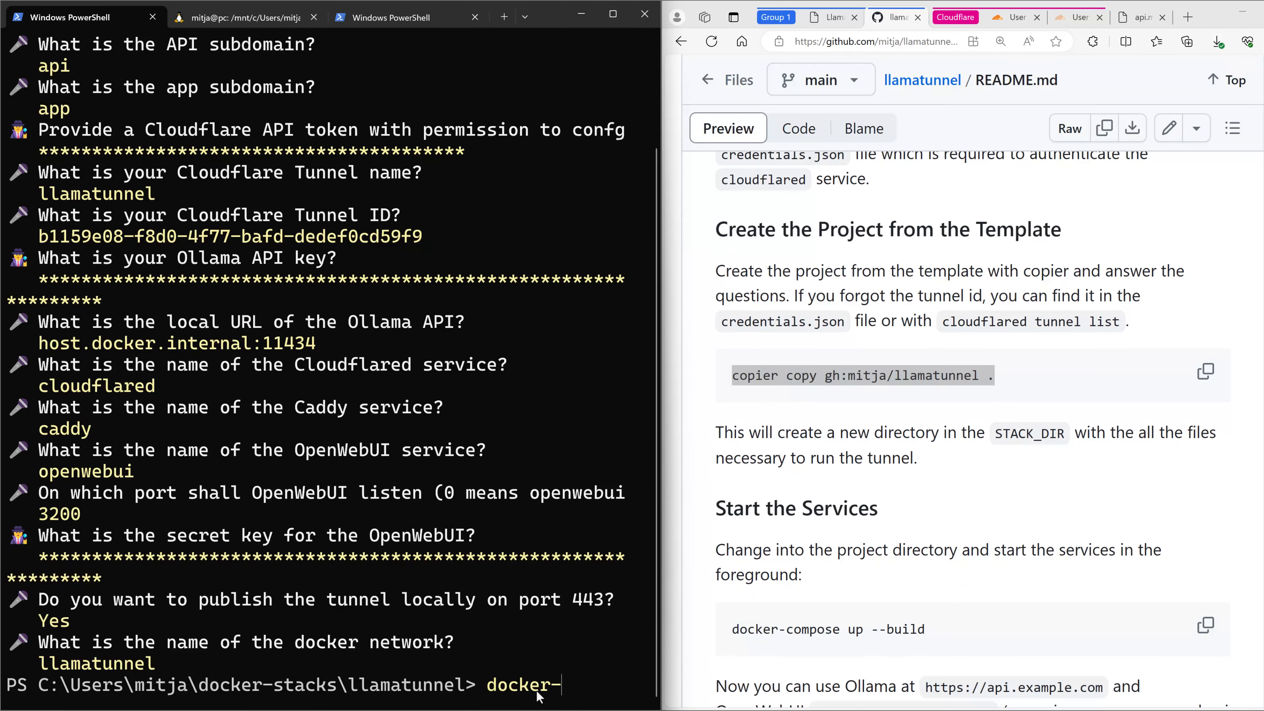
pyautogui.write('compose up --b')
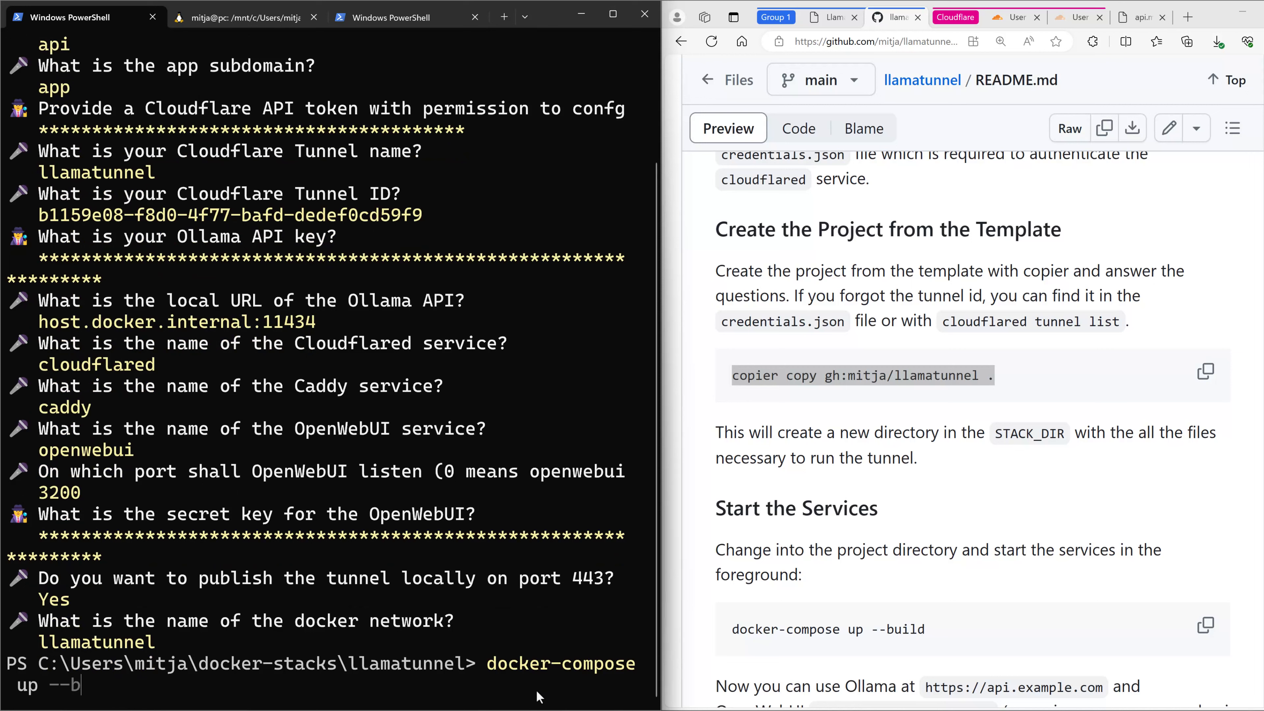
pyautogui.write('u')
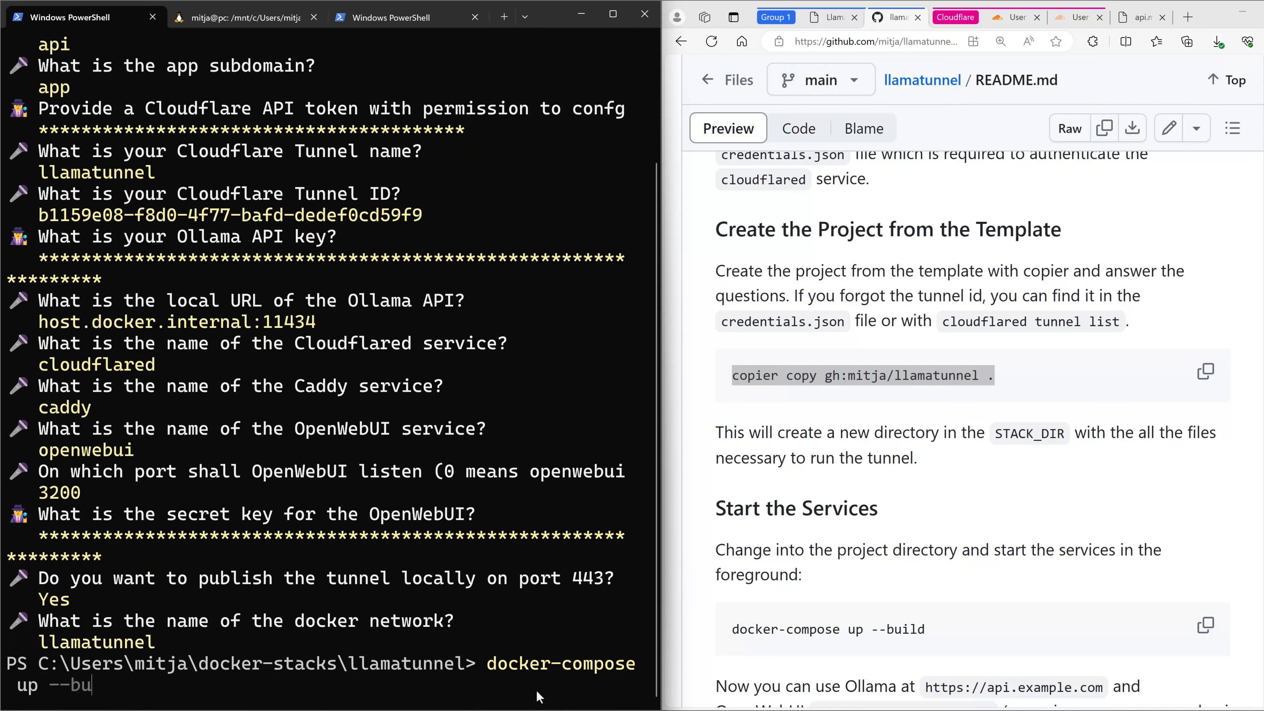
pyautogui.write('ild')
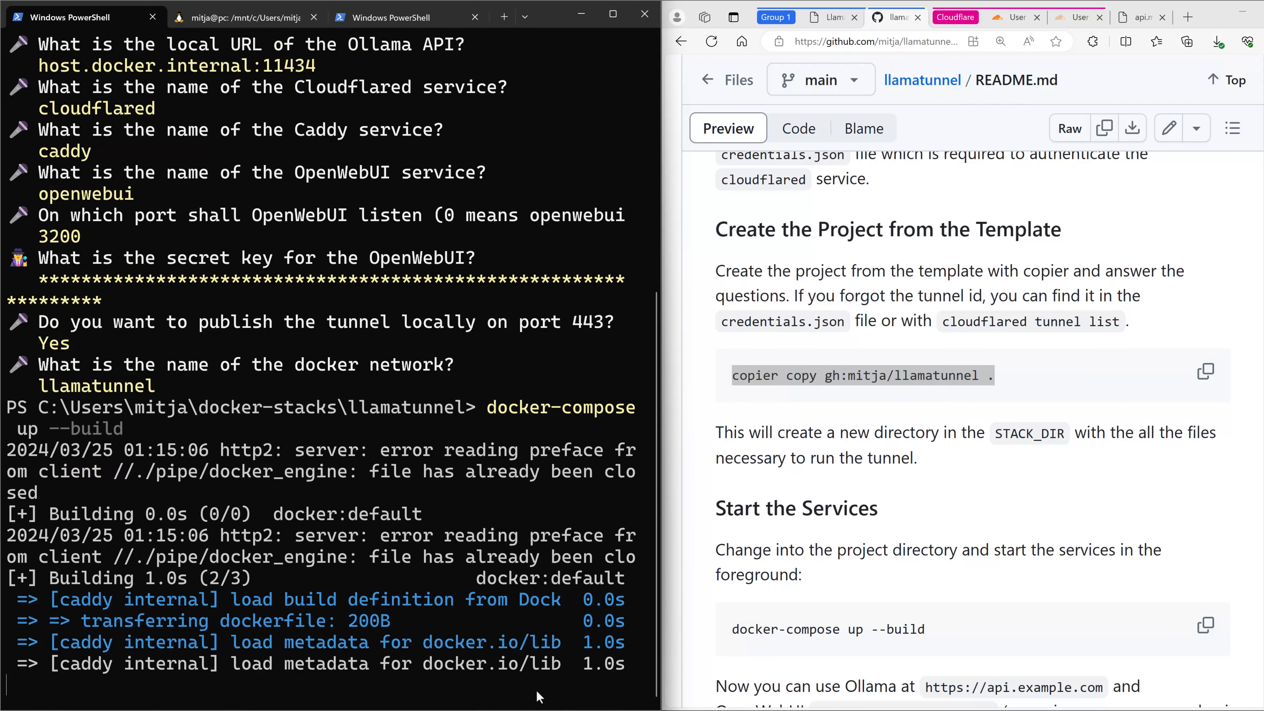
pyautogui.scroll(-3)
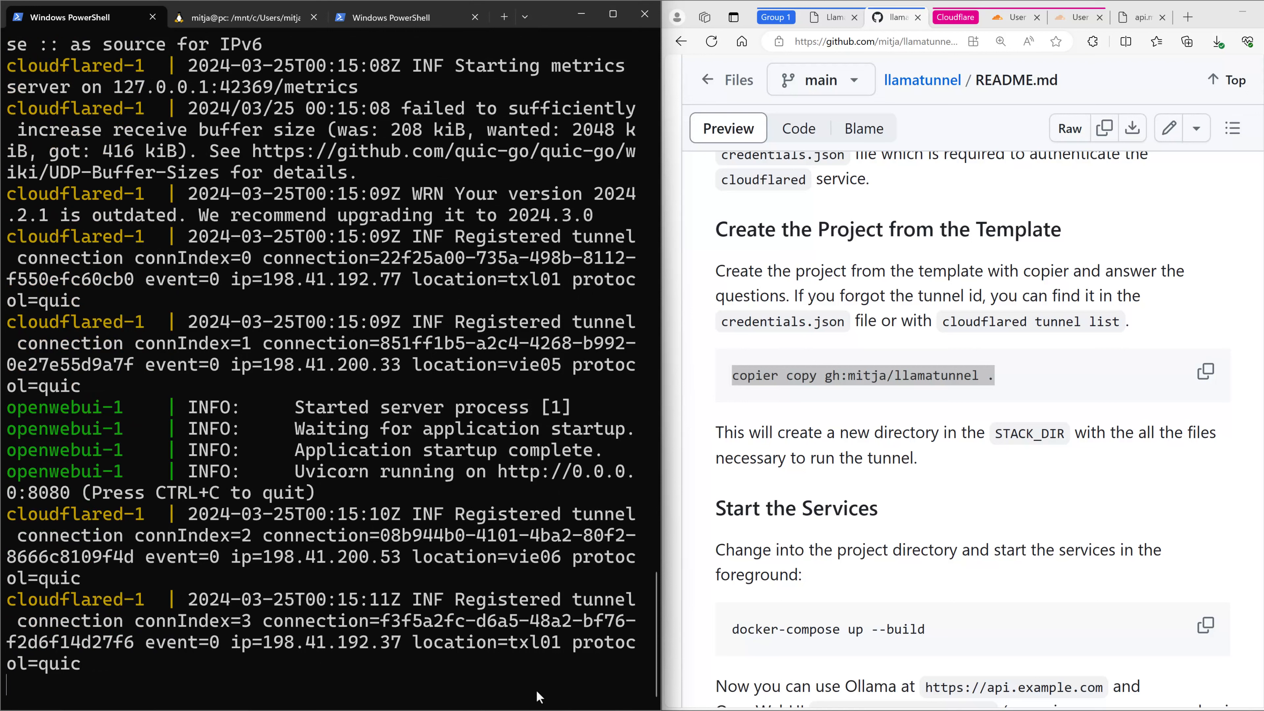
pyautogui.moveTo(1137, 17)
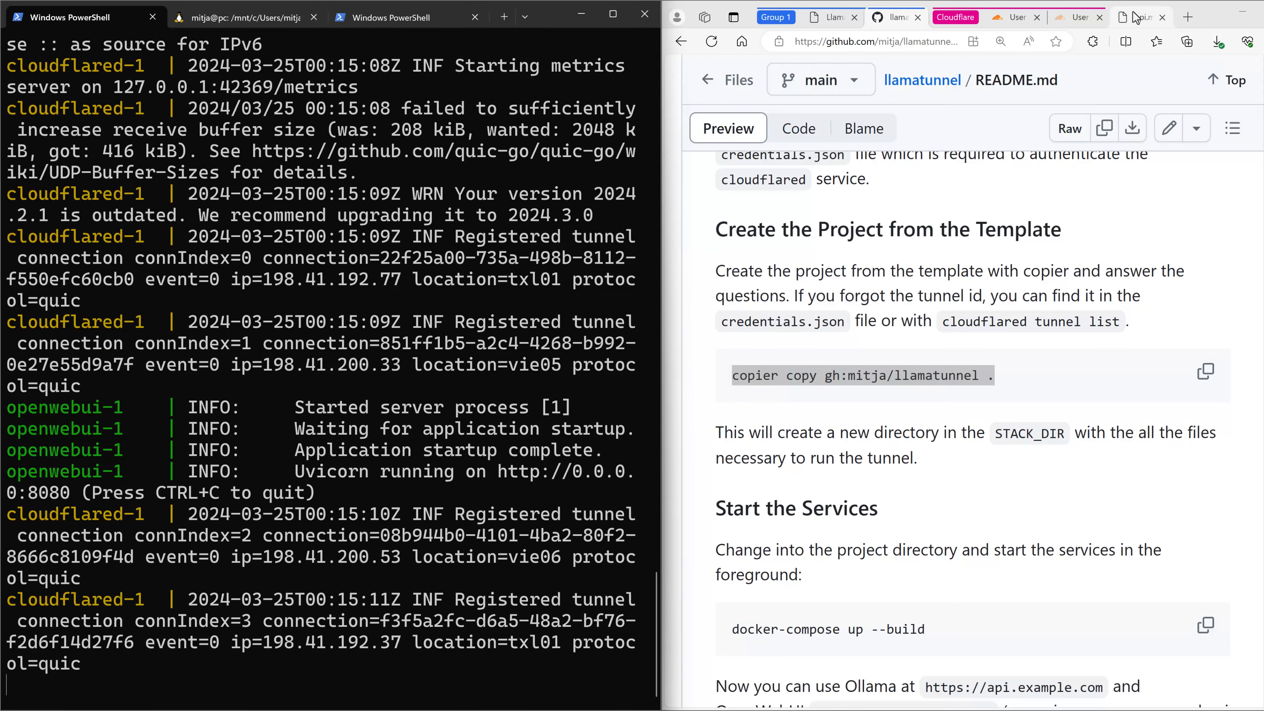
# Step: Reload api.mitja.dev in Edge to get the JSON API-key error through the tunnel
pyautogui.click(1139, 17)
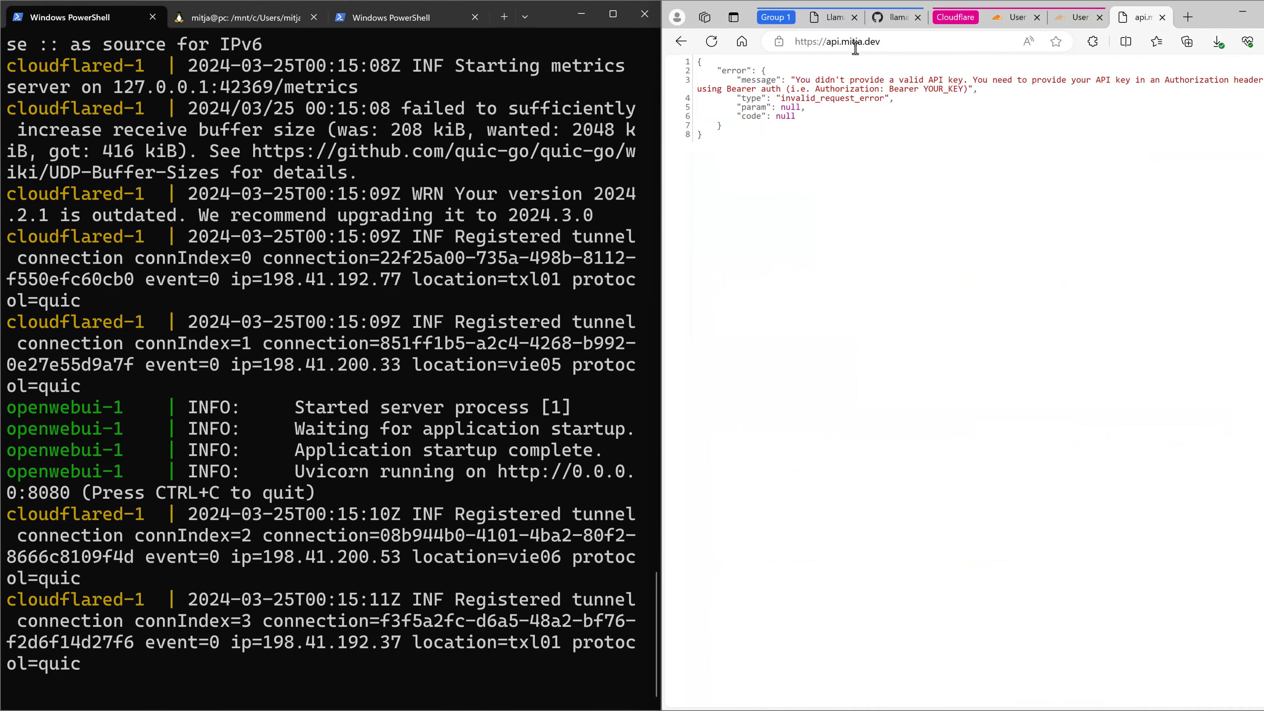
pyautogui.click(852, 41)
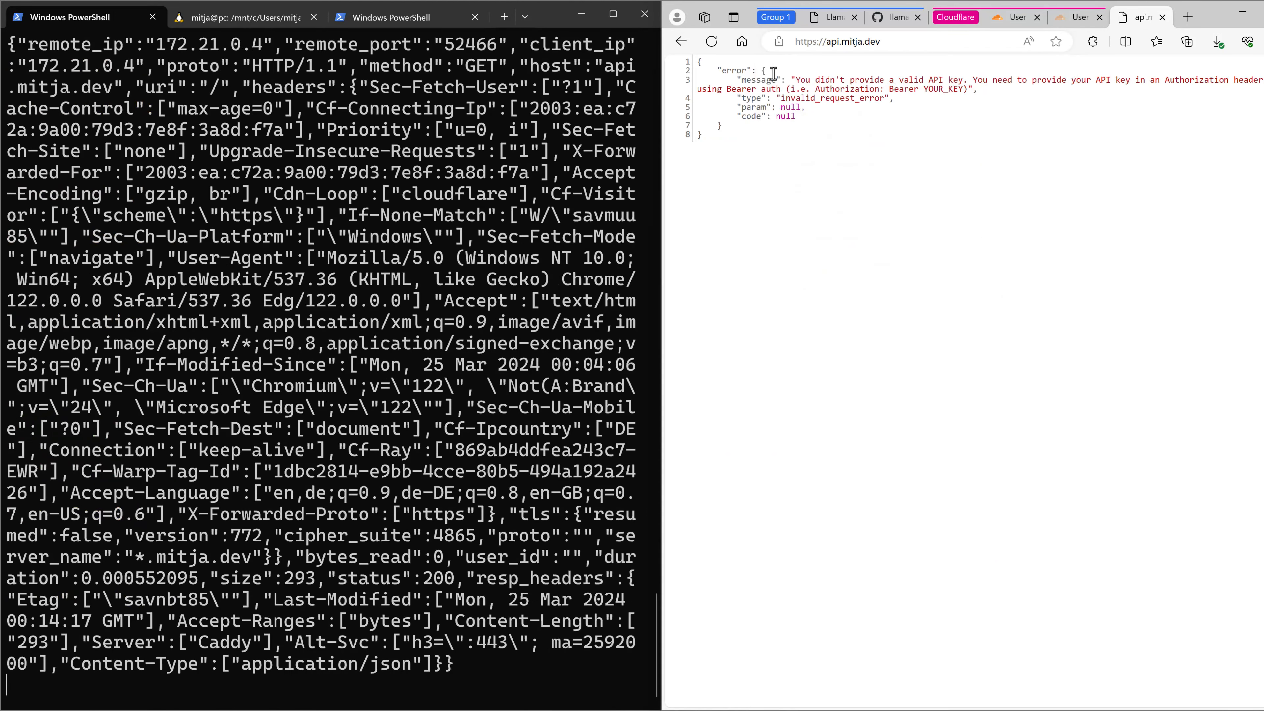
pyautogui.click(836, 42)
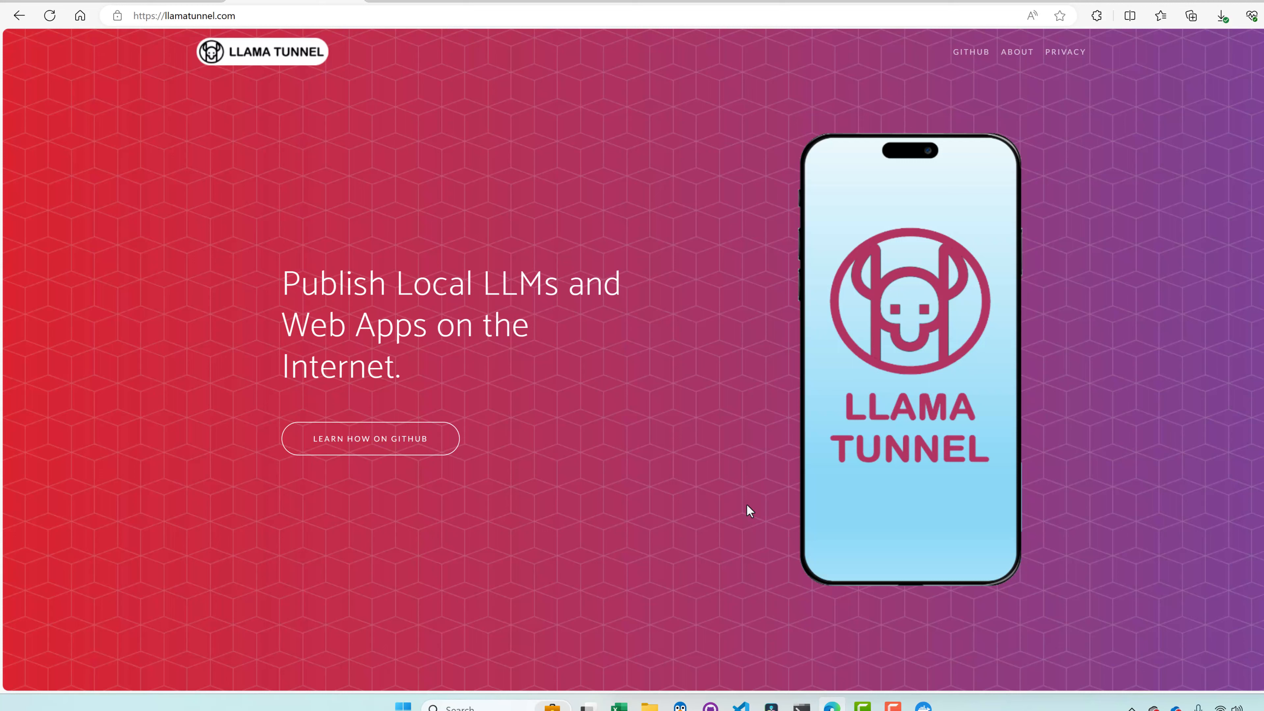
pyautogui.moveTo(1053, 338)
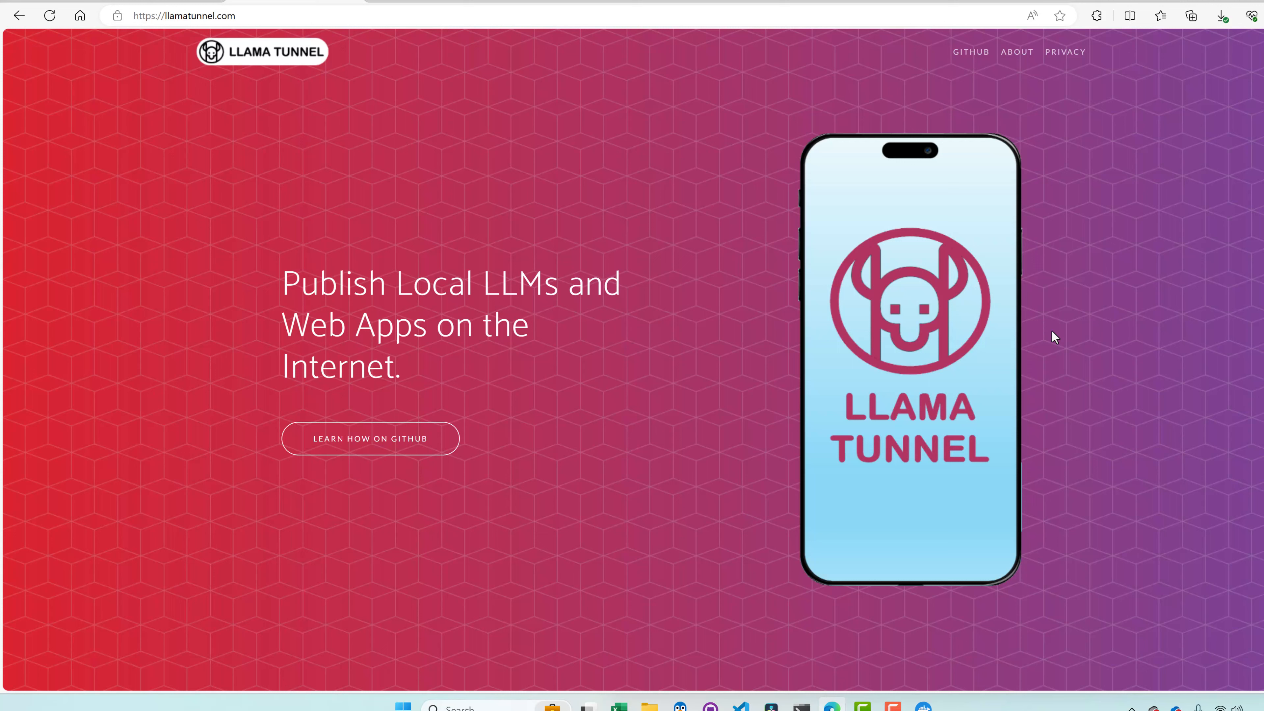